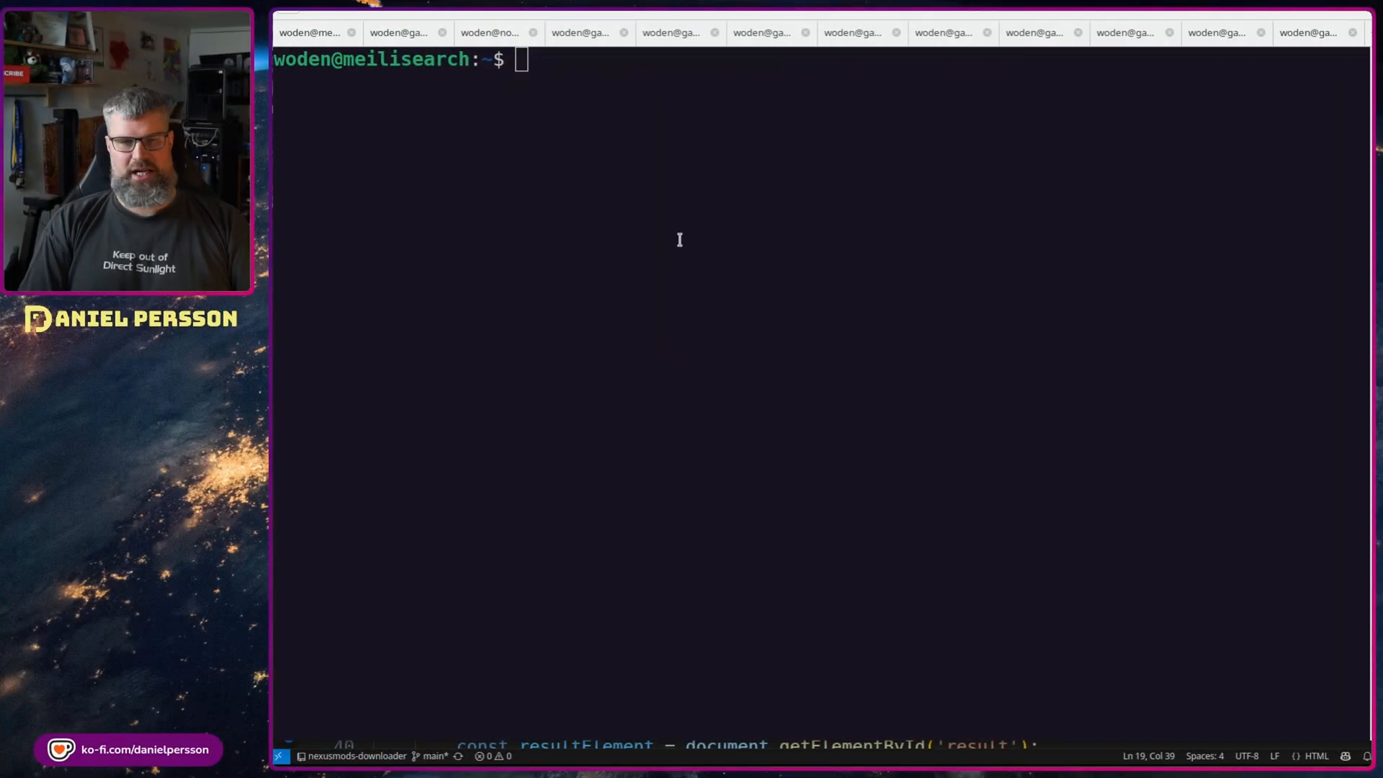
Install git and curl with apt, then stage the rustup installer command
type("sudo apt install git curl")
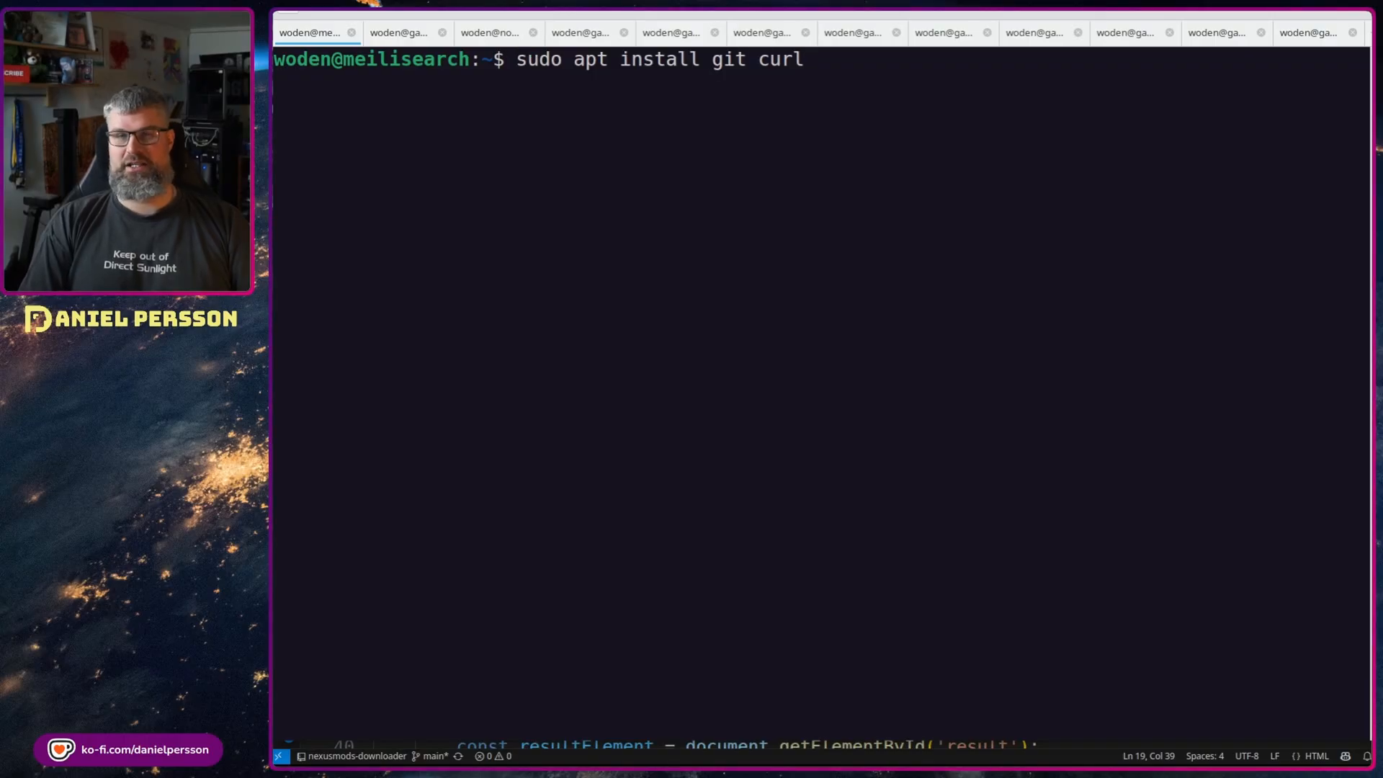
key("Return")
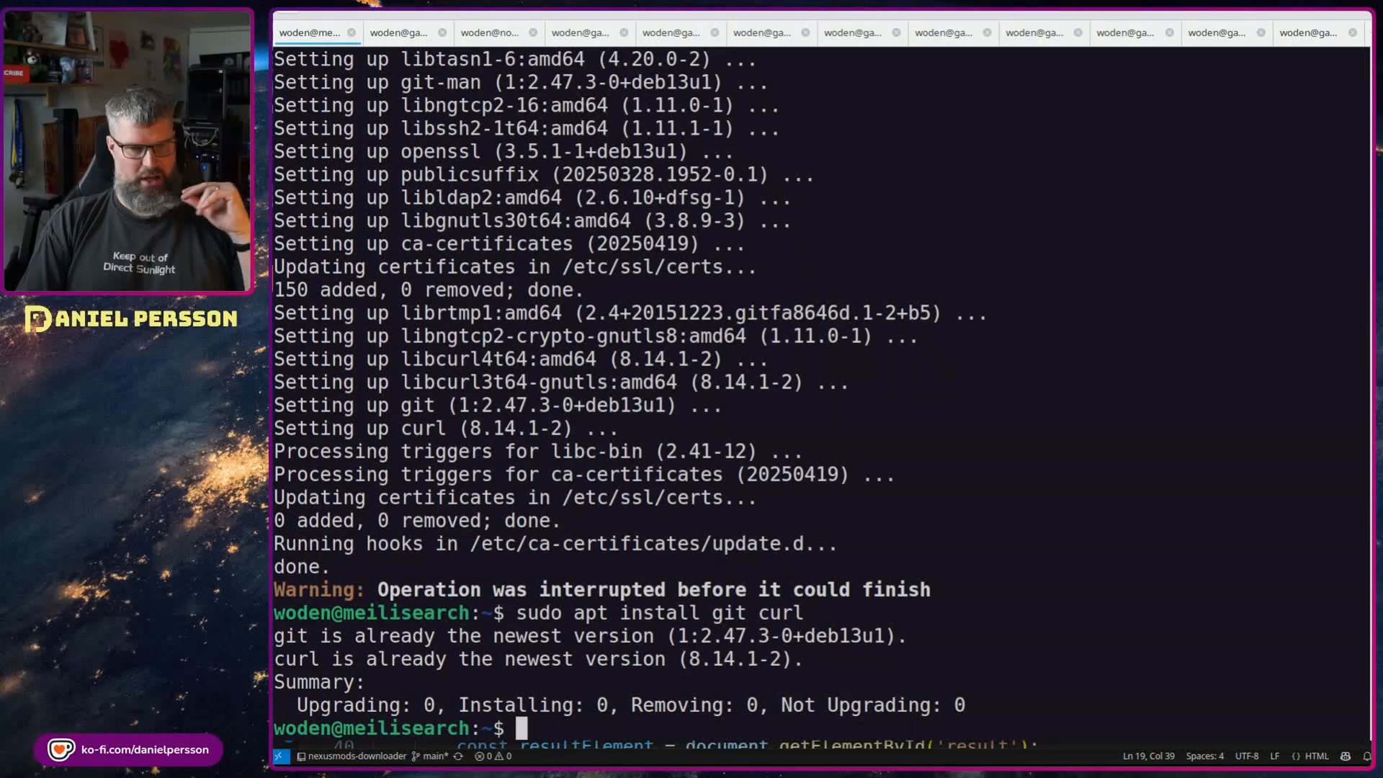
type("curl --proto '=https' --tlsv1.2 -sSf https://sh.rustup.rs | sh")
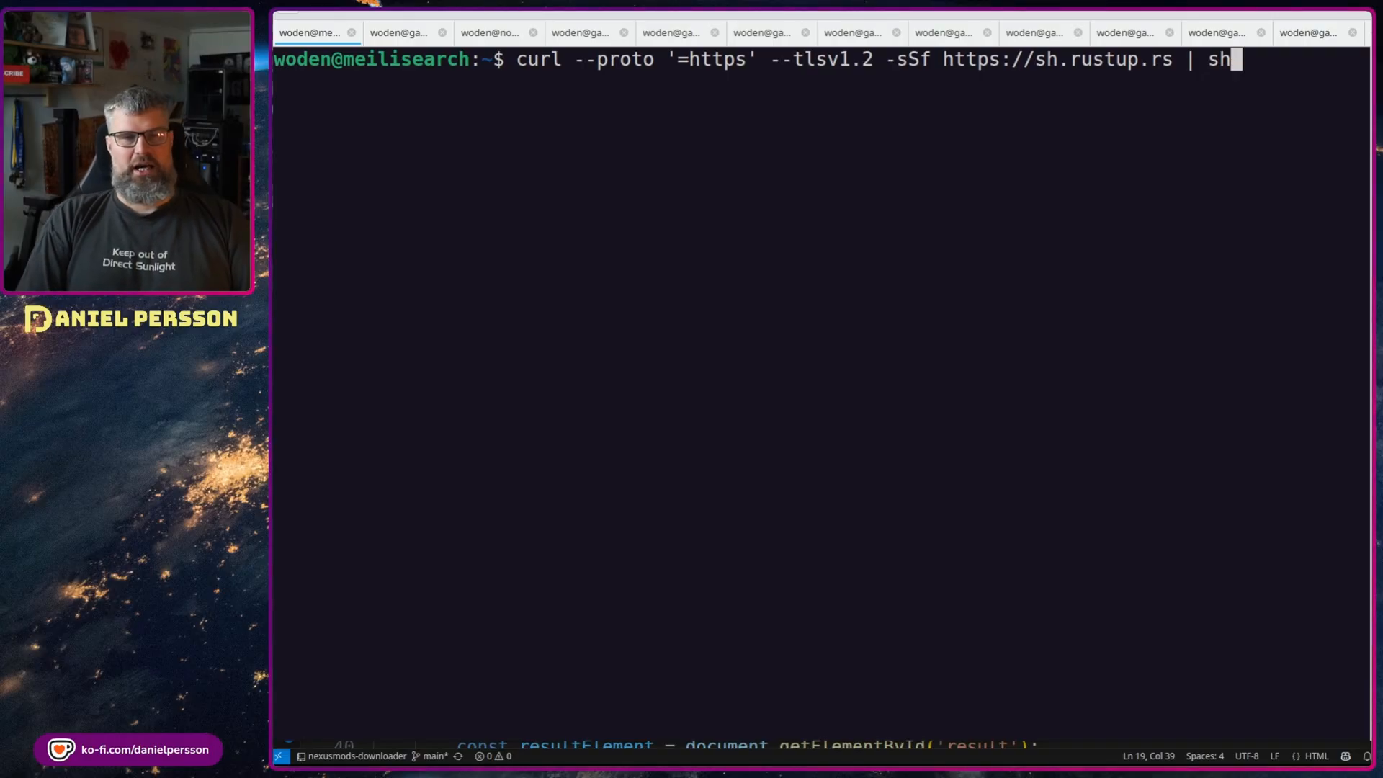
mouse_move(928, 580)
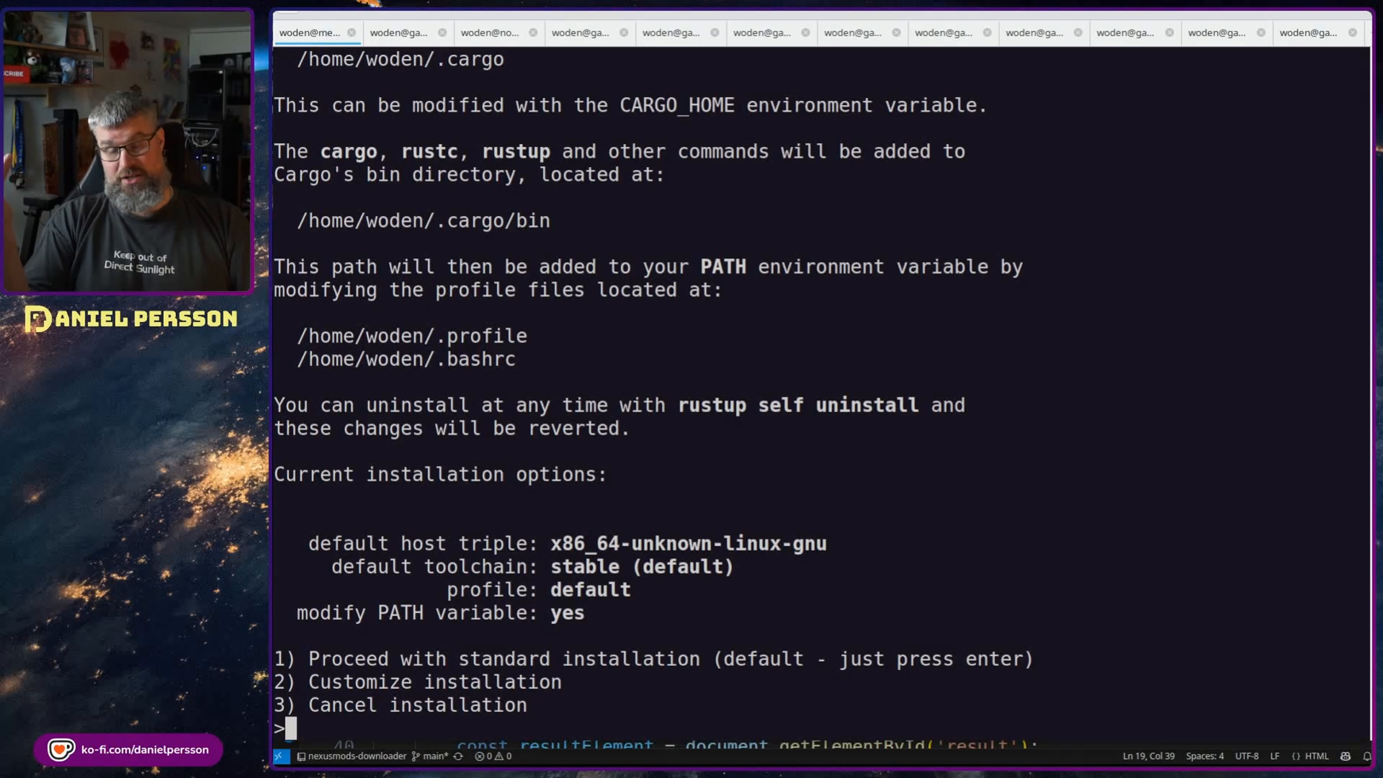
Pick install option 1 for stable Rust and load $HOME/.cargo/env into the shell
type("1")
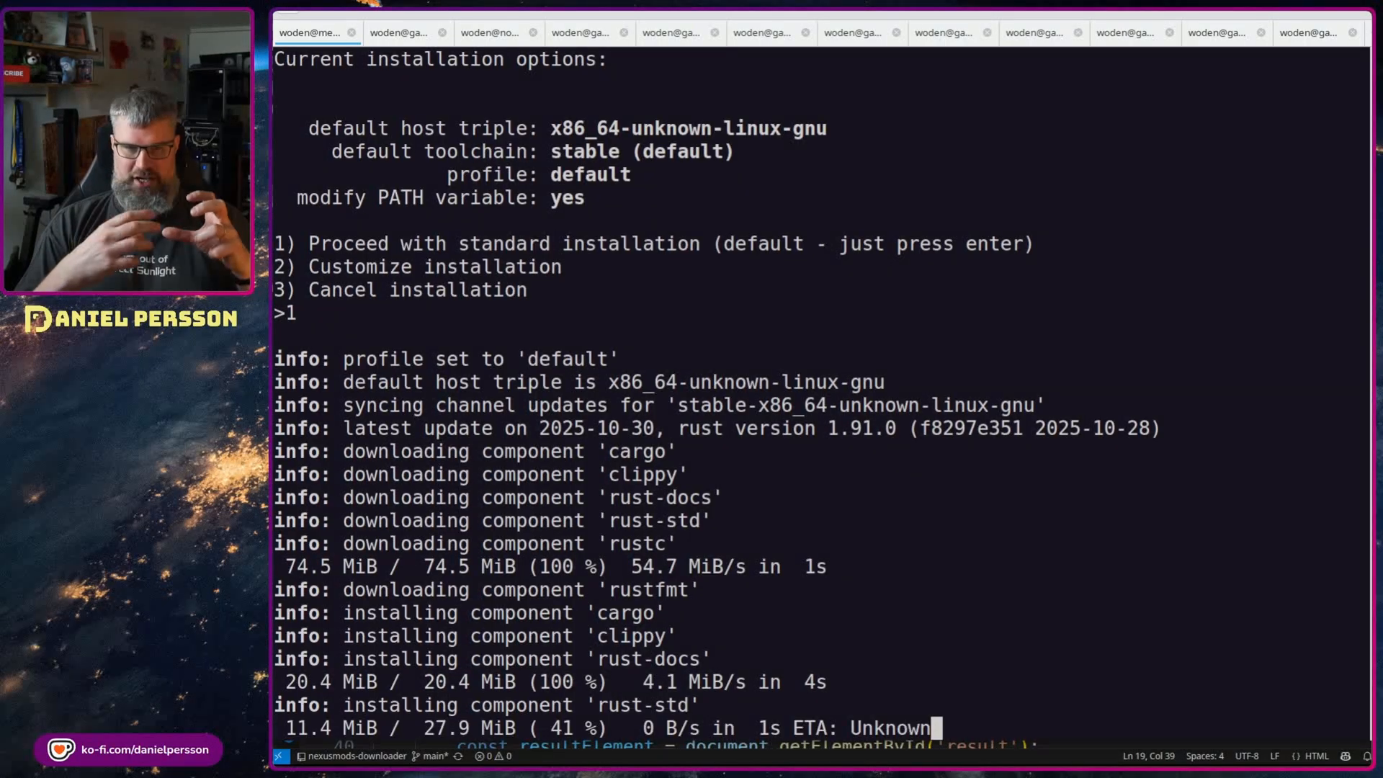
scroll("down", 3)
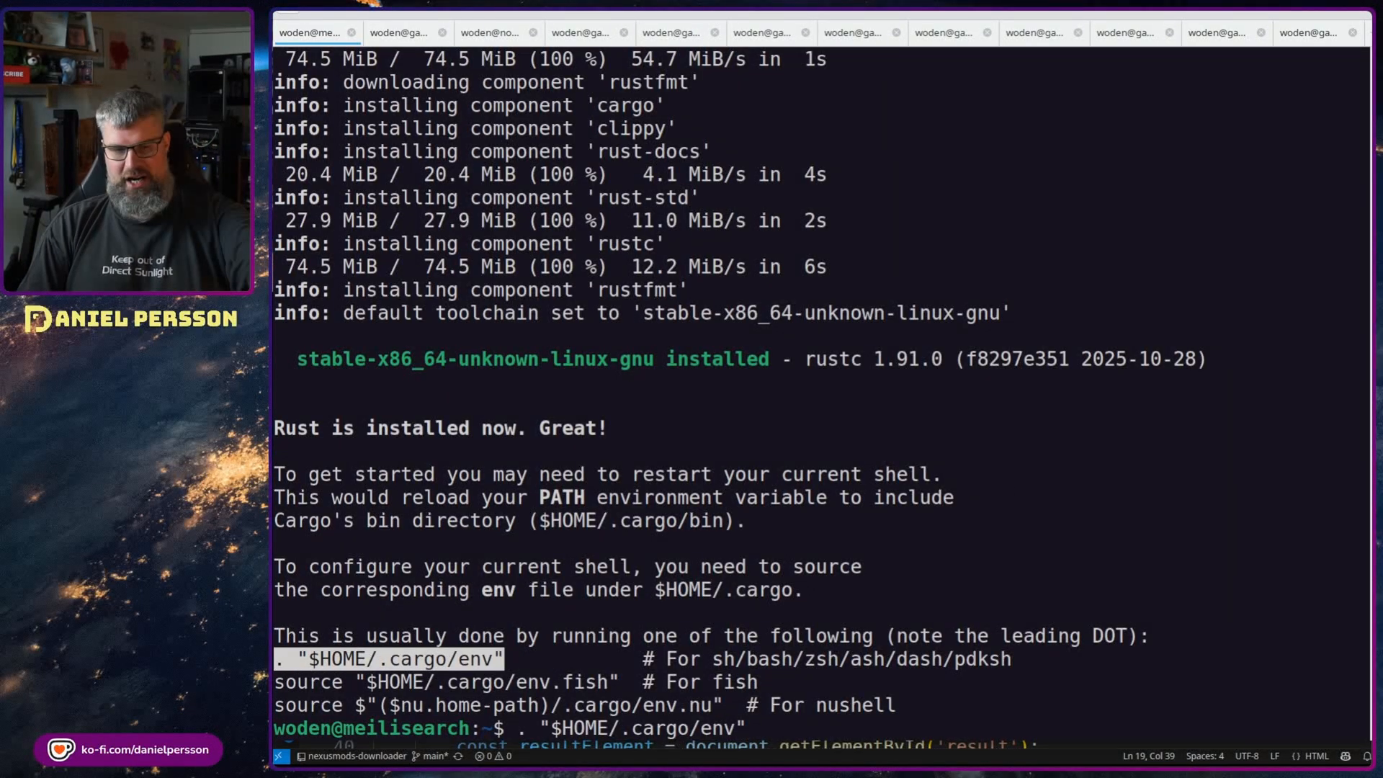
key("Return")
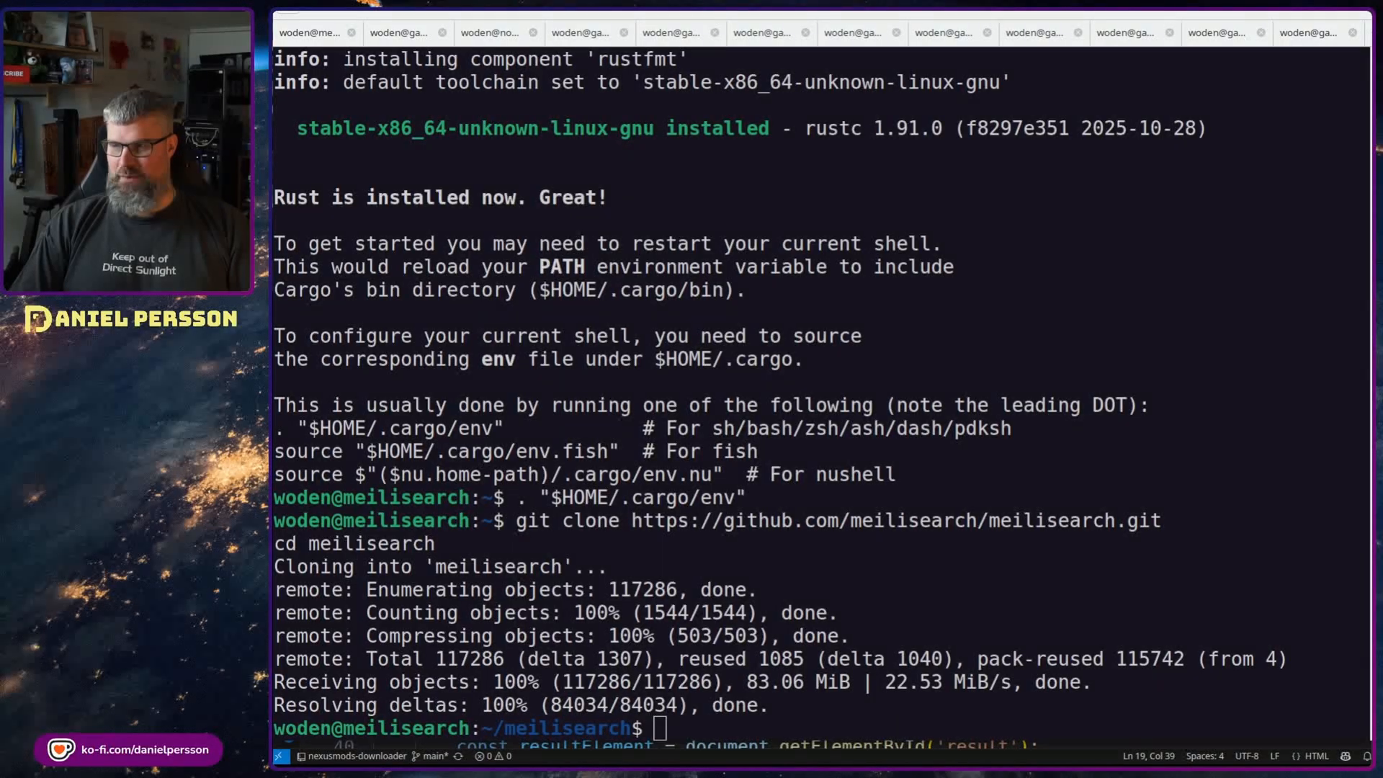
Start a release build of meilisearch with cargo build --release
type("cargo build --release")
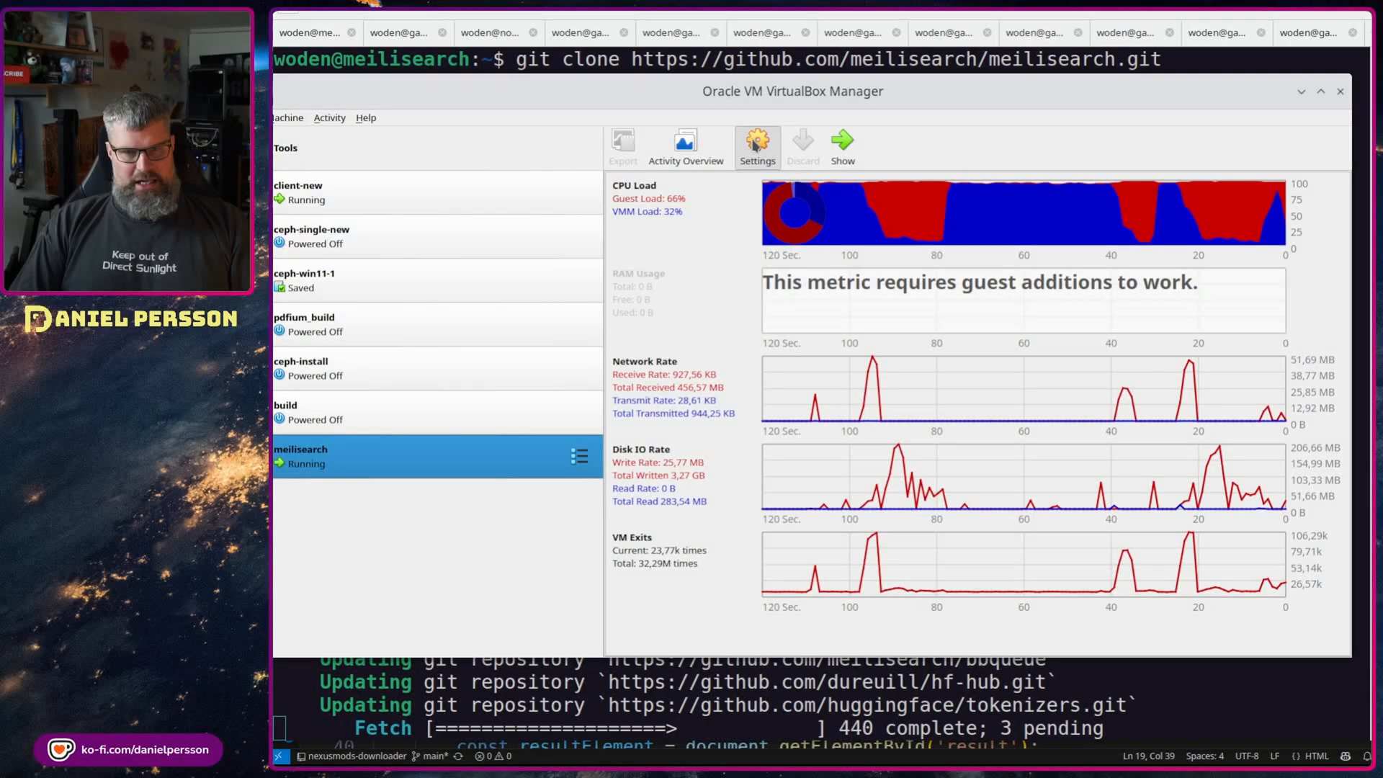
Review the meilisearch VM's General, System and Display settings, then close them unchanged
left_click(757, 146)
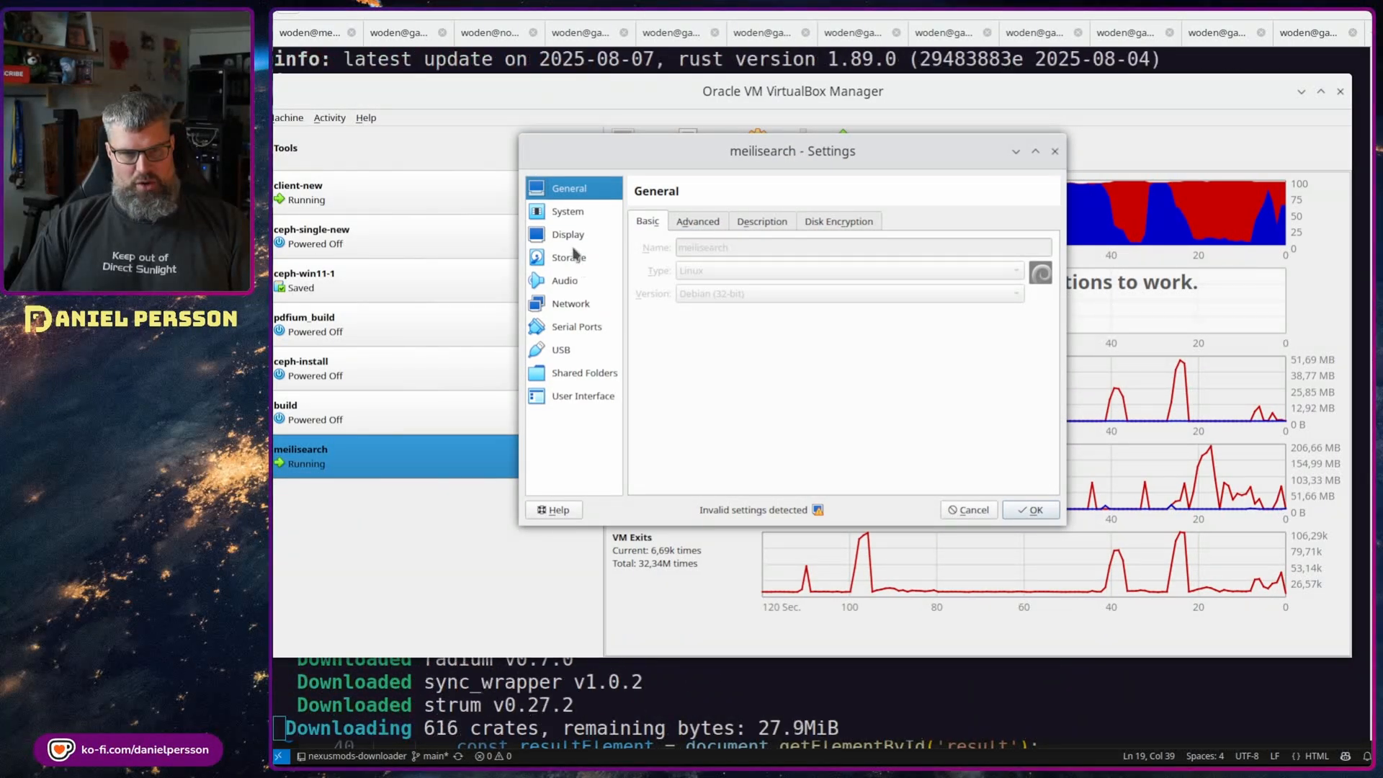
left_click(567, 210)
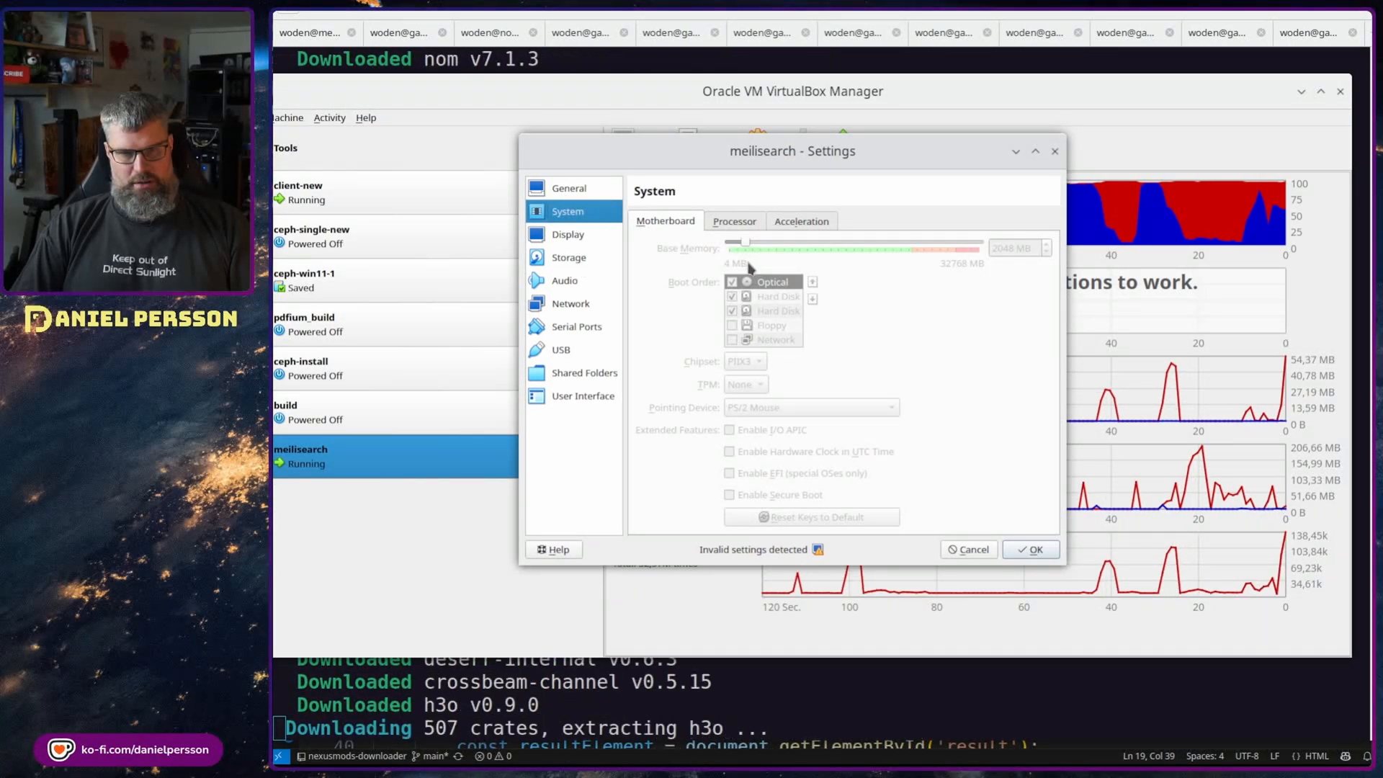
left_click(734, 221)
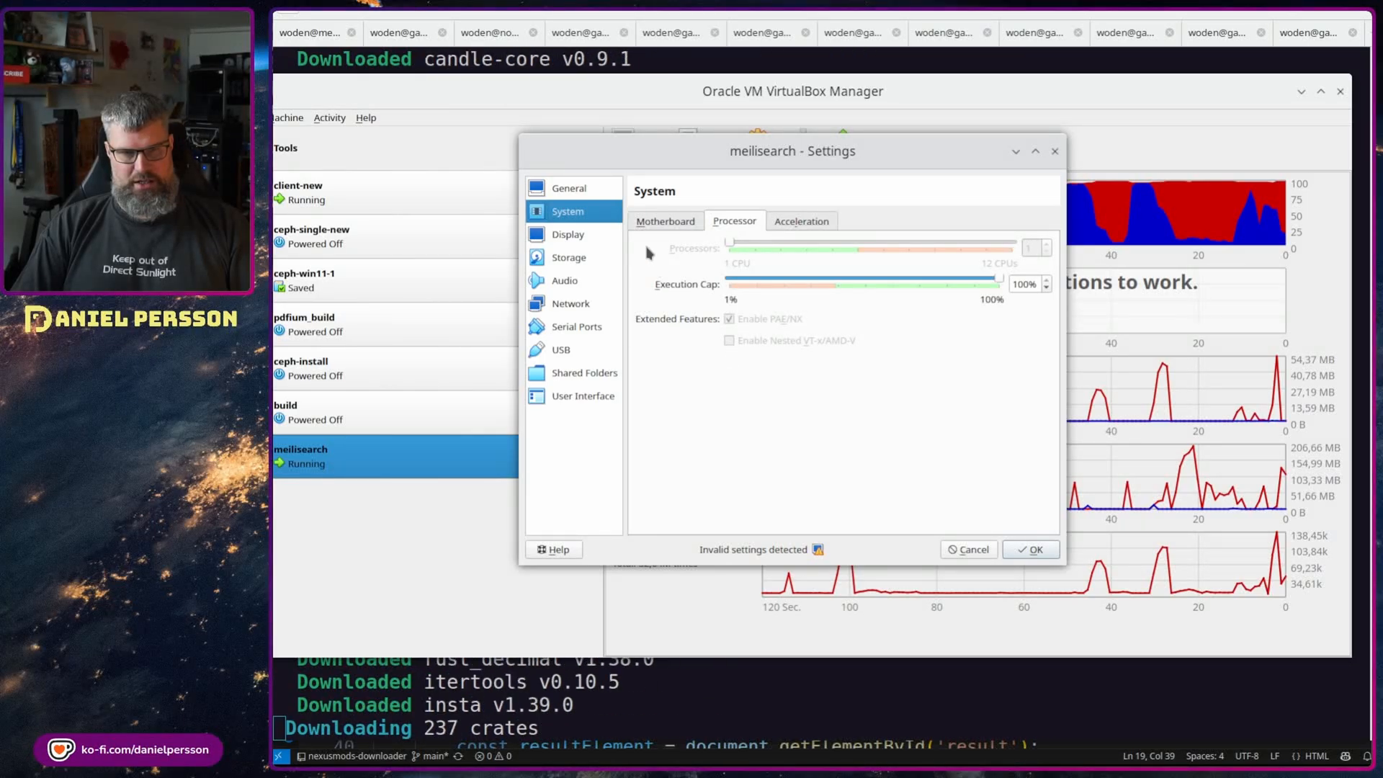
left_click(568, 234)
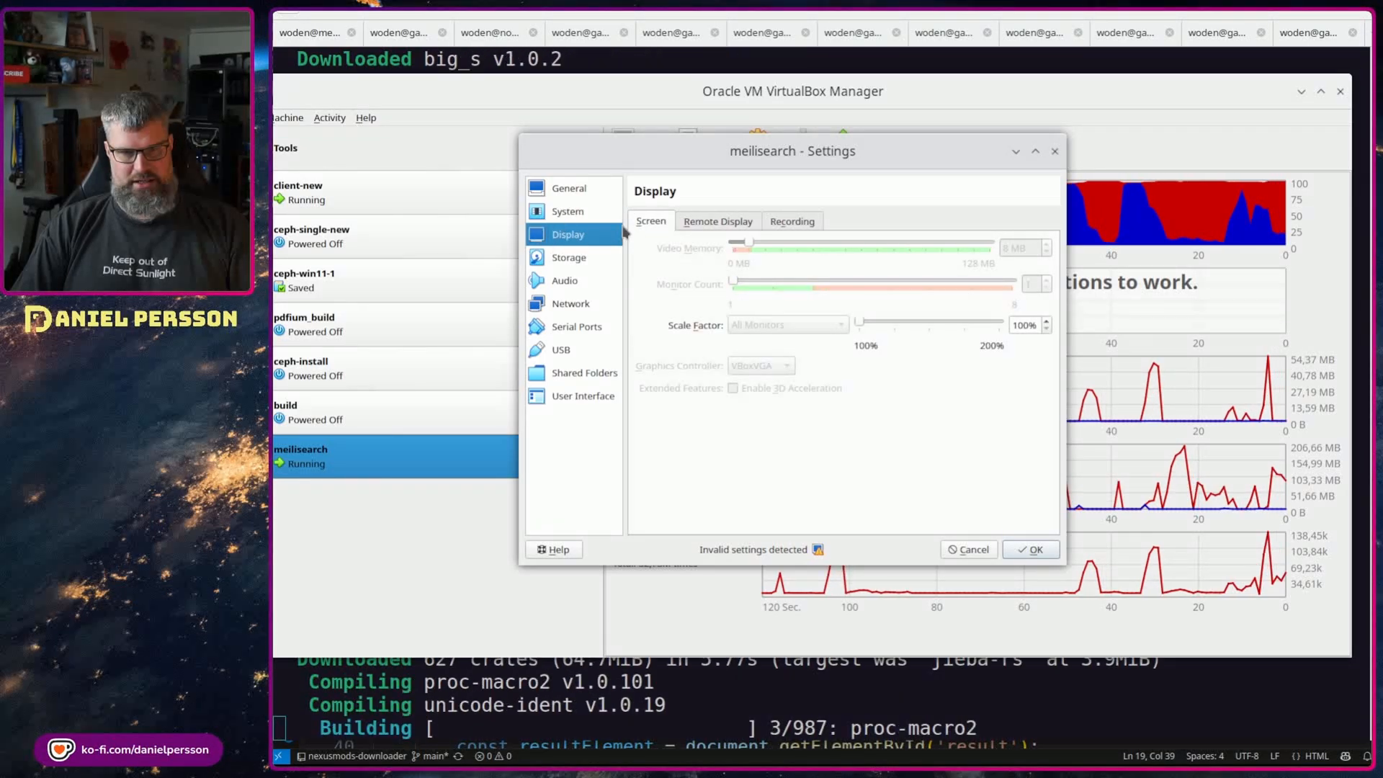
left_click(569, 187)
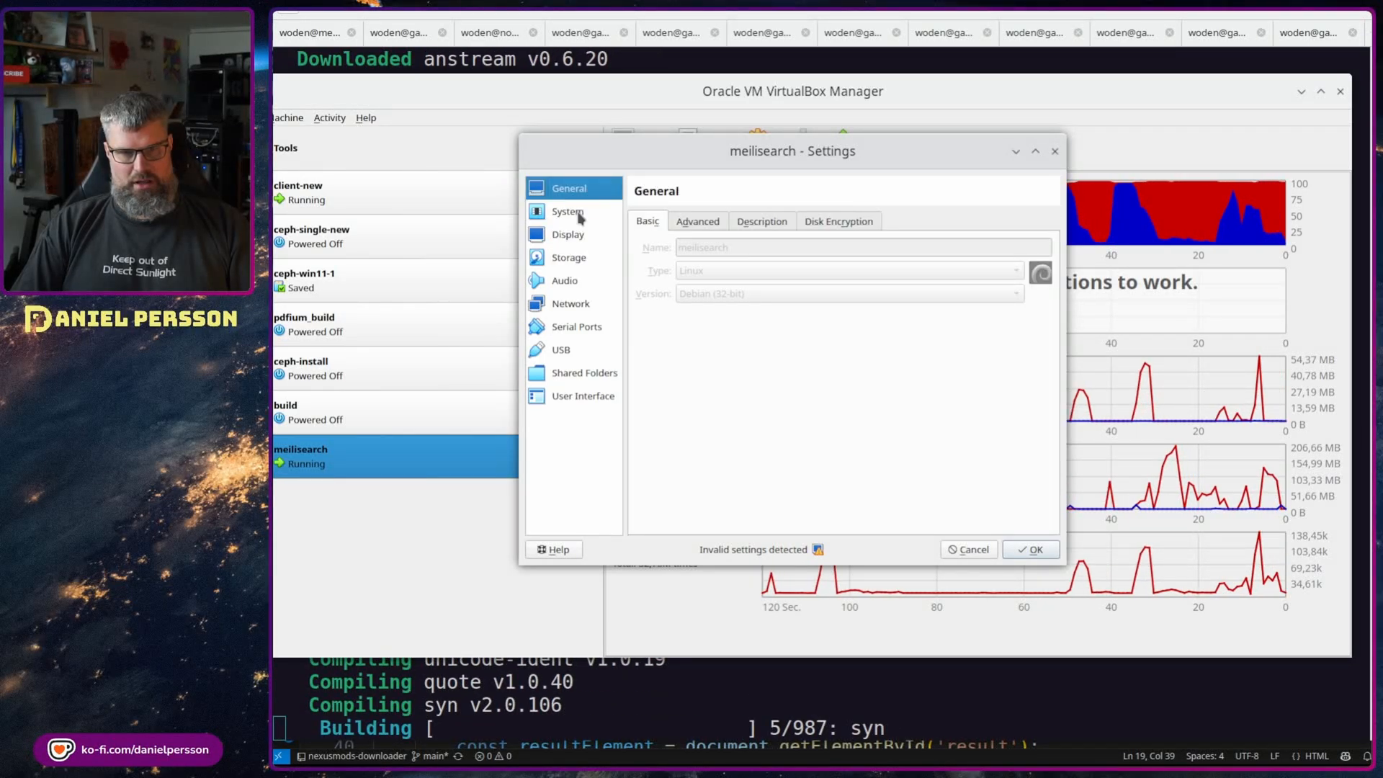
left_click(568, 210)
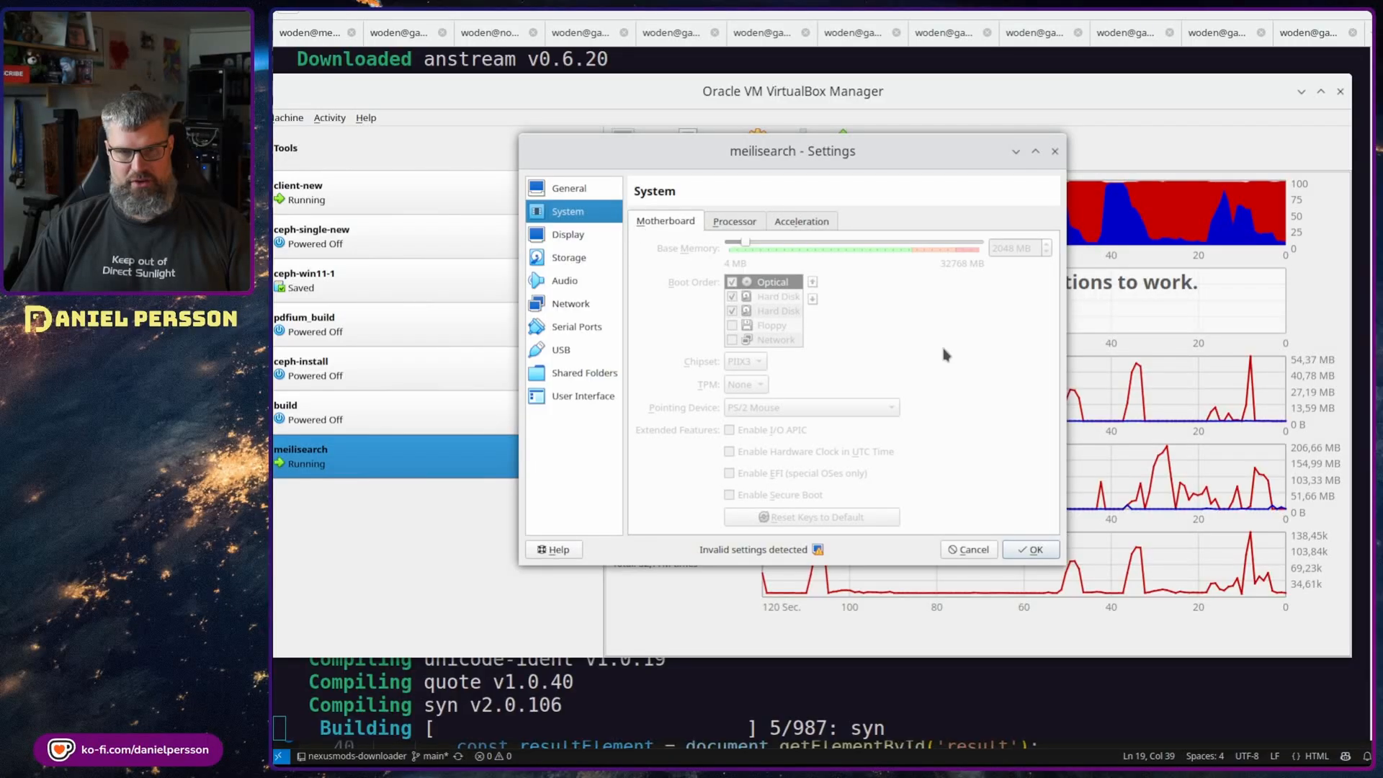
left_click(966, 549)
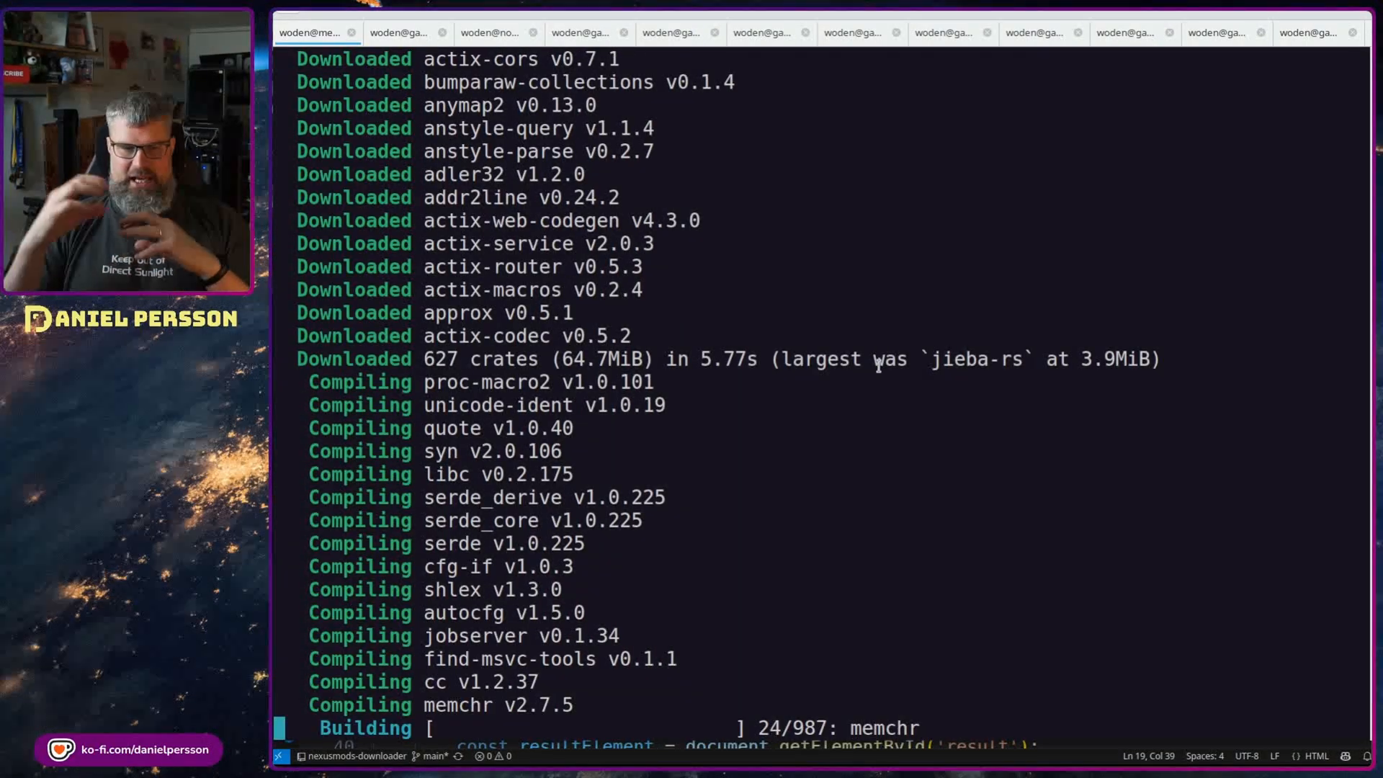
Watch the release build output until compilation finishes and the prompt returns
scroll("down", 3)
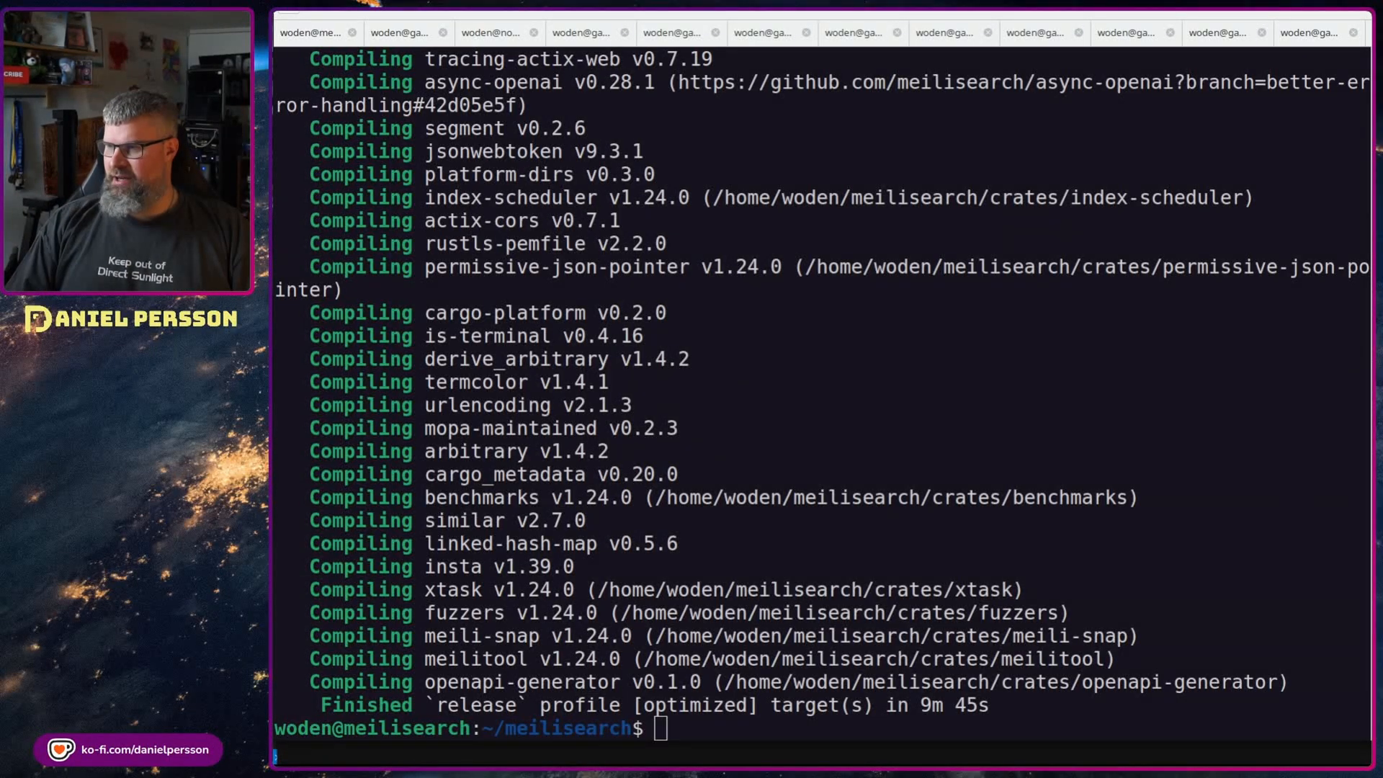
mouse_move(1188, 349)
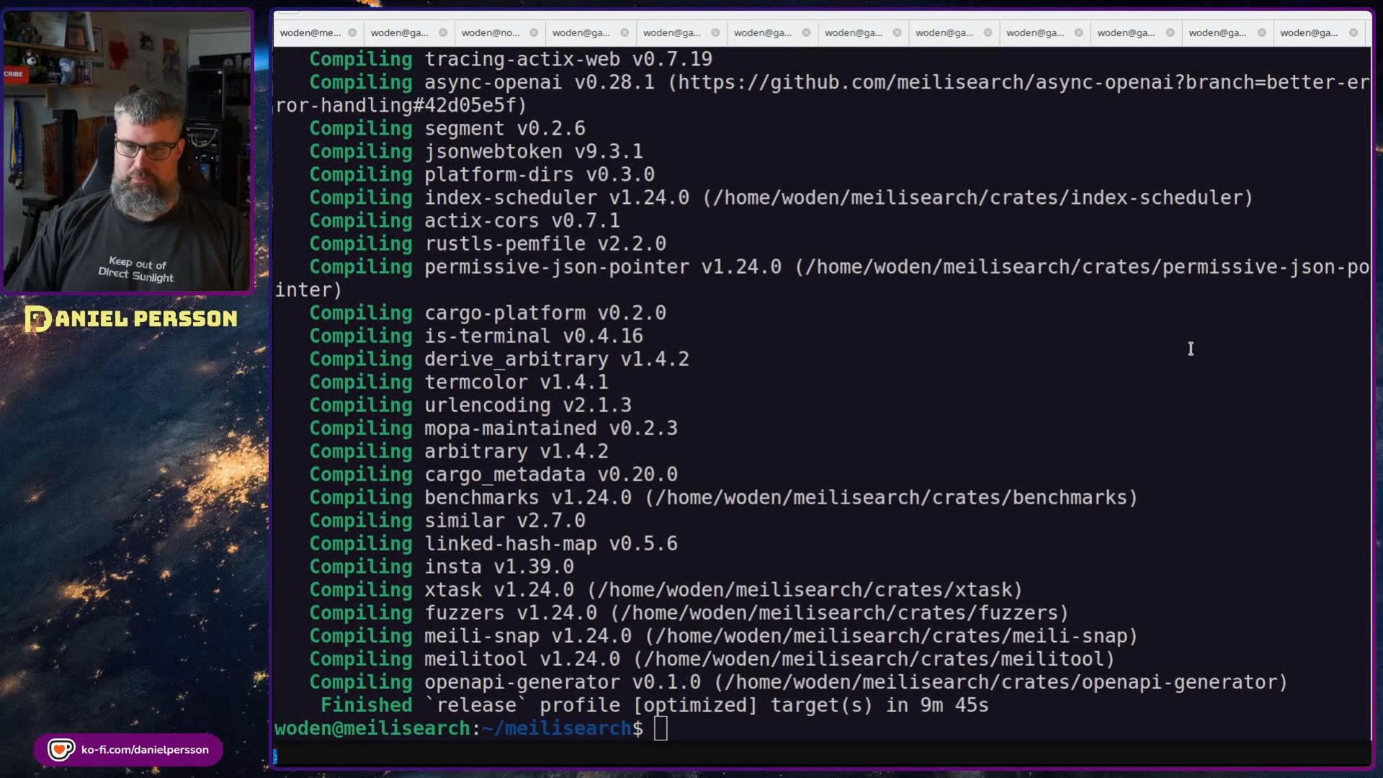
Copy the built meilisearch binary from target/release into /usr/local/bin
type("sudo cp target/release/meilisearch /usr/local/bin/")
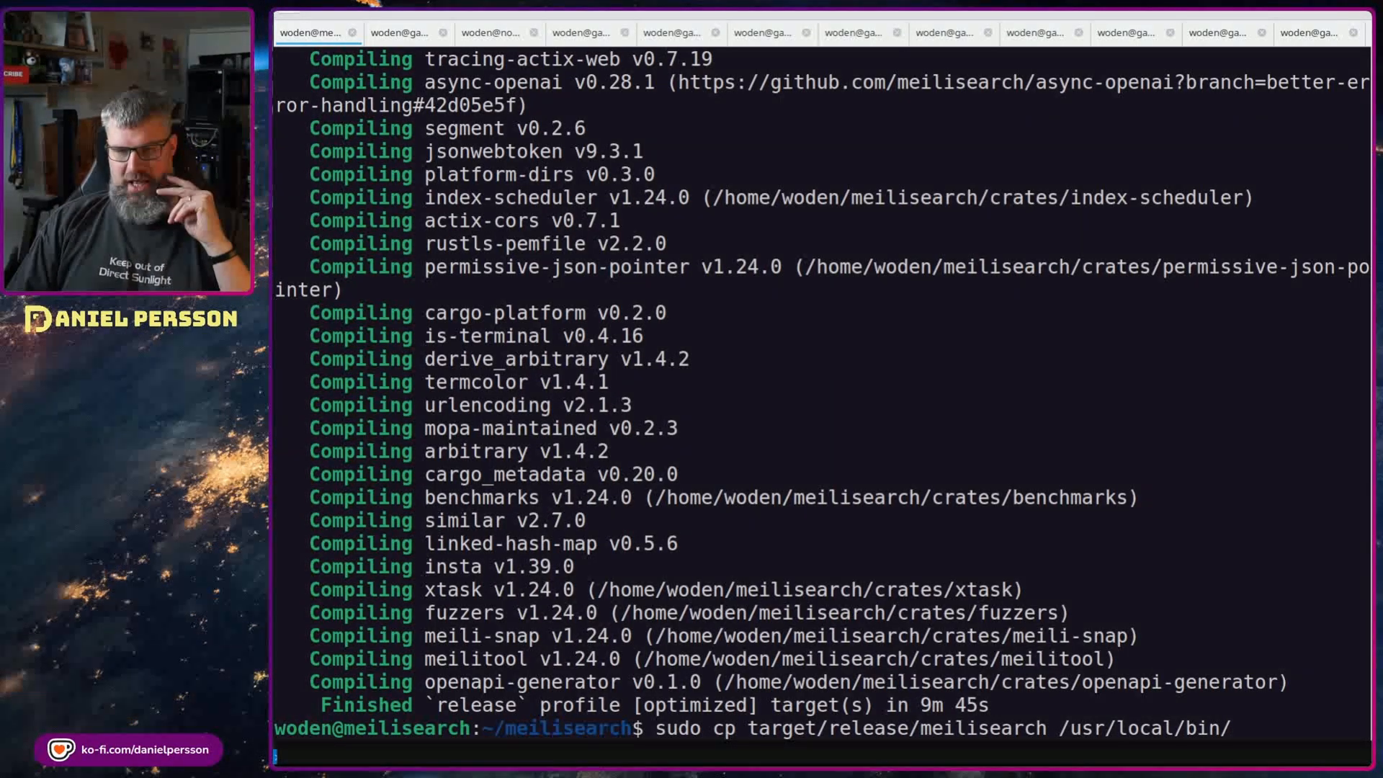
key("Return")
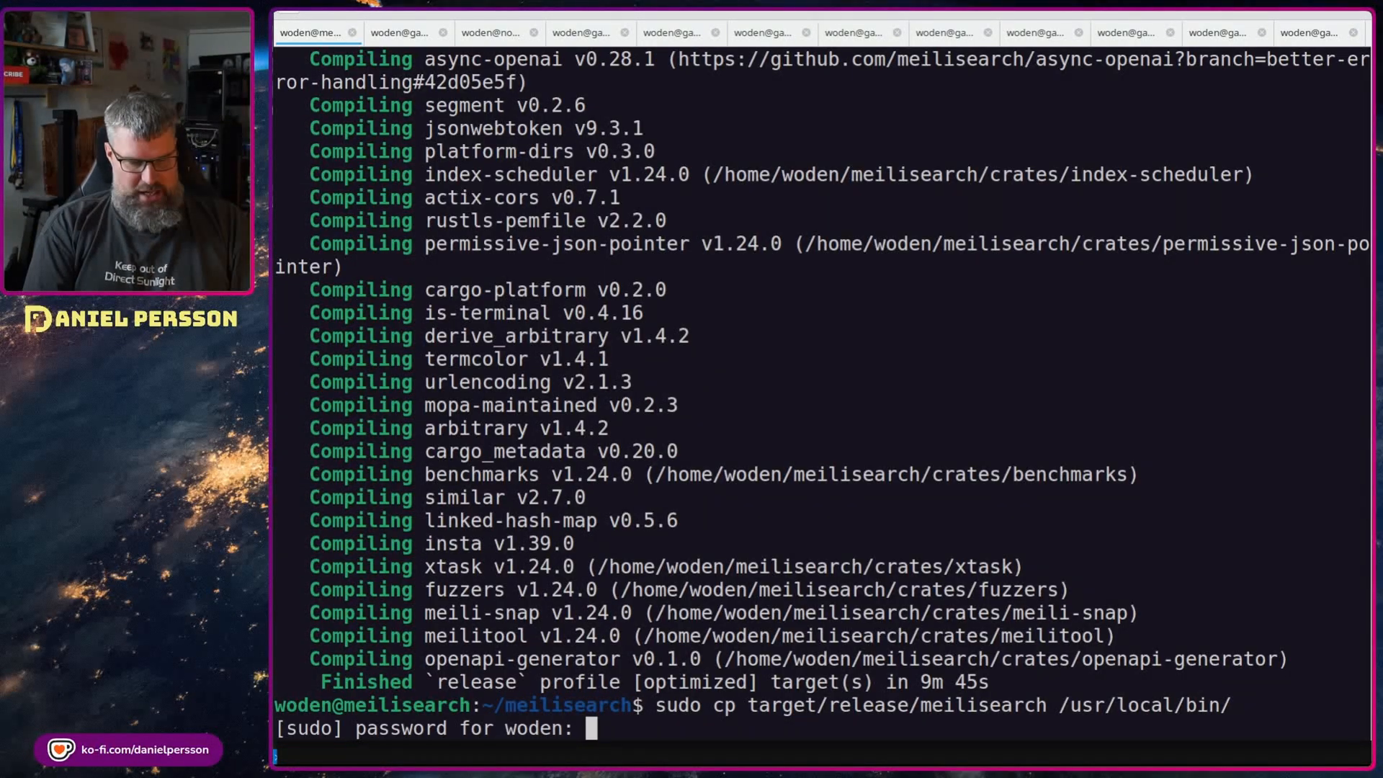
key("Return")
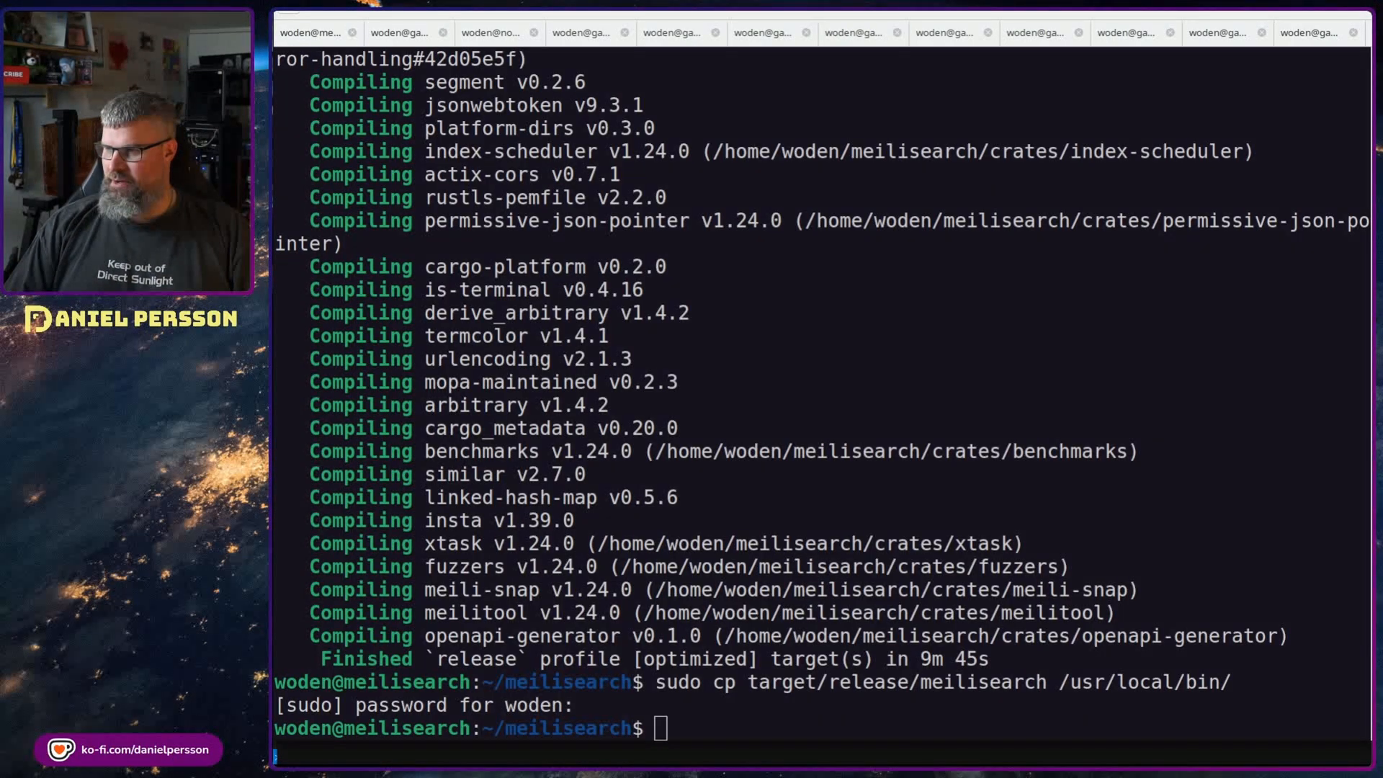
Create the meilisearch system user and give it the dumps and snapshots directories
type("sudo -H useradd --shell /bin/bash --system --home-dir \"/var/share/meilisearch\" --comment 'A lightning-fast AI search engine' meilisearch")
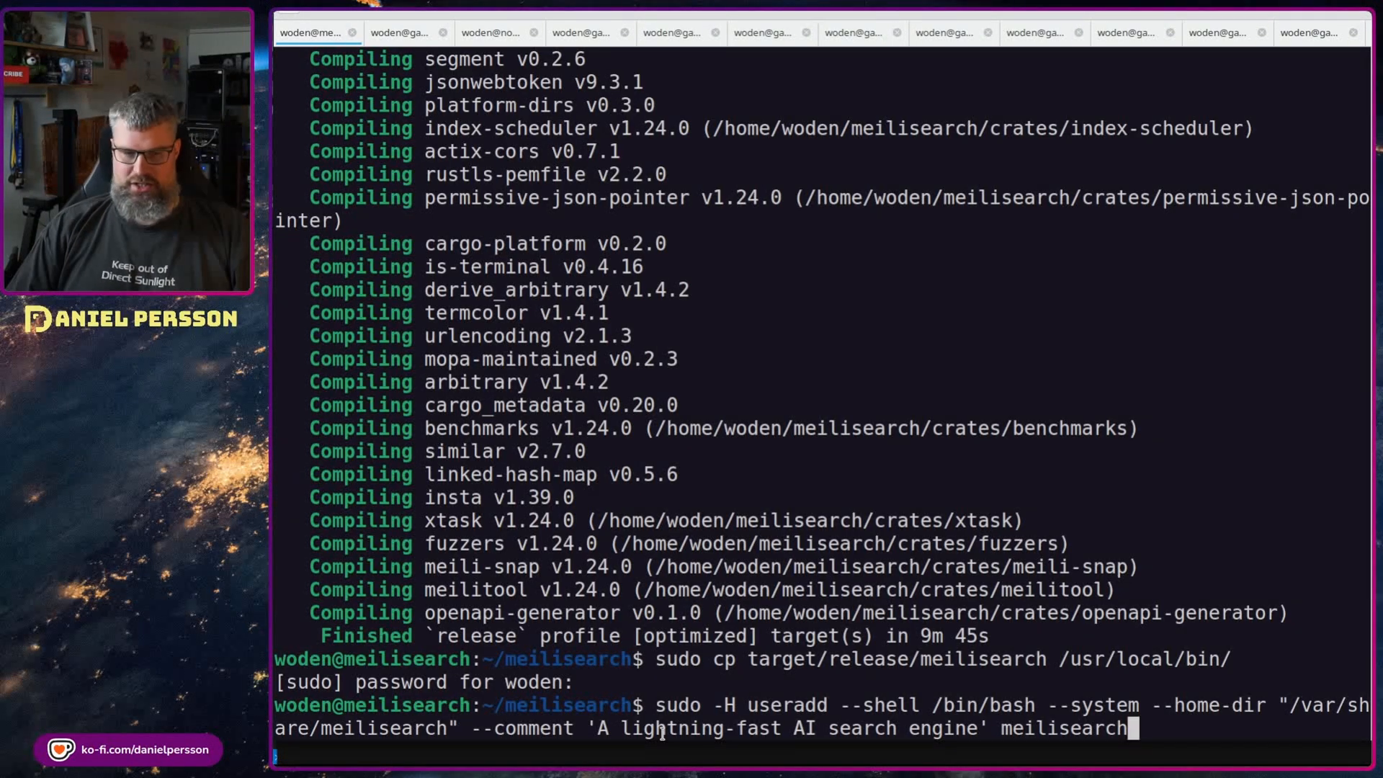
key("Return")
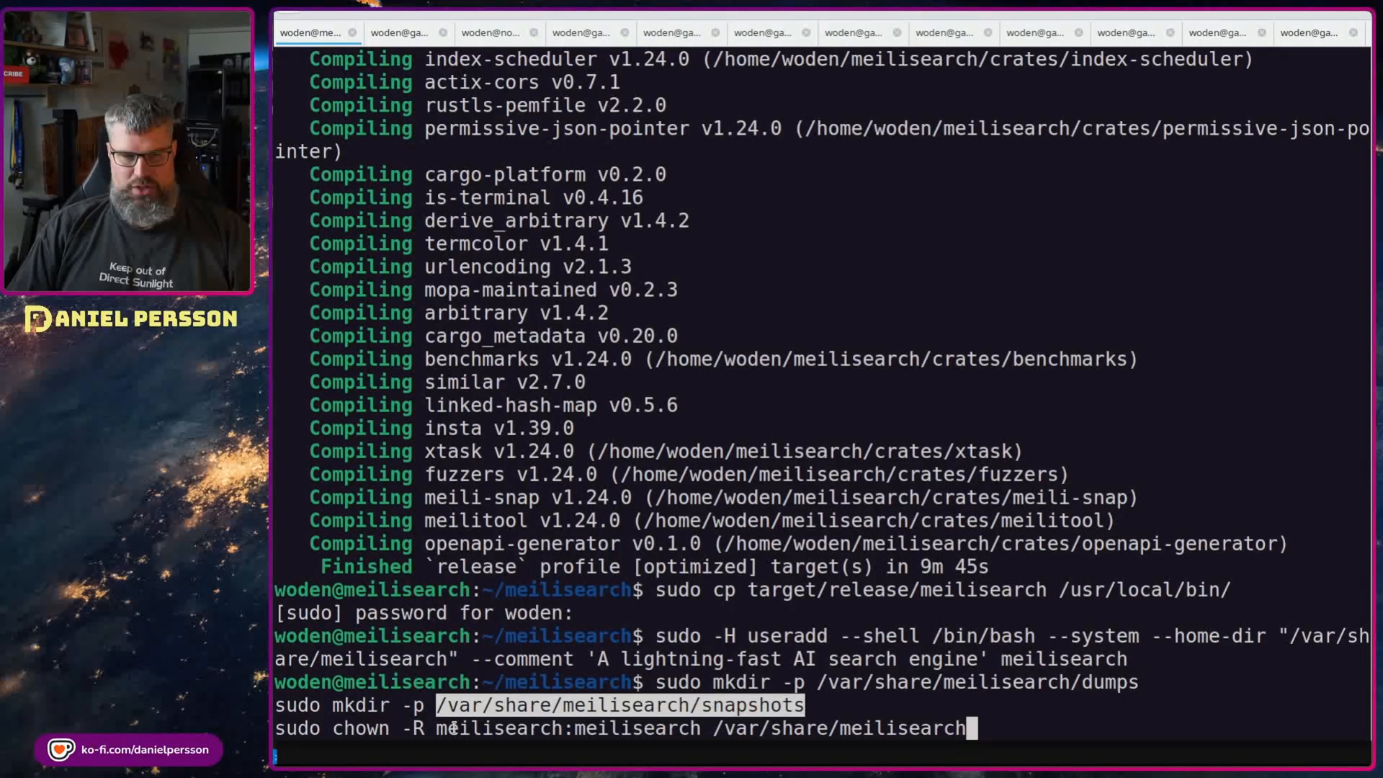
mouse_move(1147, 725)
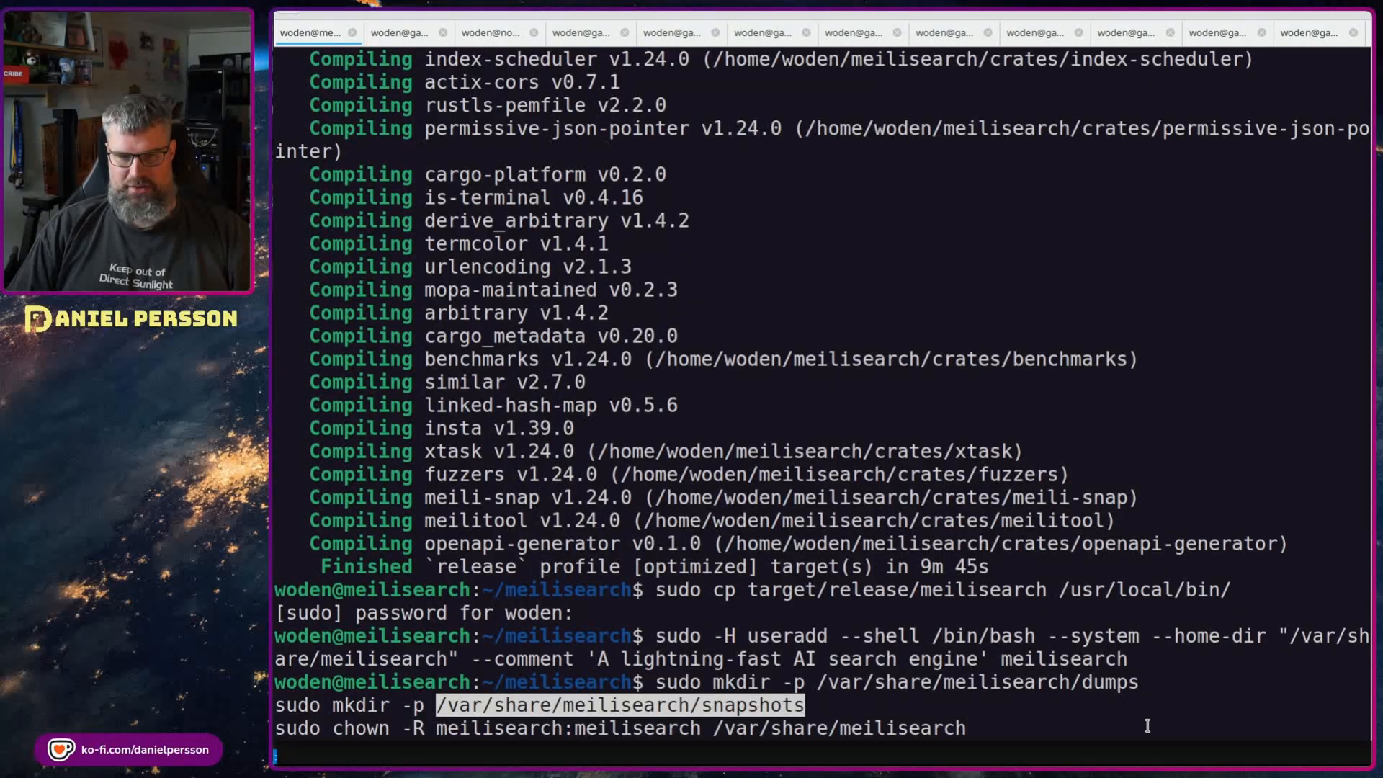
key("Return")
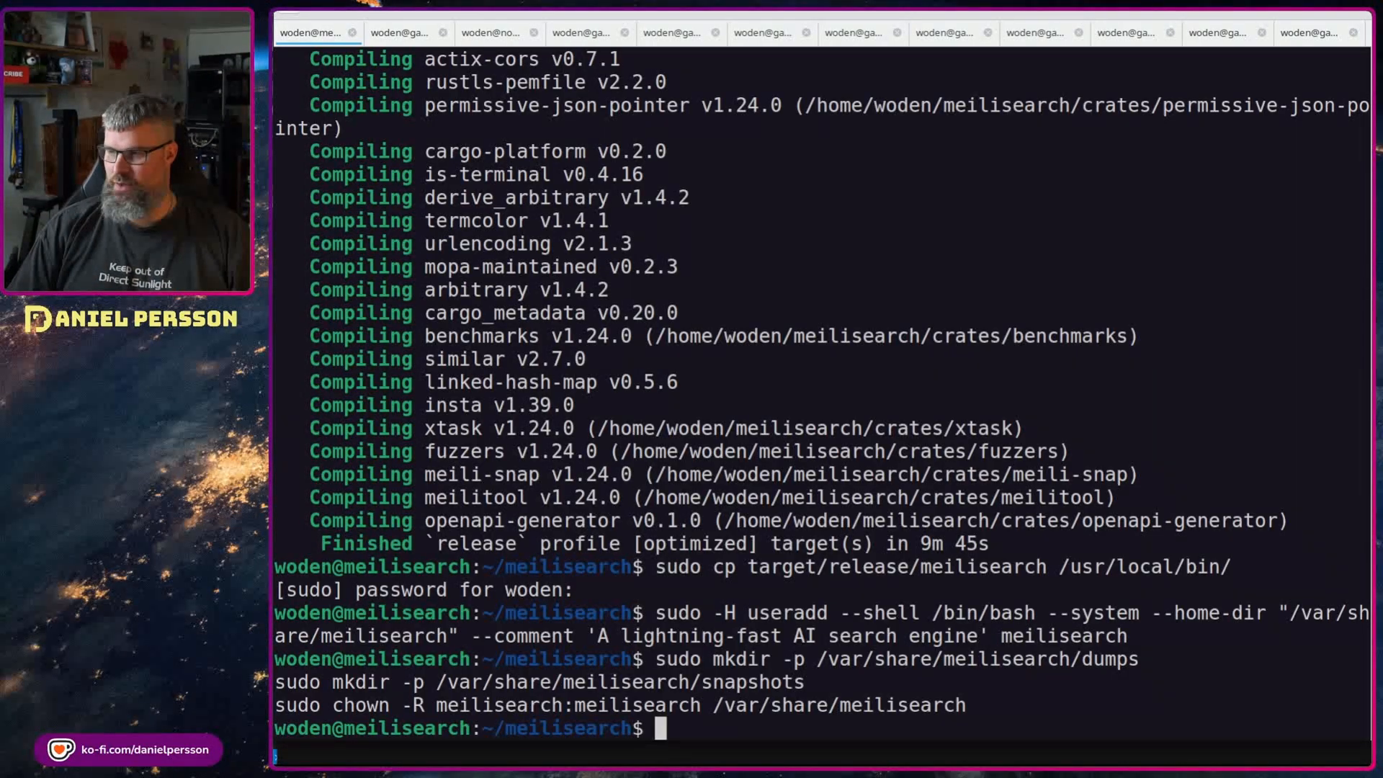
mouse_move(1274, 360)
type("sudo vi /etc/meilisearch.toml")
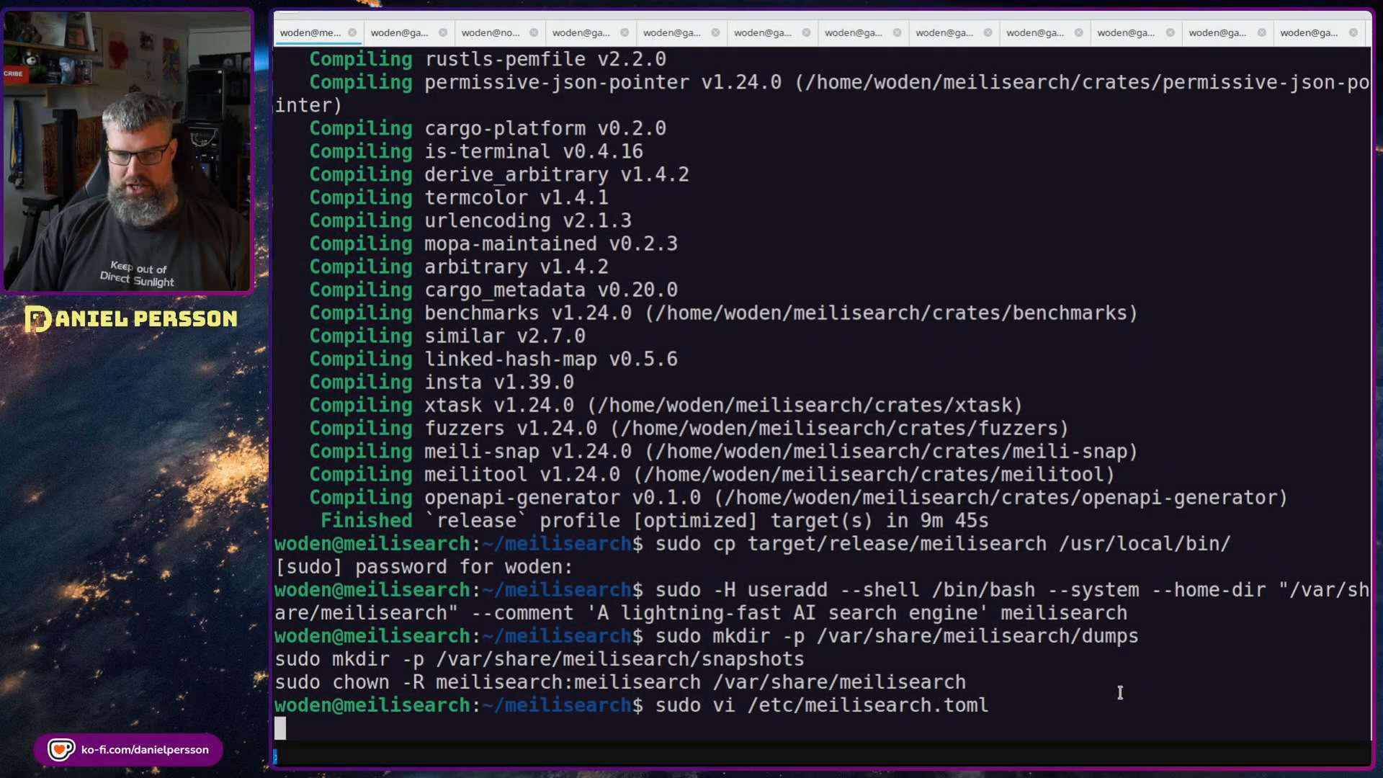
Write /etc/meilisearch.toml in vi with the production settings and save it with :wq
key("Return")
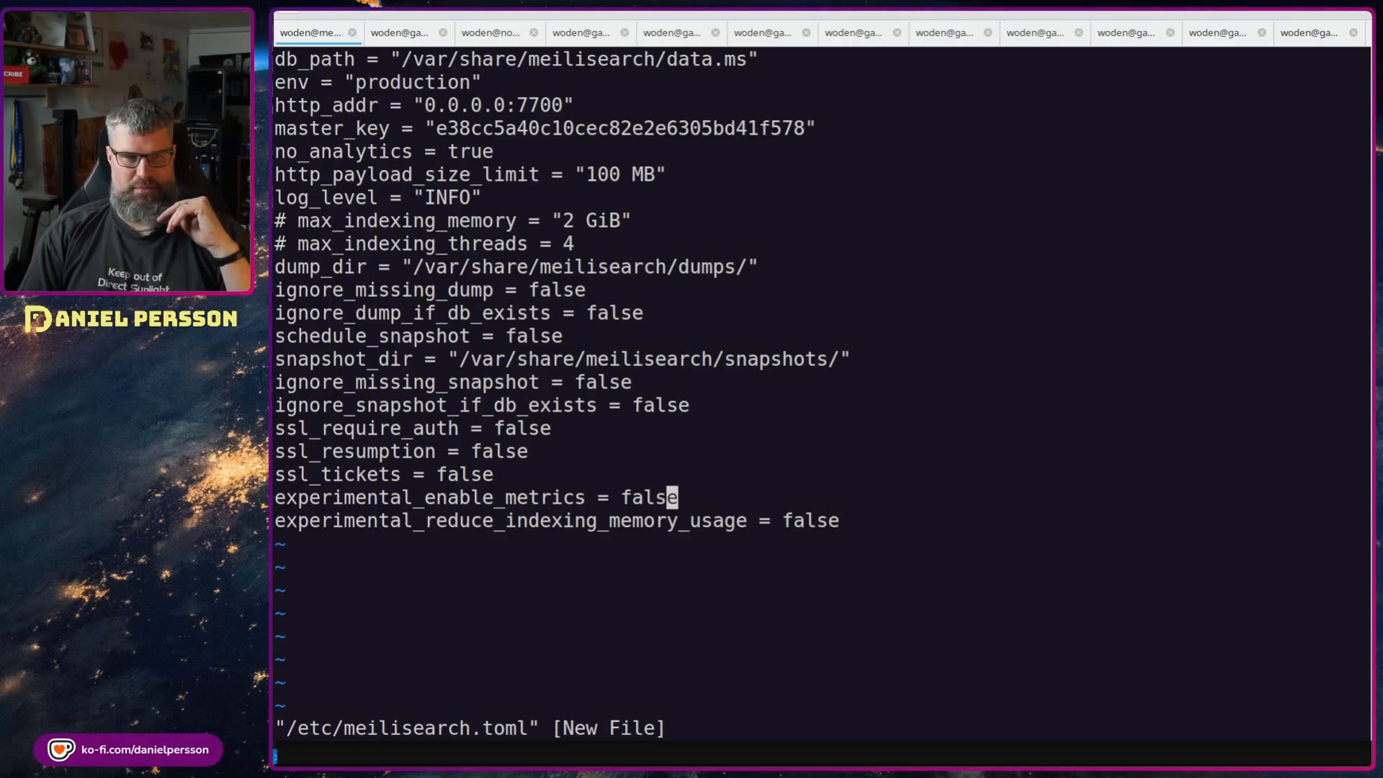
mouse_move(565, 243)
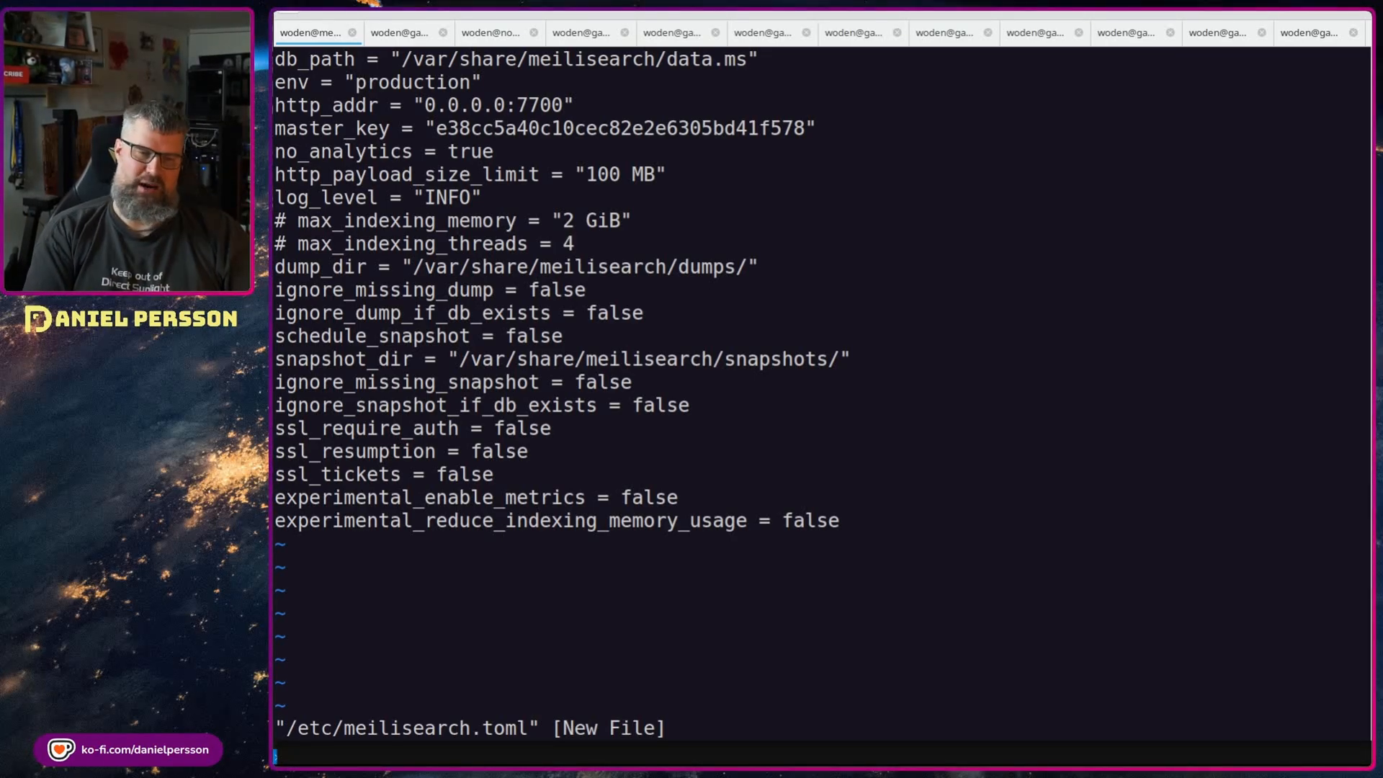
type(":wq")
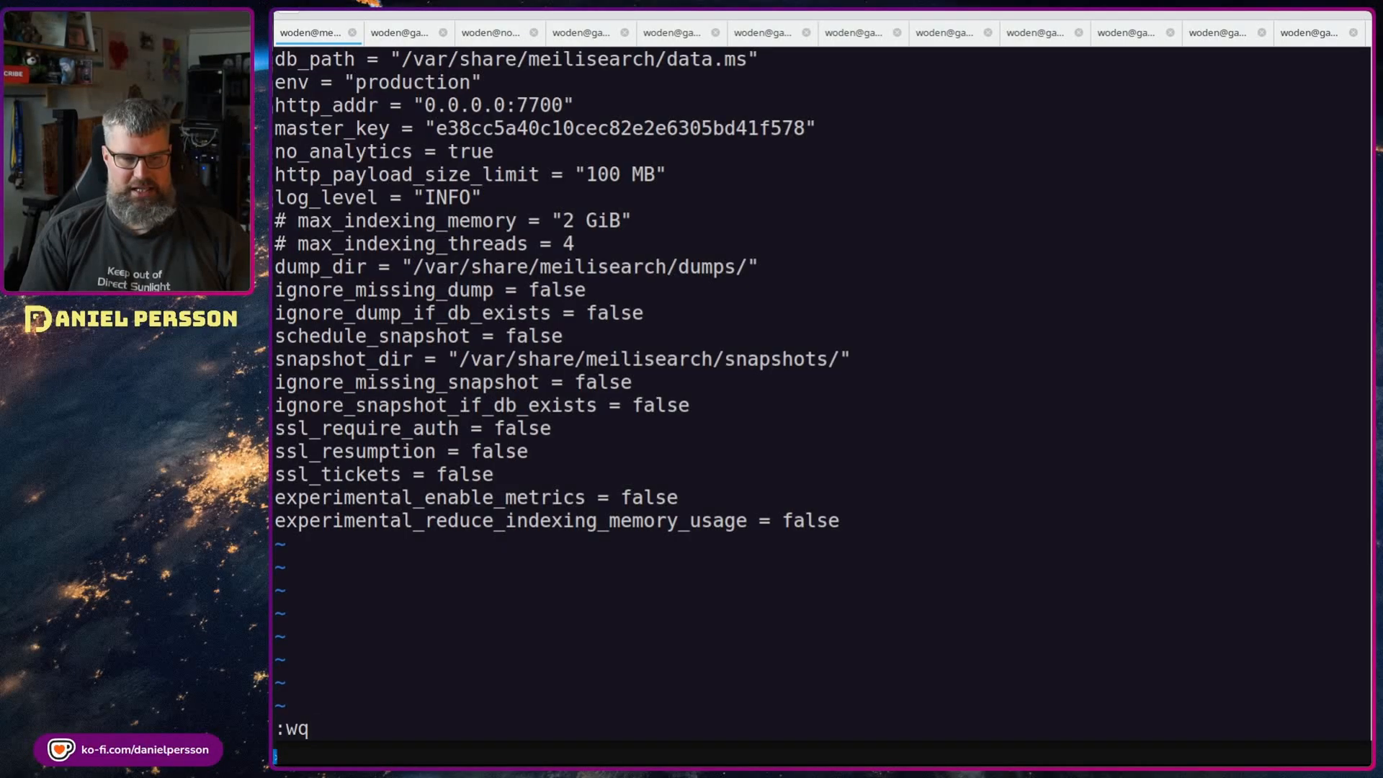
key("Return")
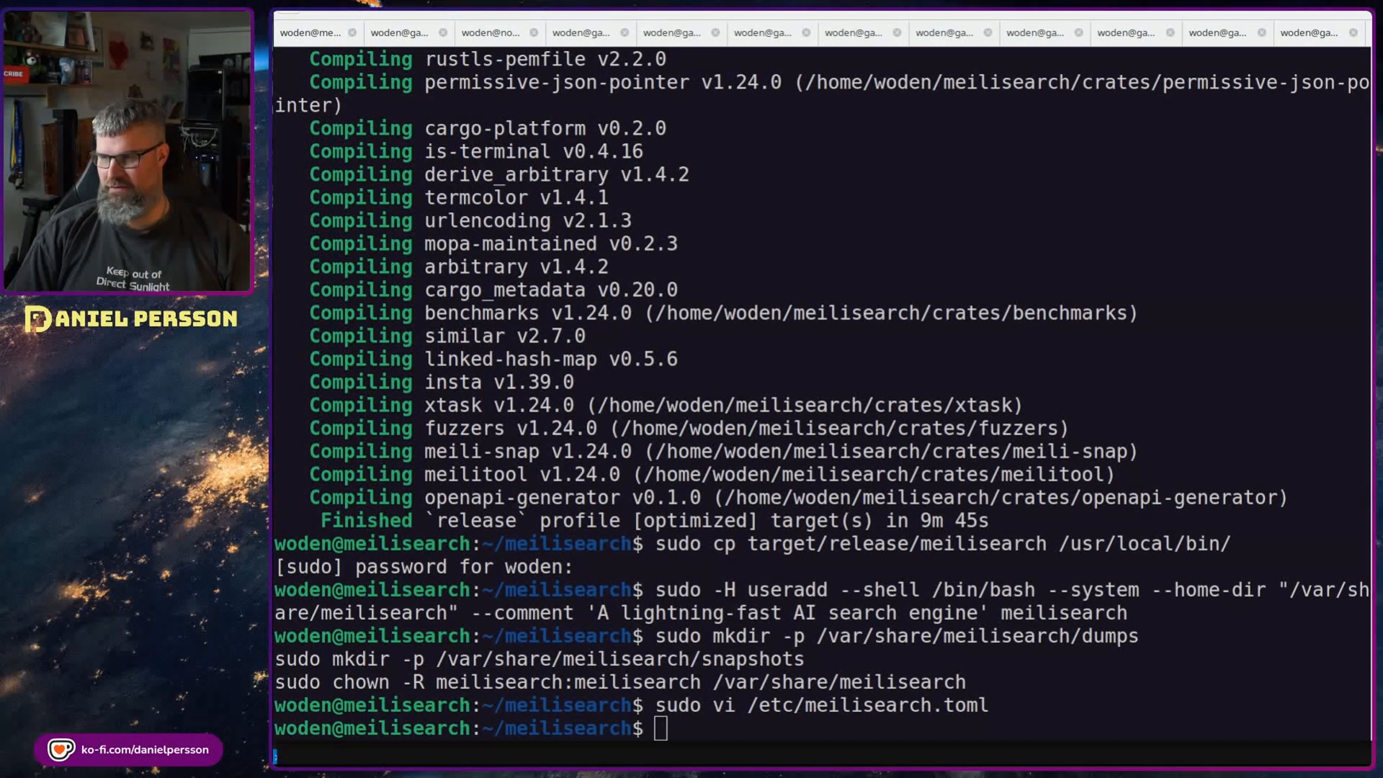
Create /etc/systemd/system/meilisearch.service in vi with its Unit, Install and Service sections
type("sudo vi /etc/systemd/system/meilisearch.service")
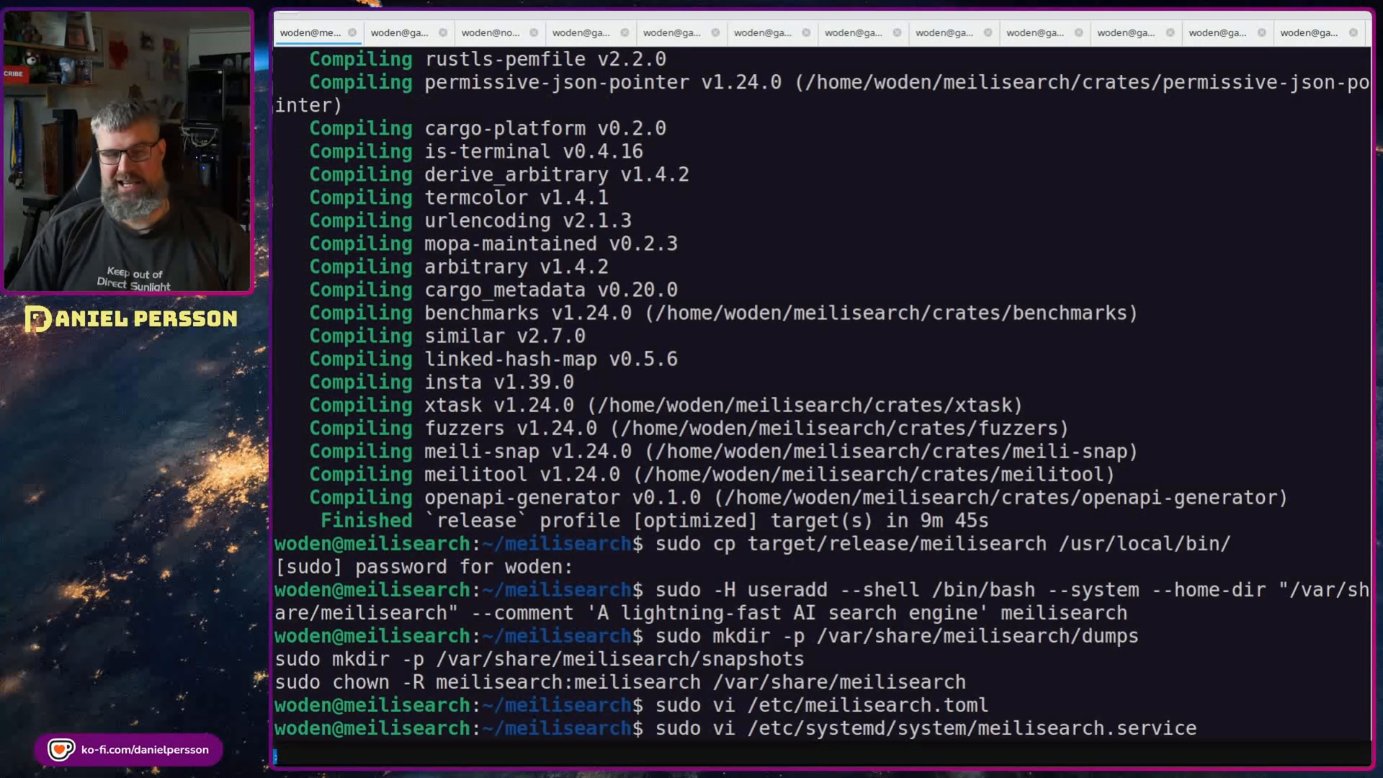
key("Return")
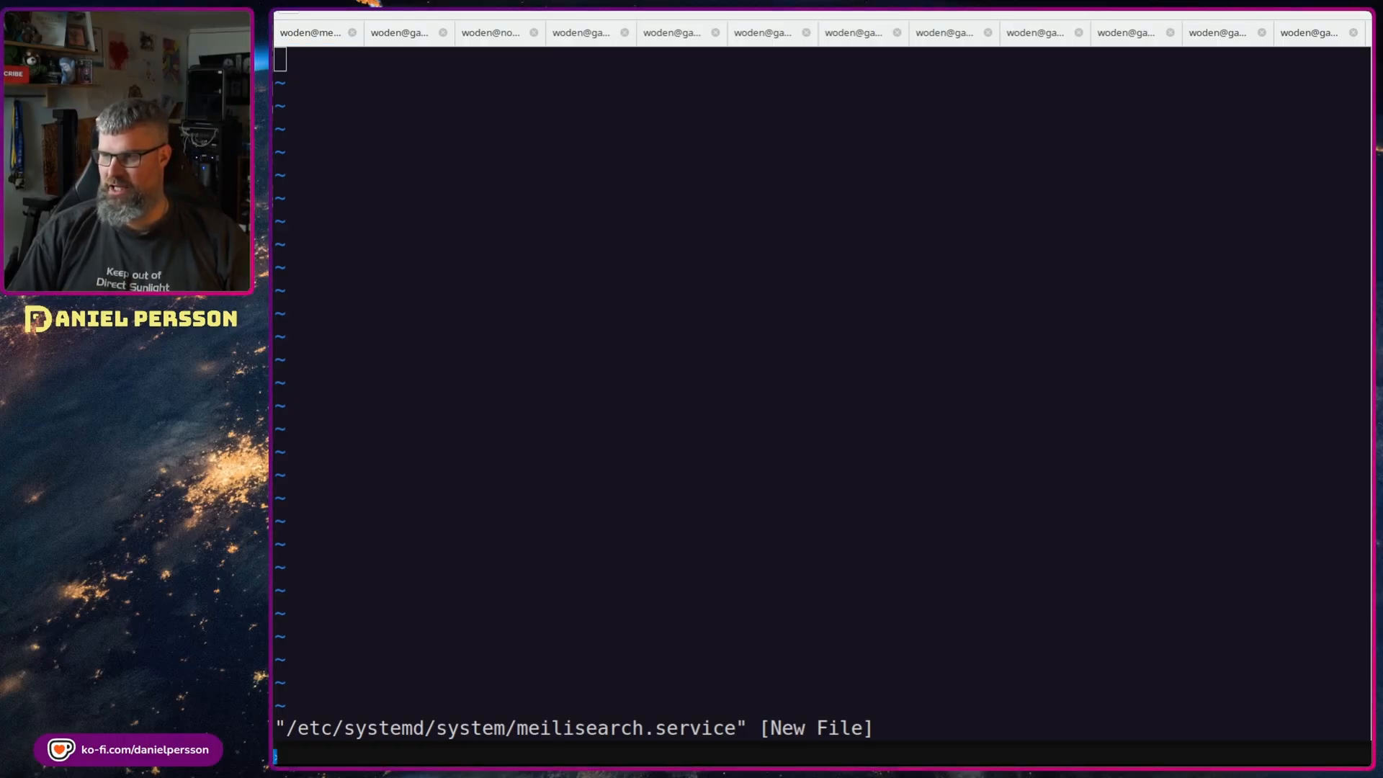
mouse_move(972, 273)
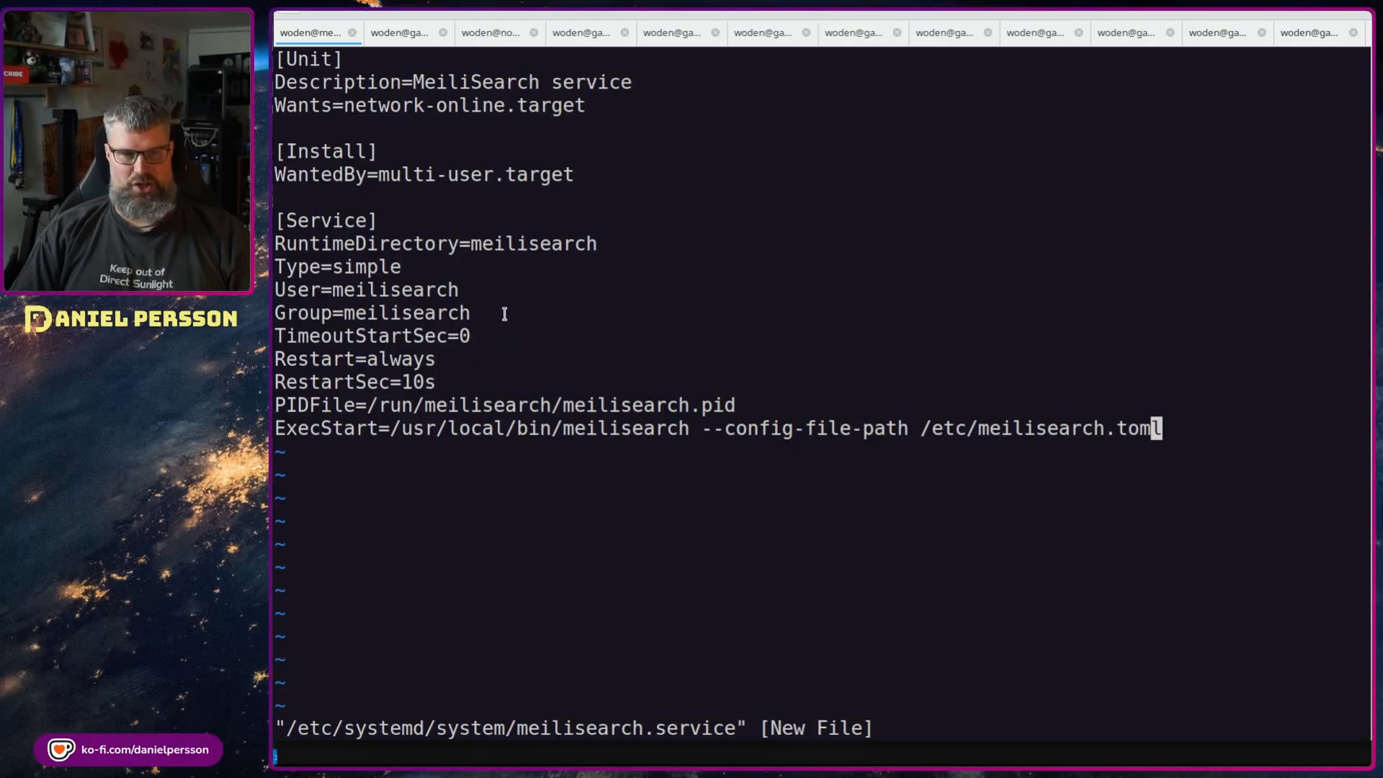
mouse_move(450, 370)
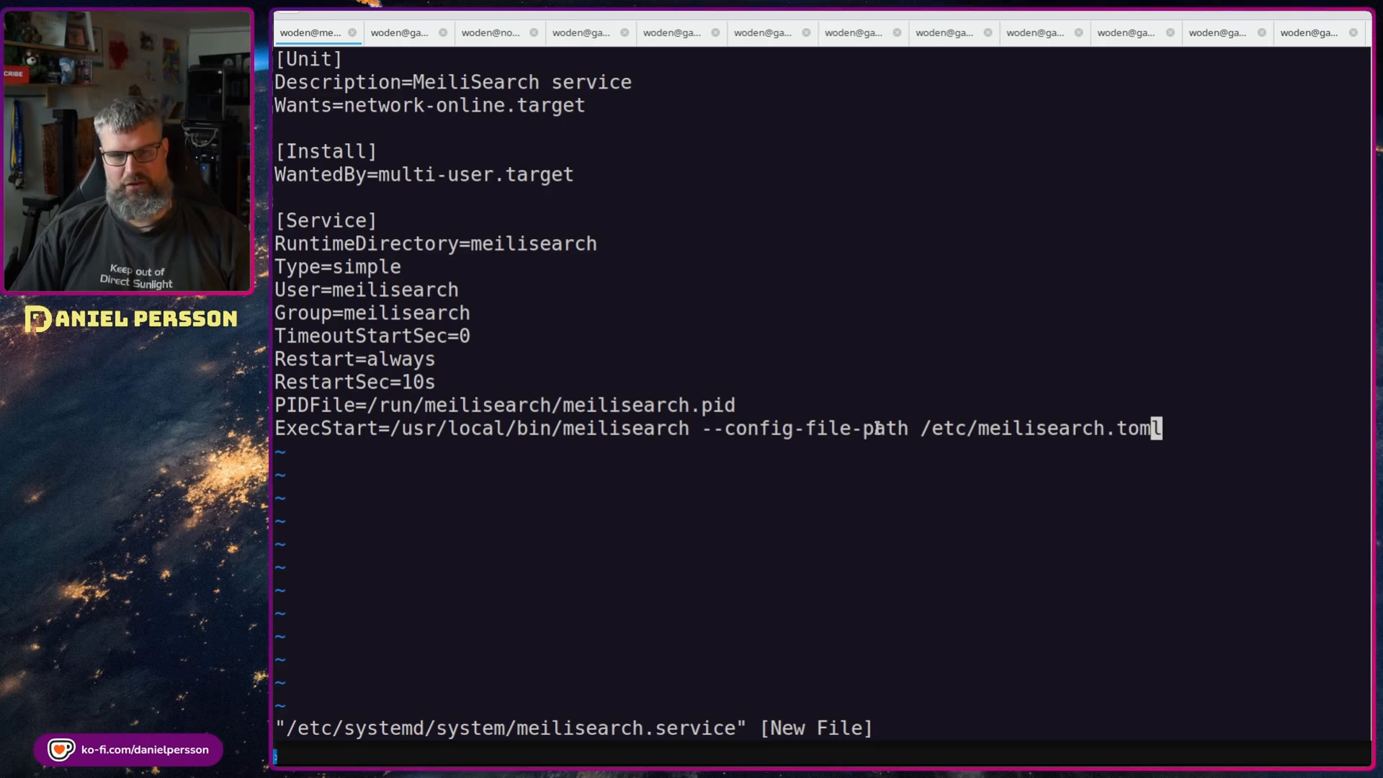
mouse_move(1209, 347)
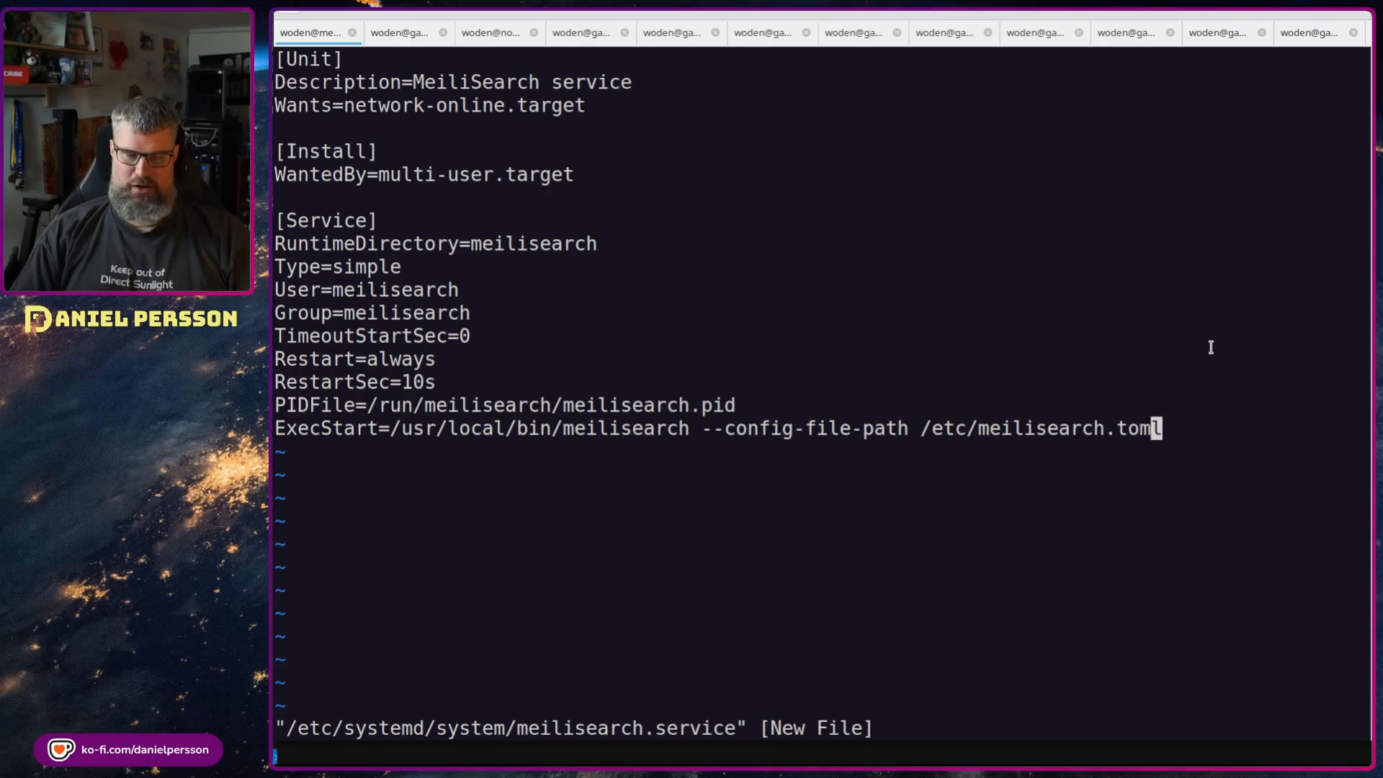
type(":wq")
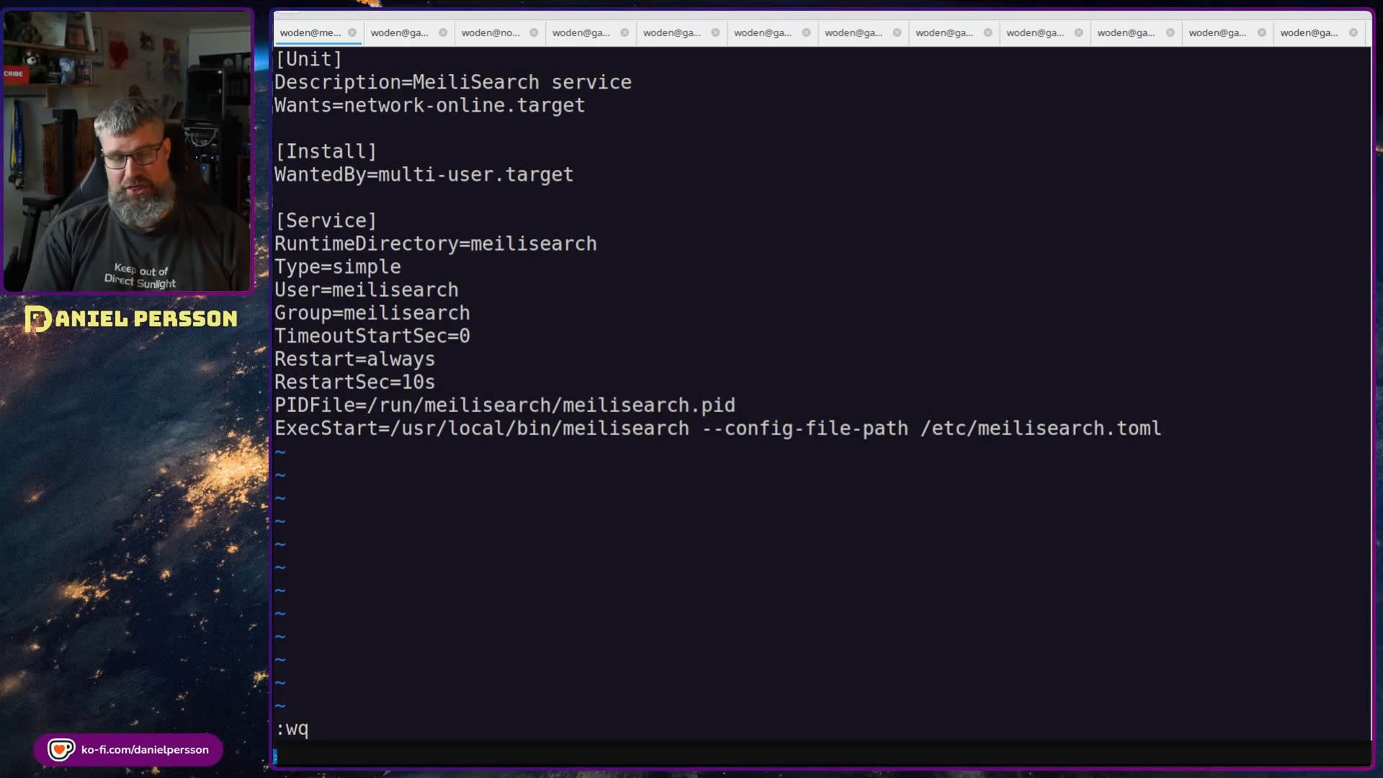
Save the unit file, daemon-reload, then start, enable and check the meilisearch service
key("Return")
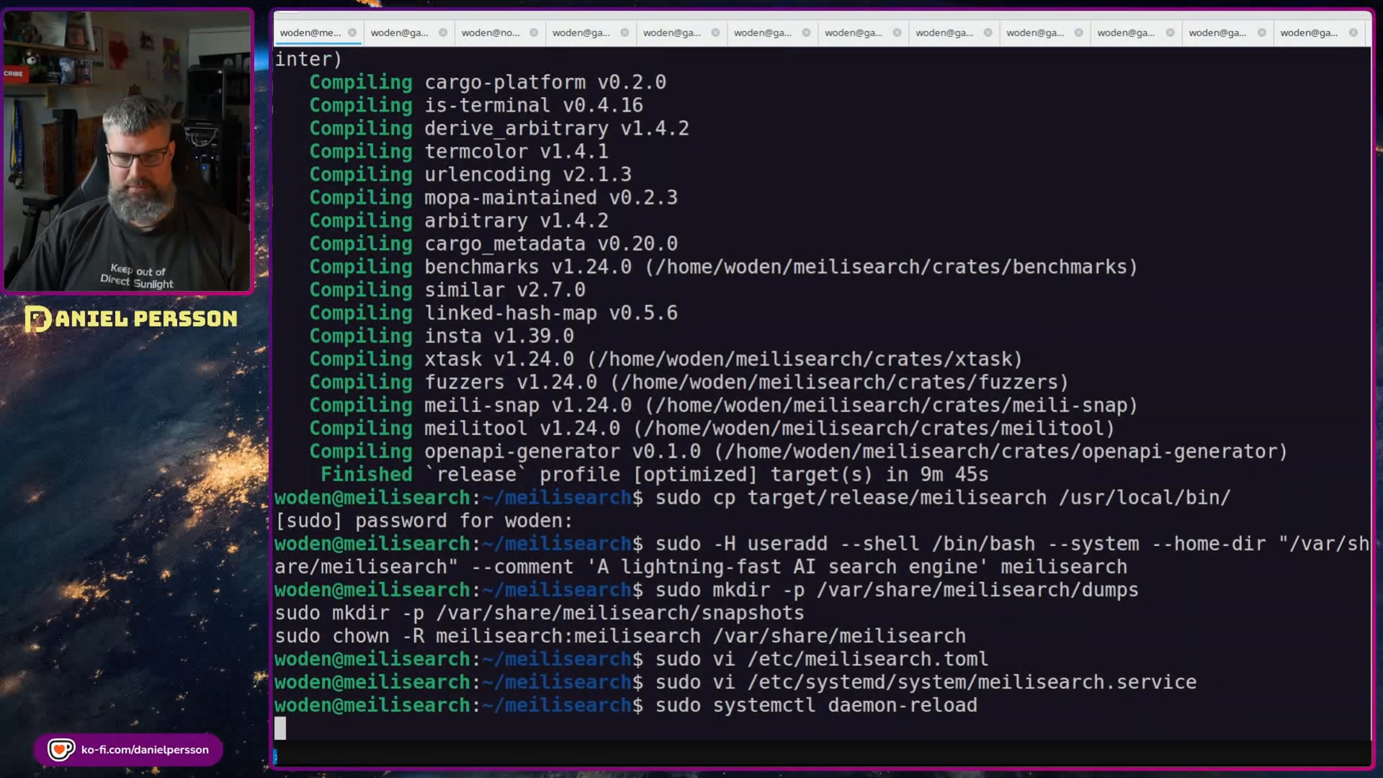
key("Return")
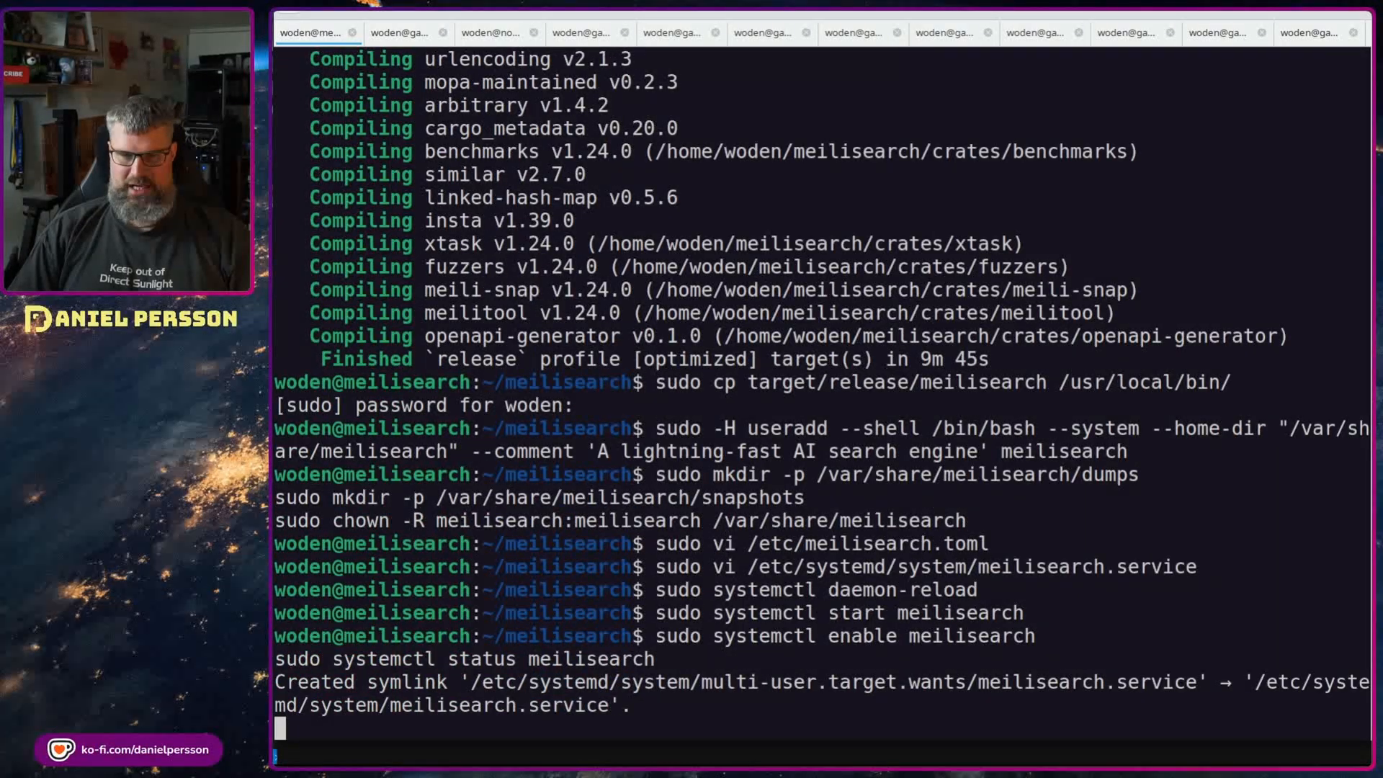
key("Return")
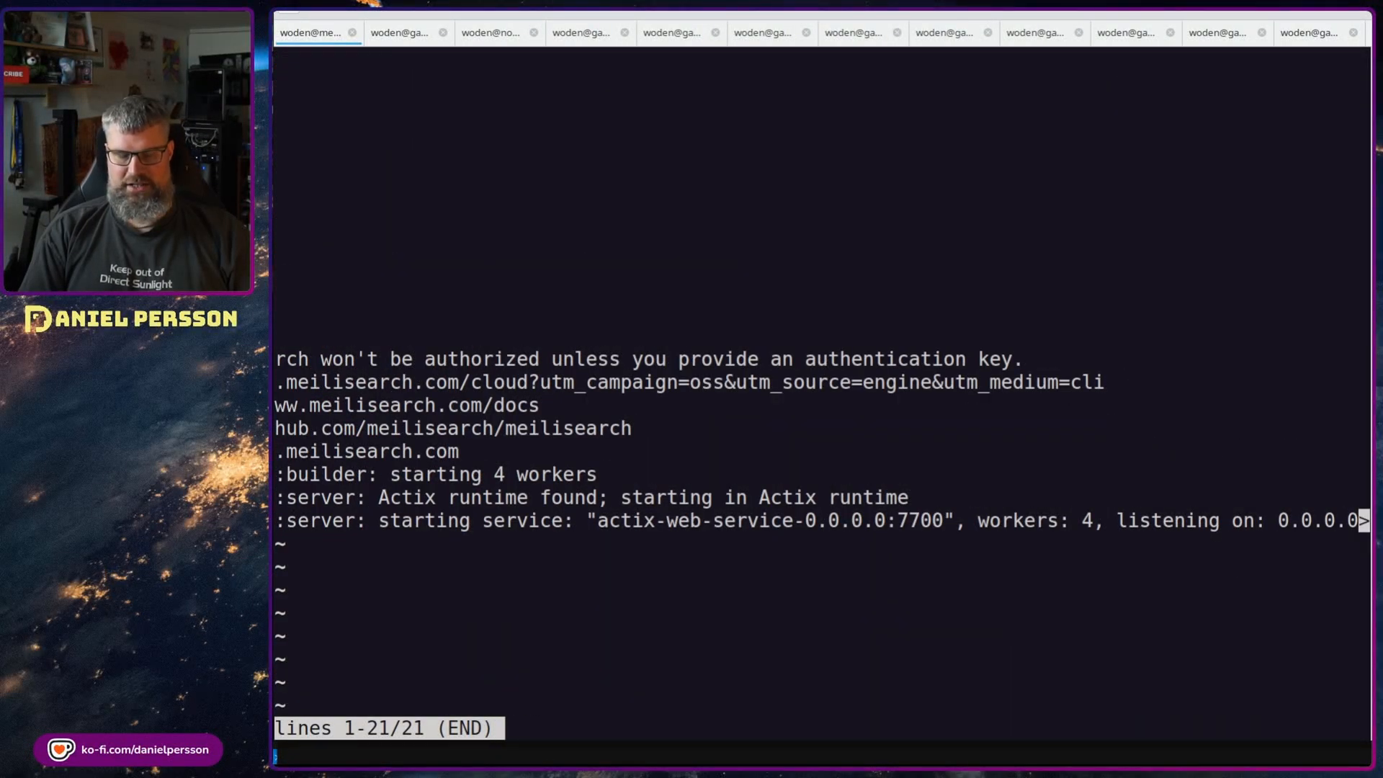
mouse_move(943, 674)
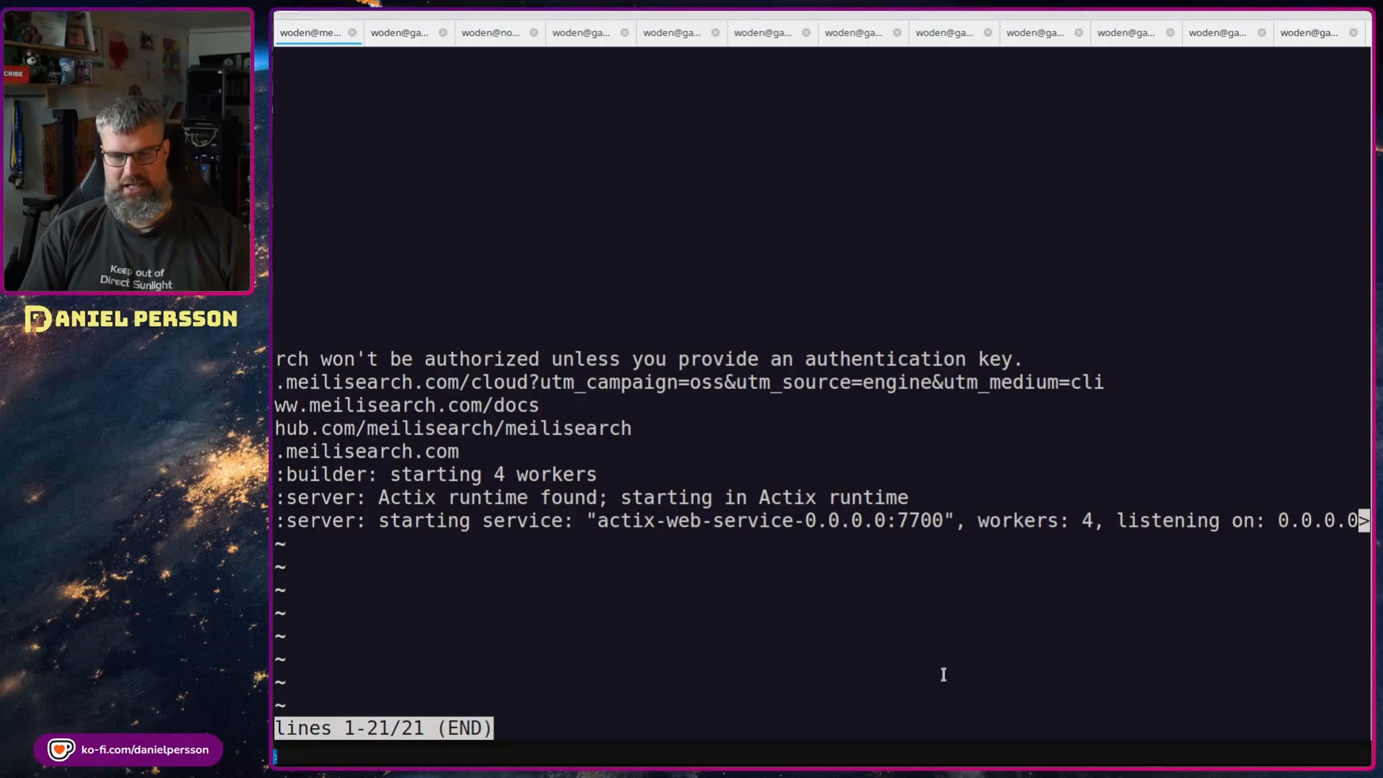
key("q")
type("ip a")
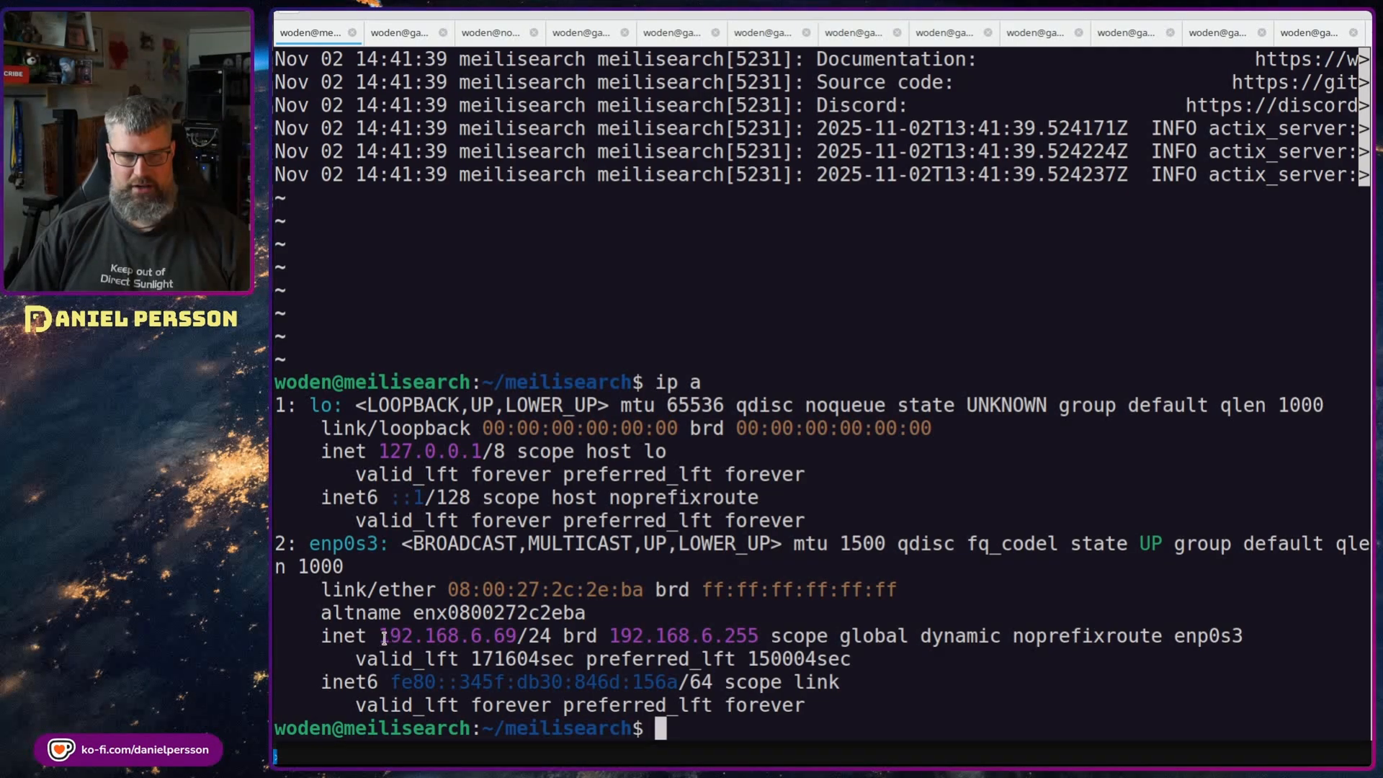
double_click(432, 635)
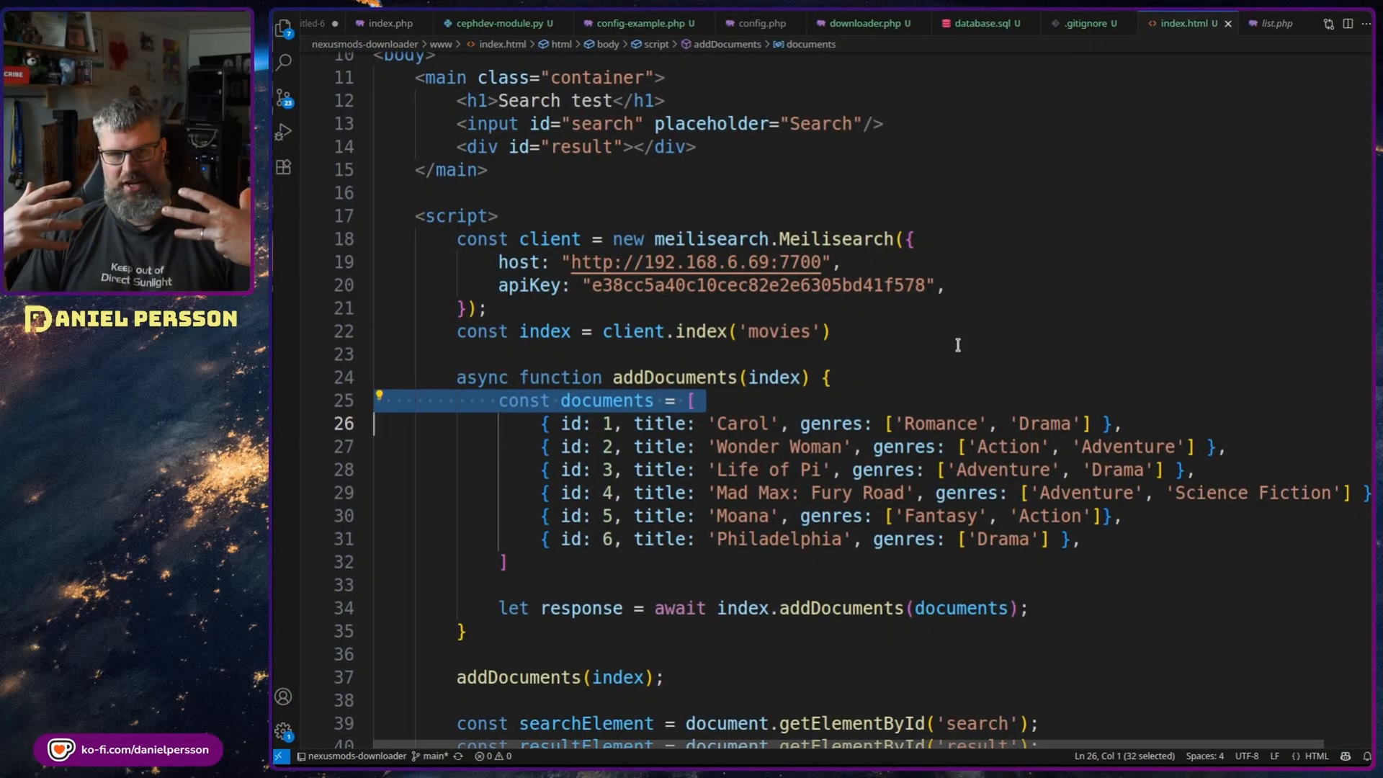
scroll("up", 3)
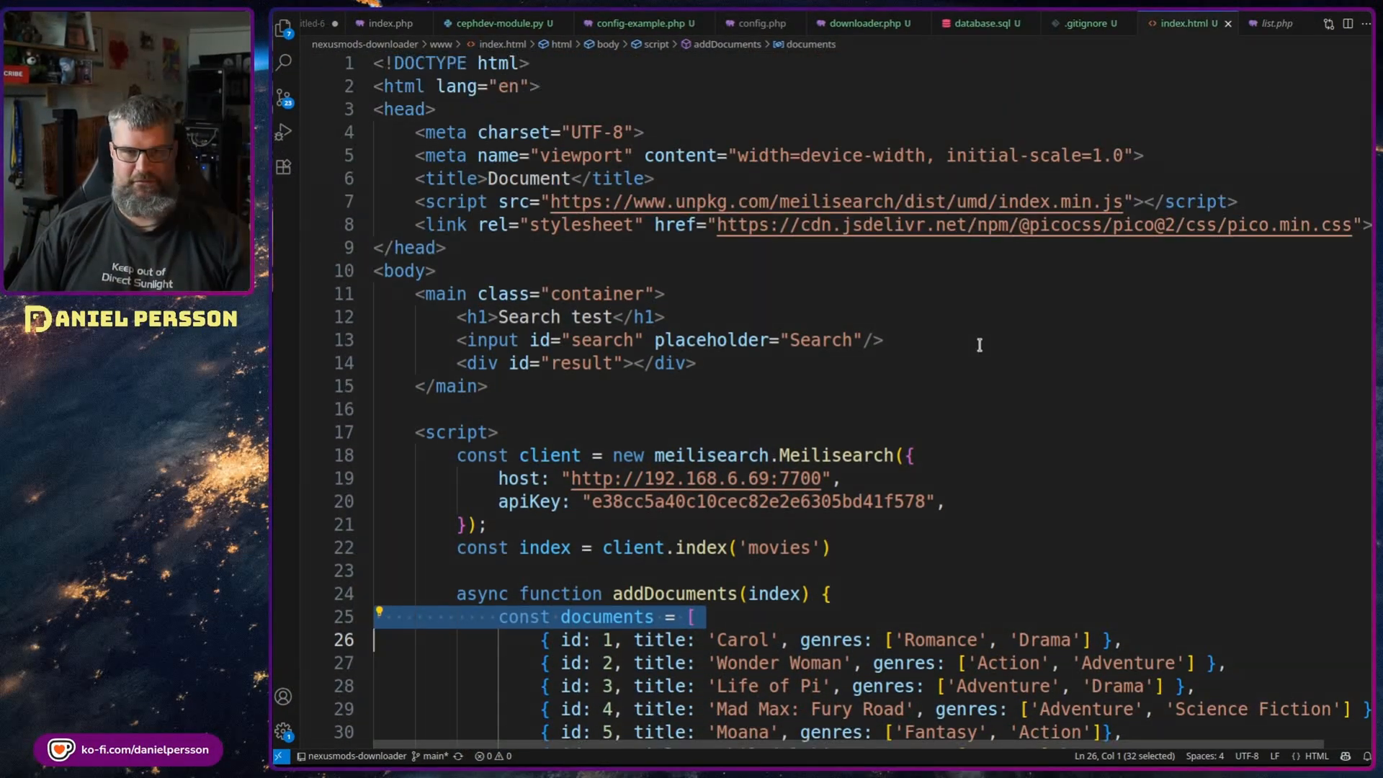
scroll("down", 3)
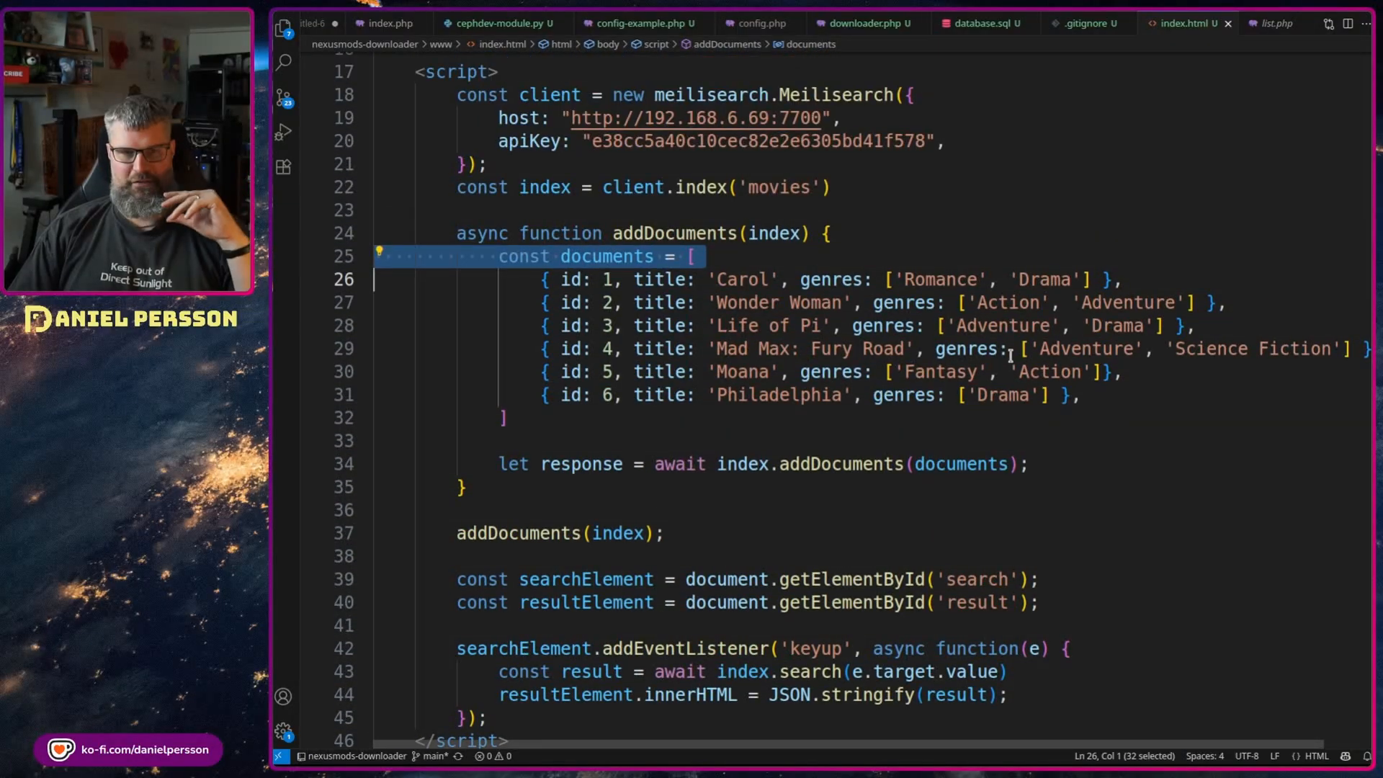
scroll("up", 3)
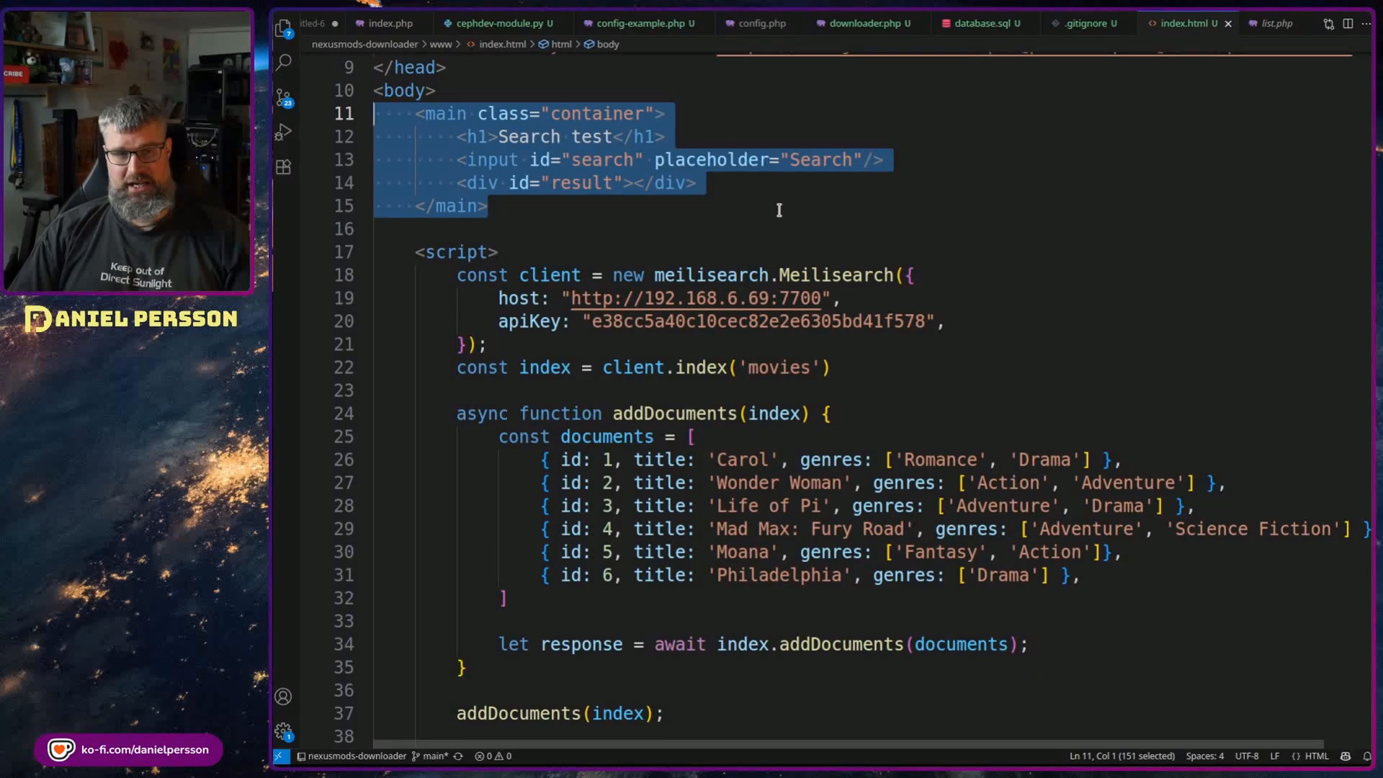
left_click(696, 74)
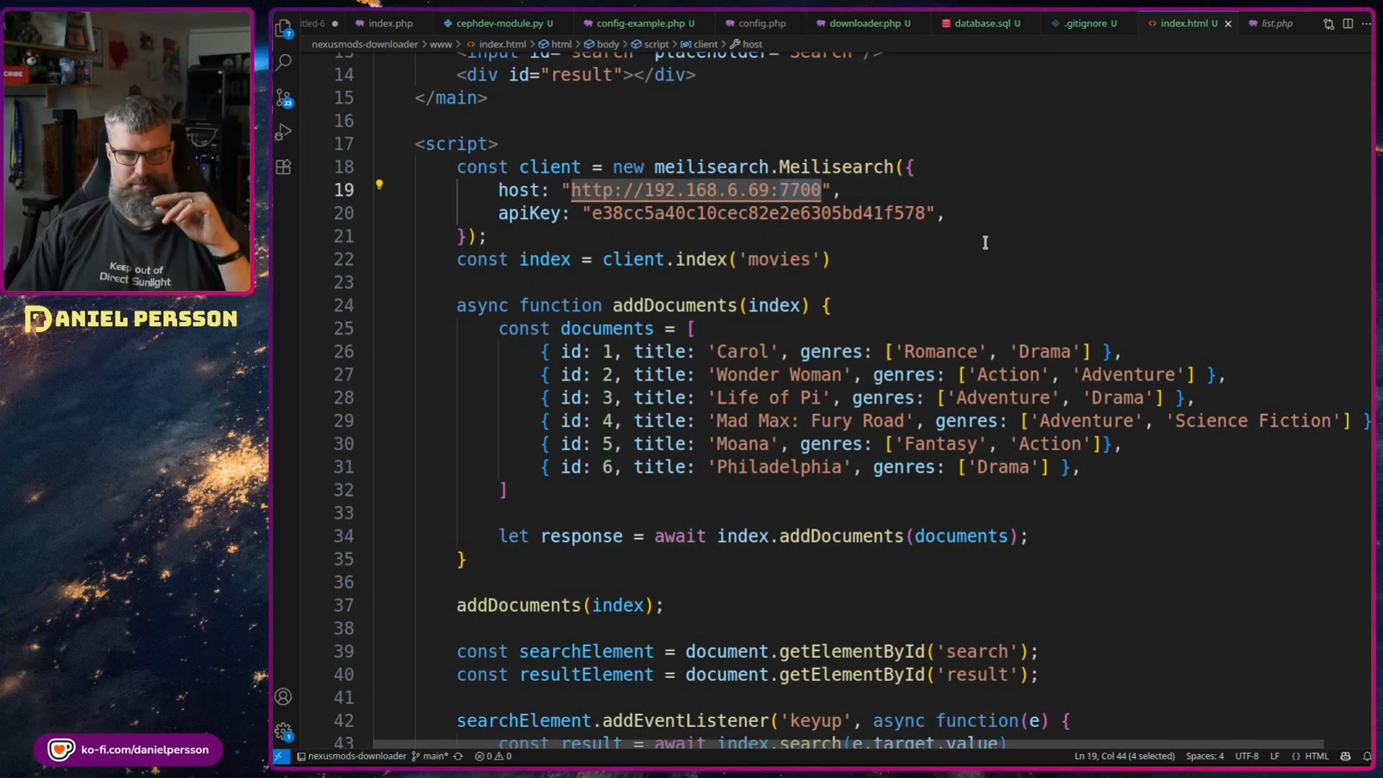
scroll("up", 3)
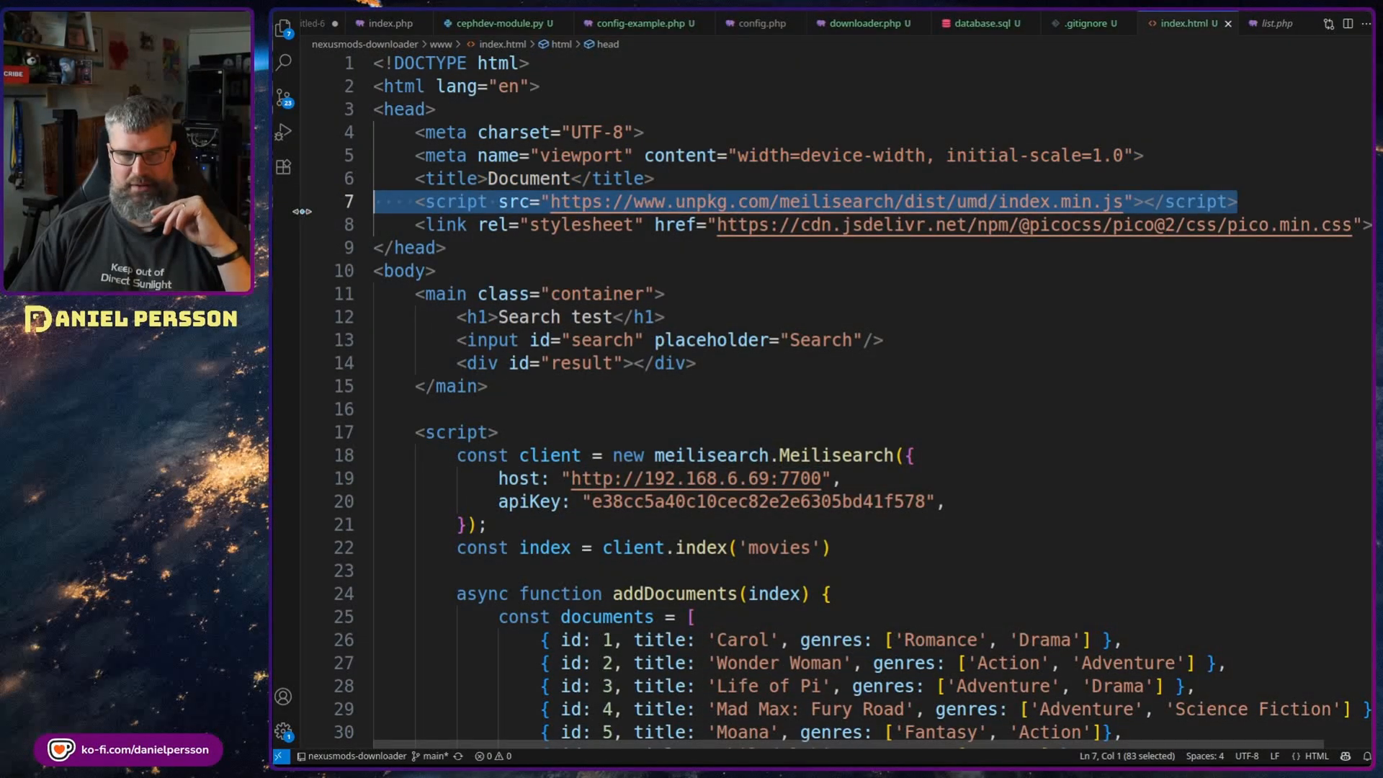
scroll("down", 3)
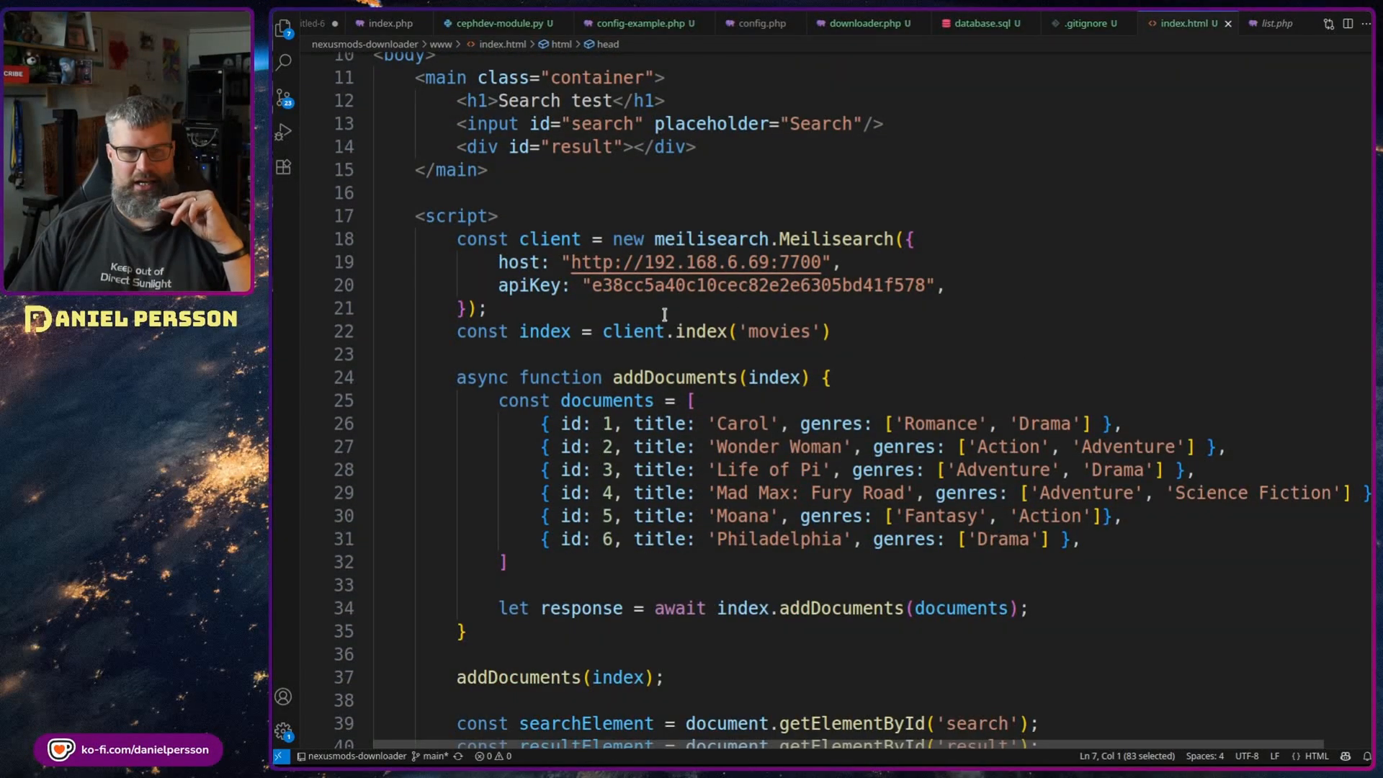
double_click(753, 285)
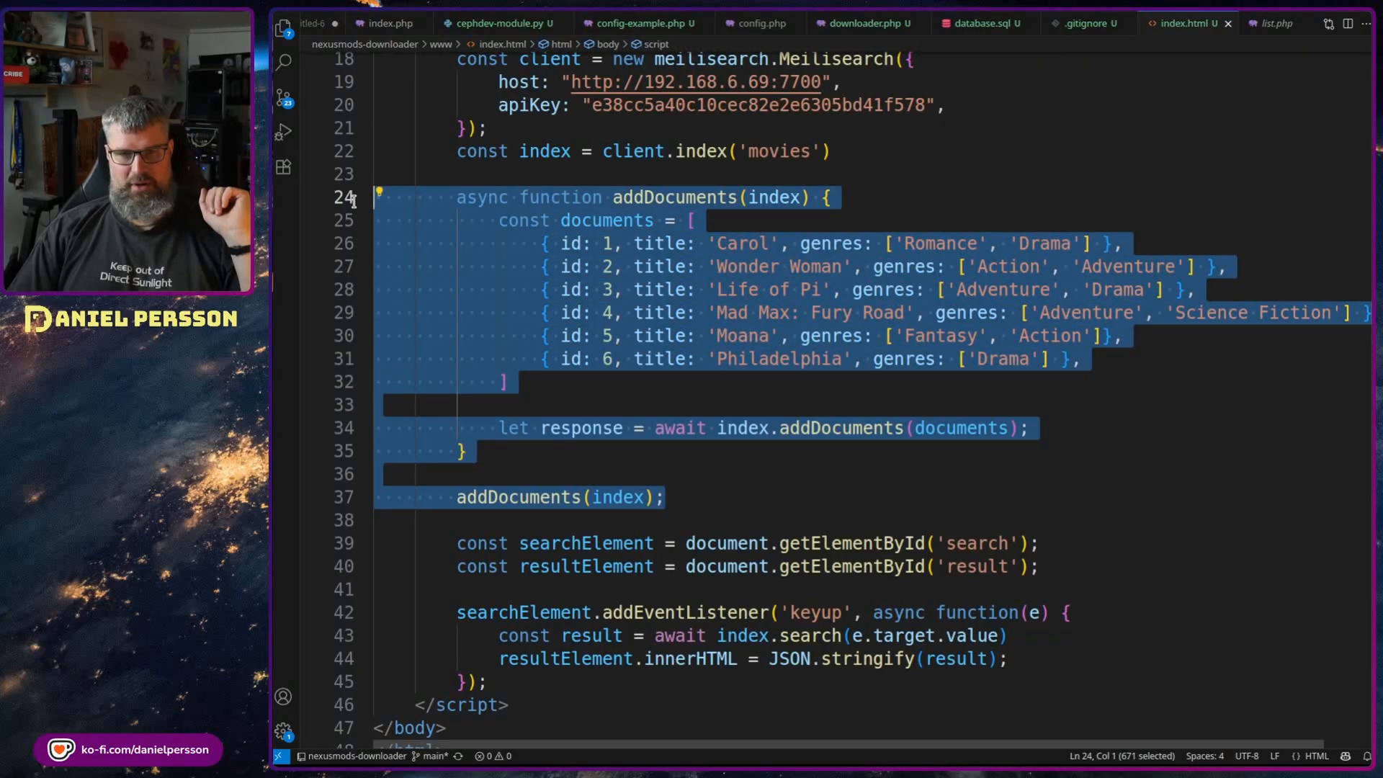
mouse_move(1077, 196)
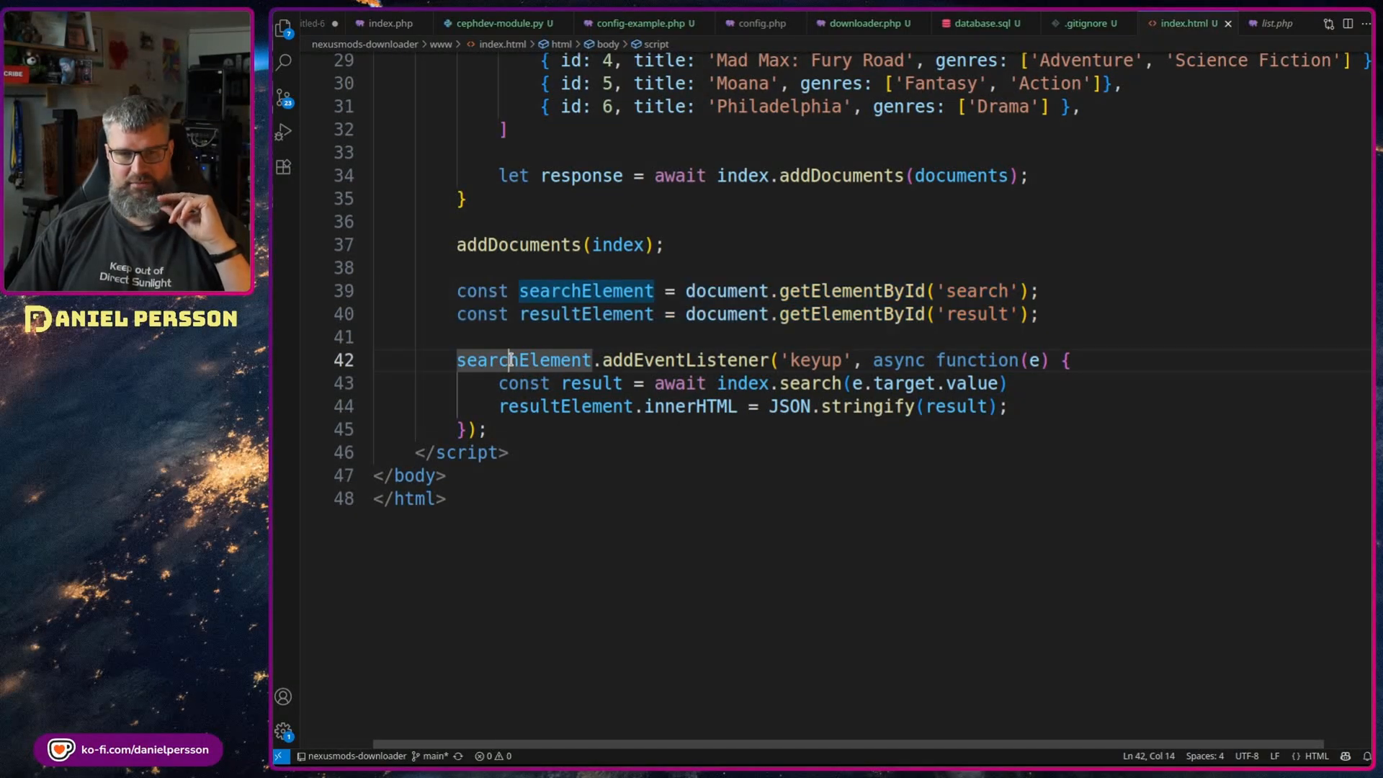
double_click(814, 360)
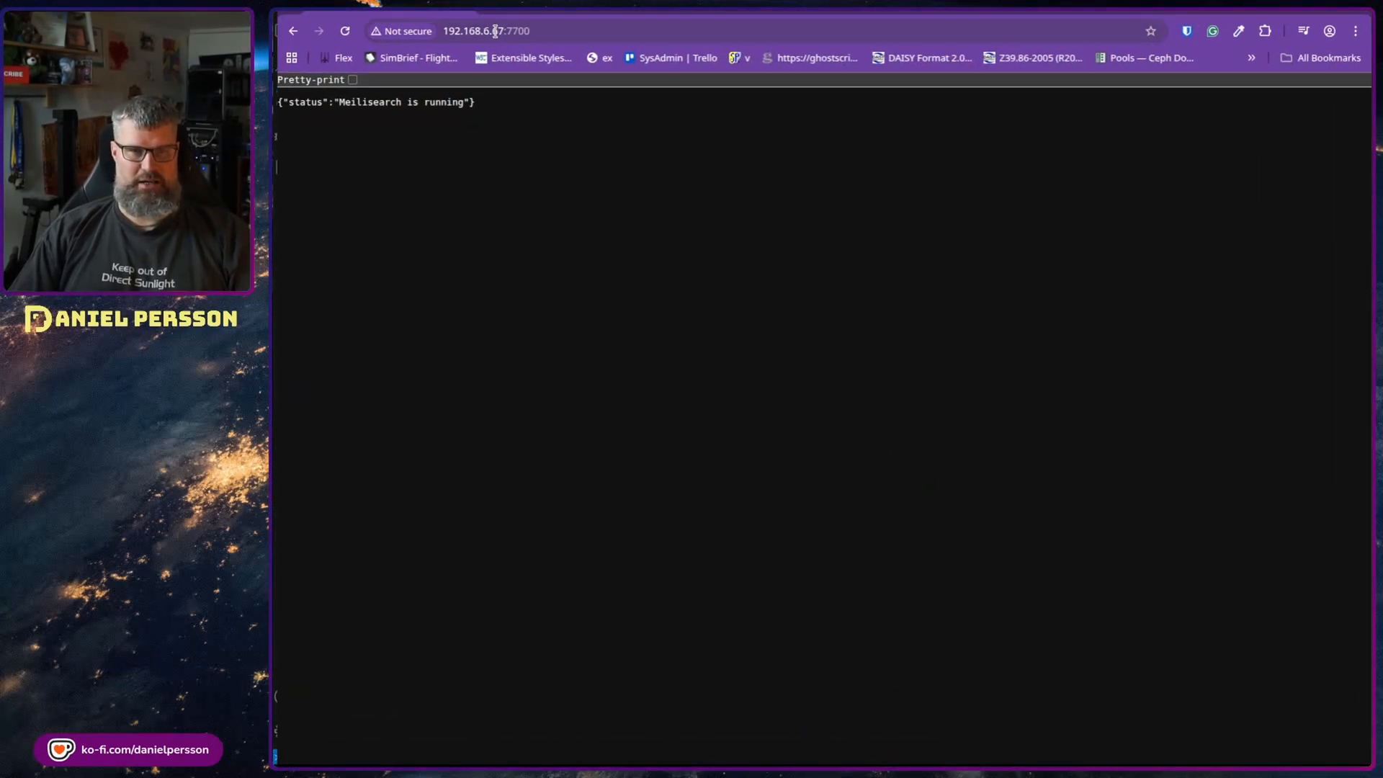
Load 192.168.6.69:7700 in Chrome to confirm Meilisearch reports it is running
left_click(486, 30)
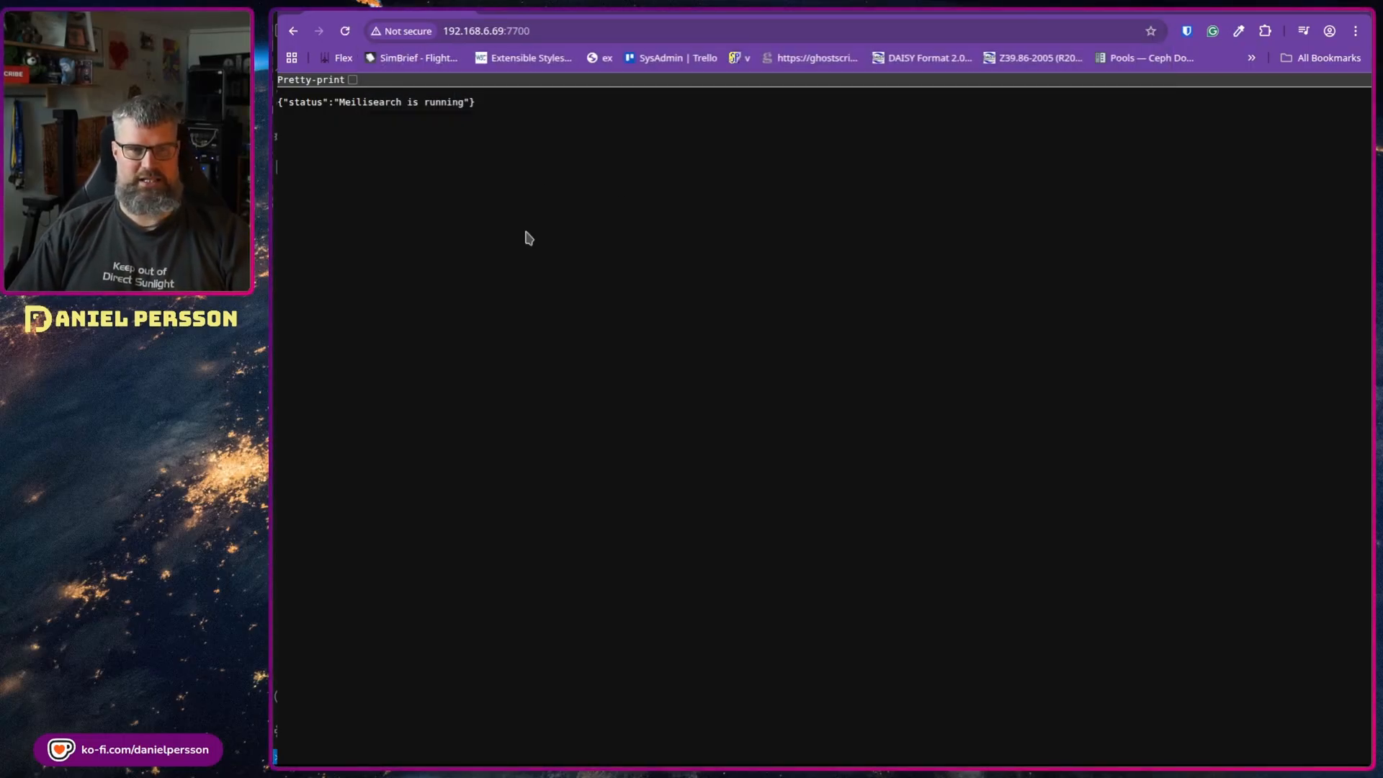
mouse_move(556, 316)
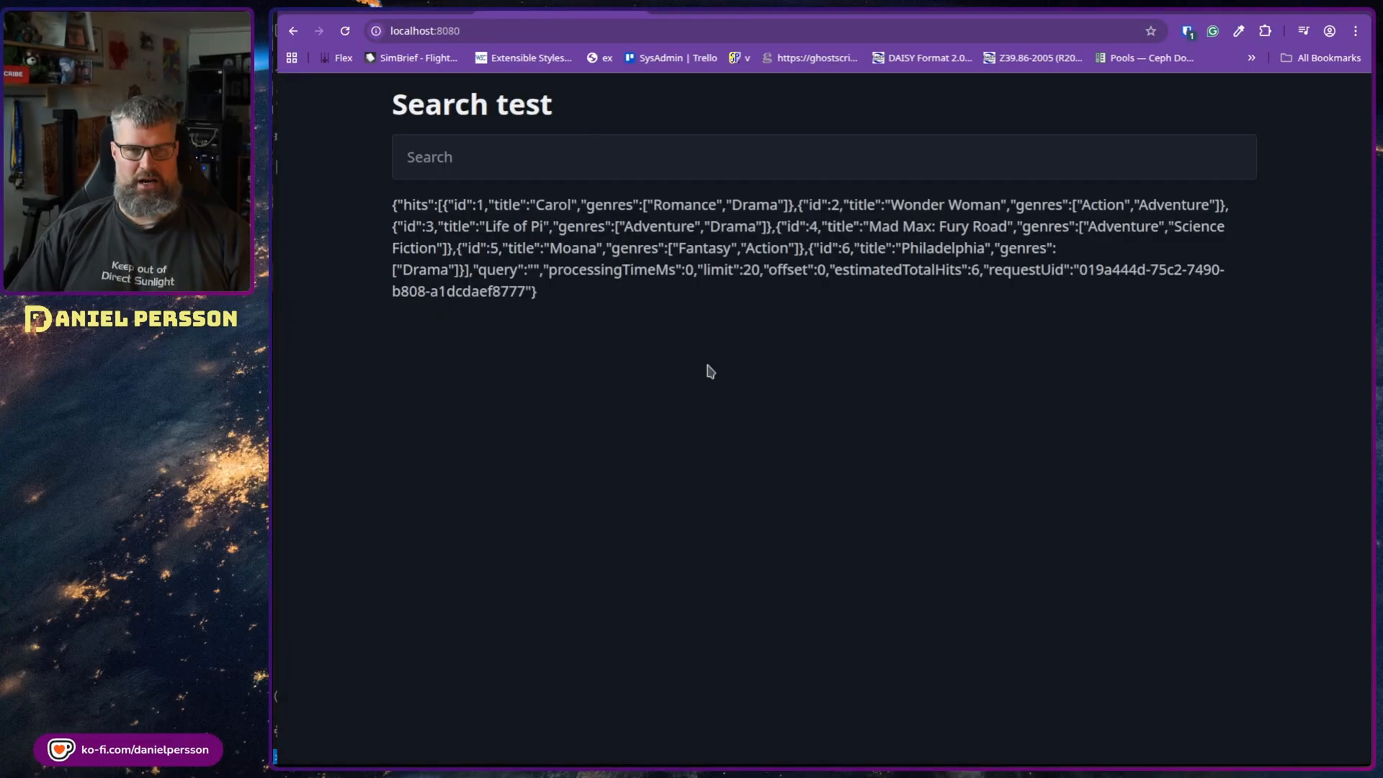
Query the local search test page with 's', 'fur' and 'car' to see Meilisearch hits like Carol
left_click(794, 156)
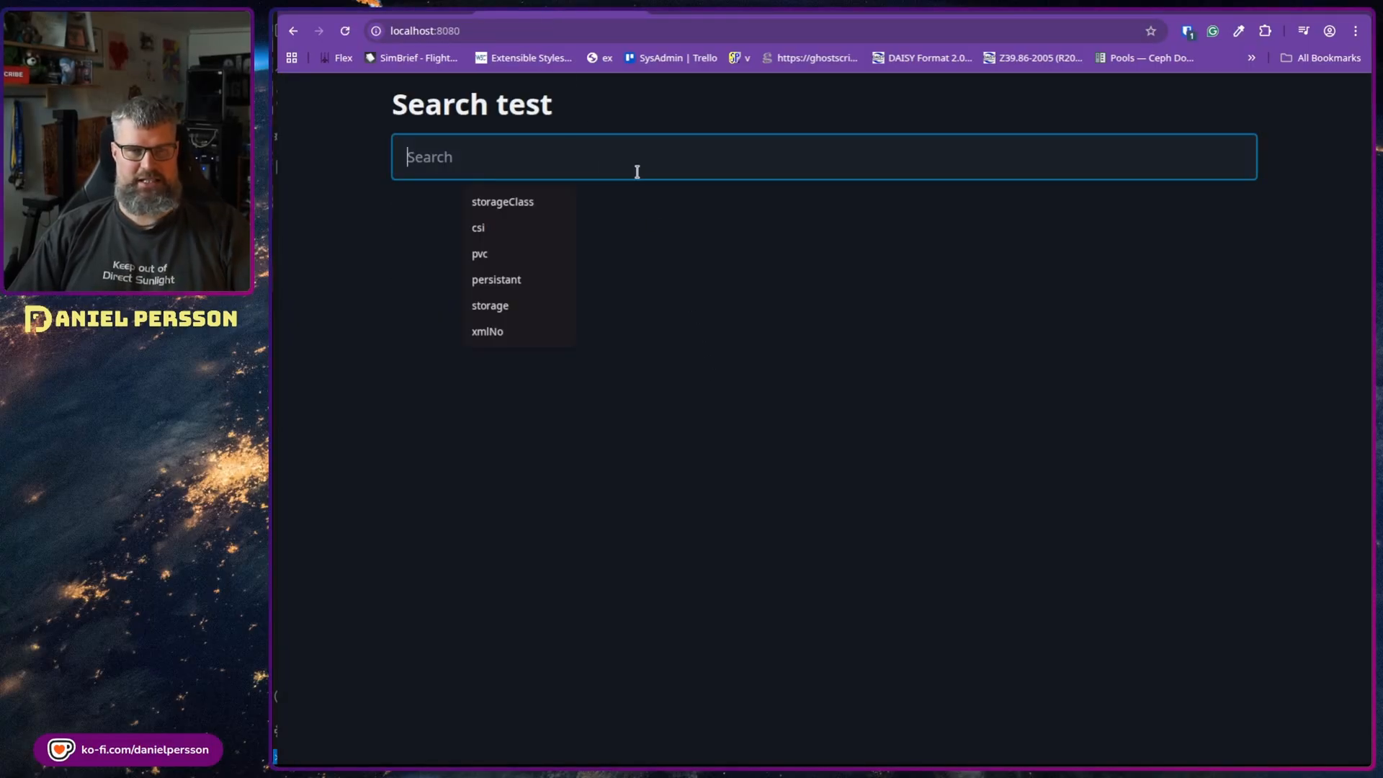
type("s")
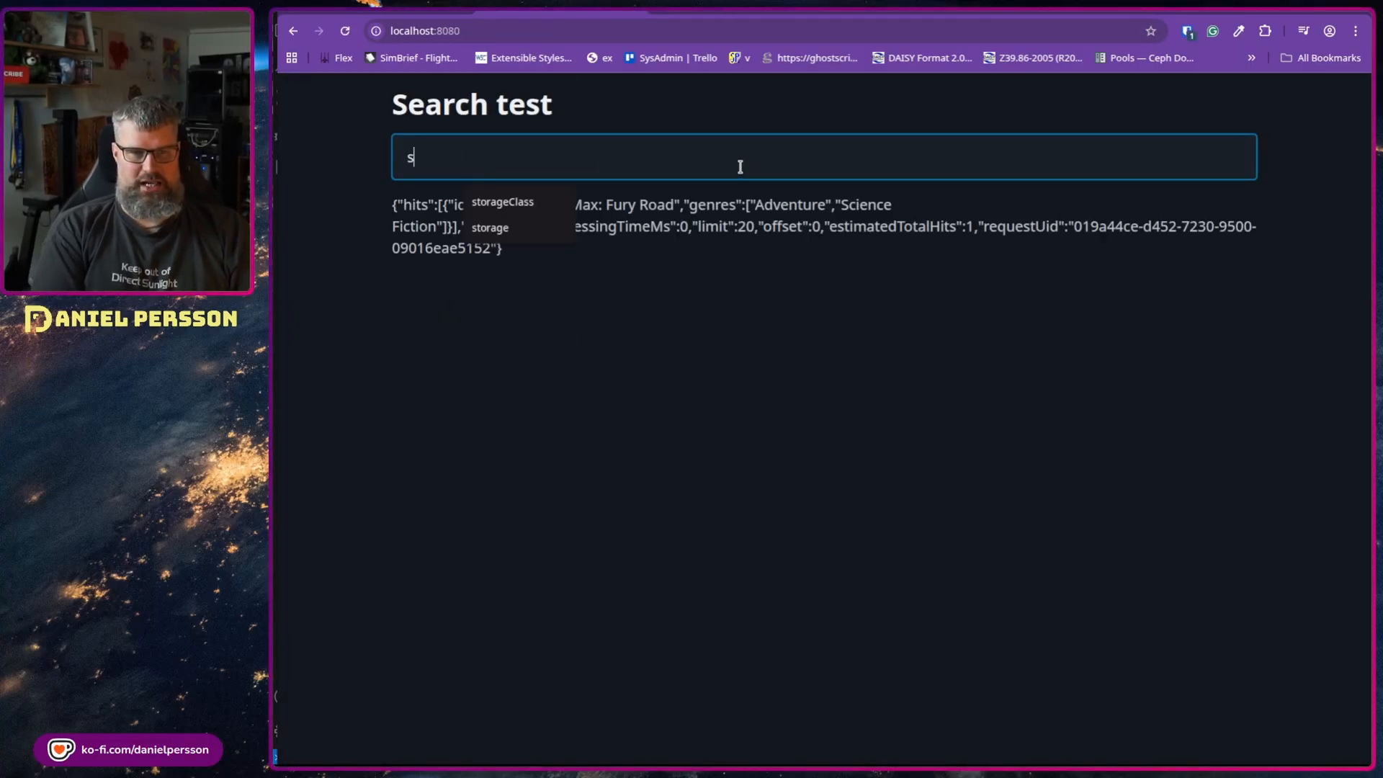
mouse_move(623, 423)
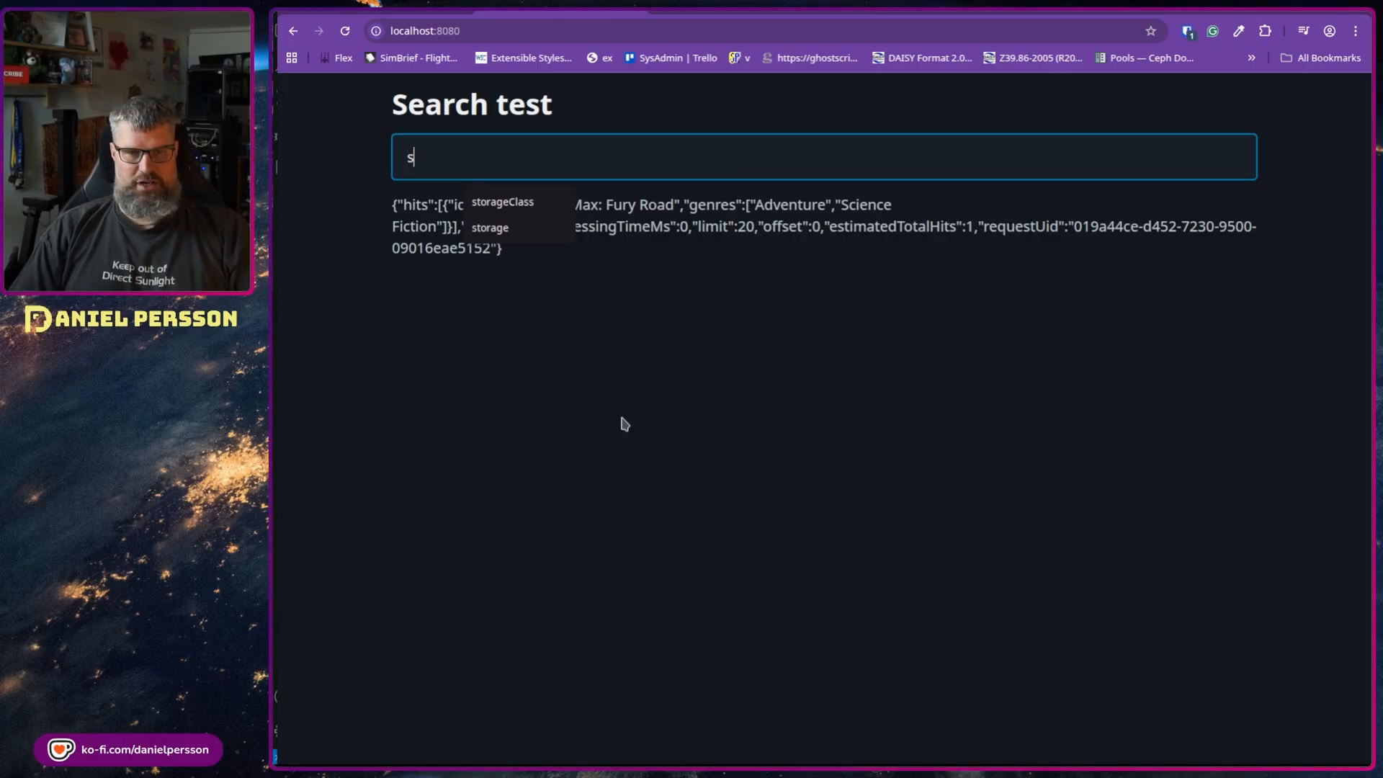
mouse_move(673, 302)
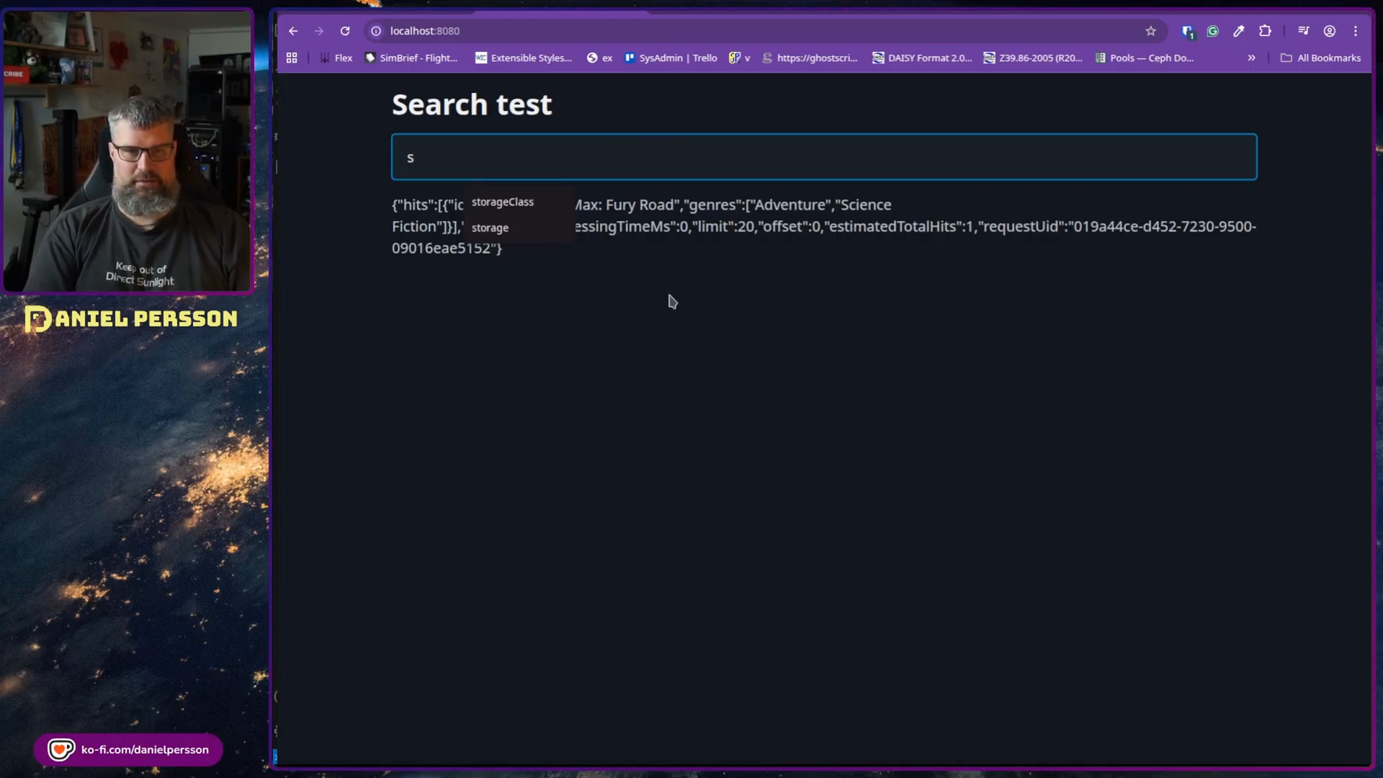
type("fur")
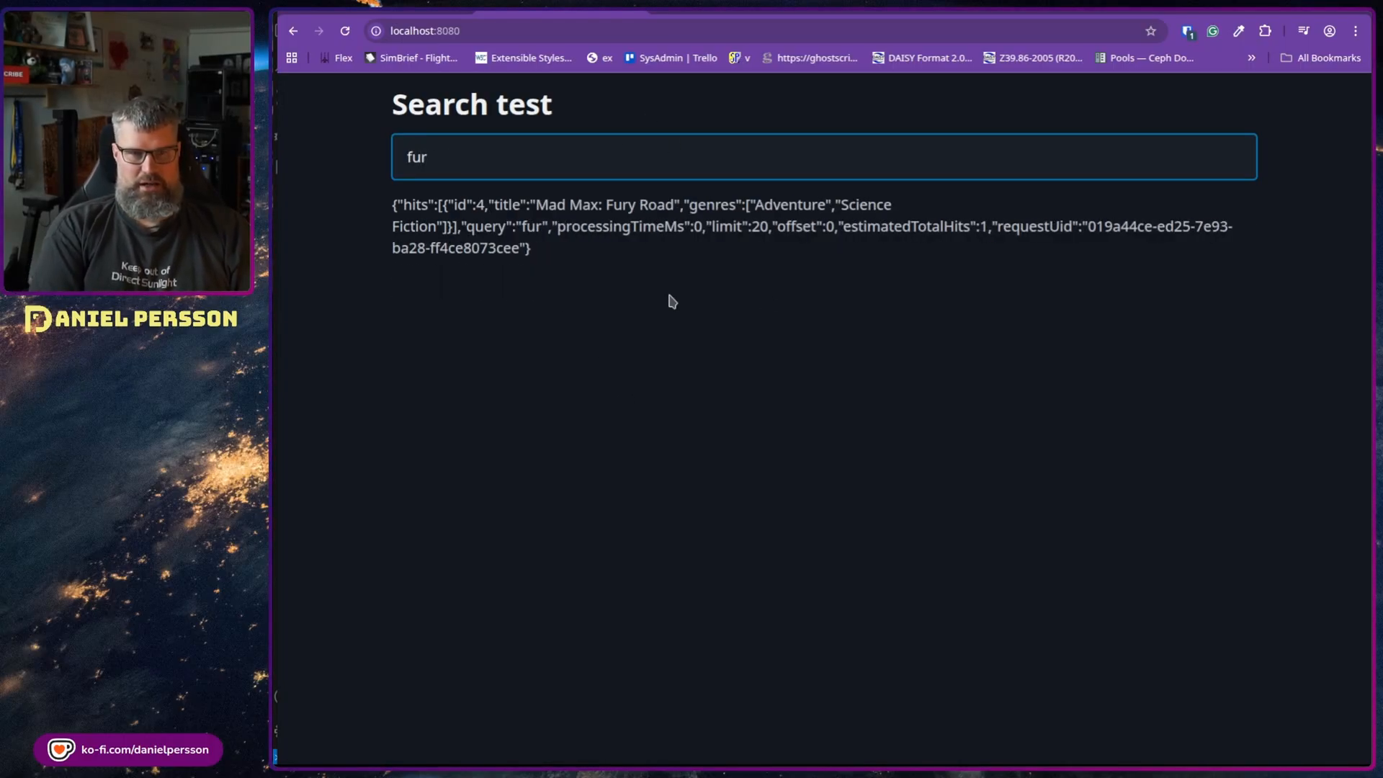
type("car")
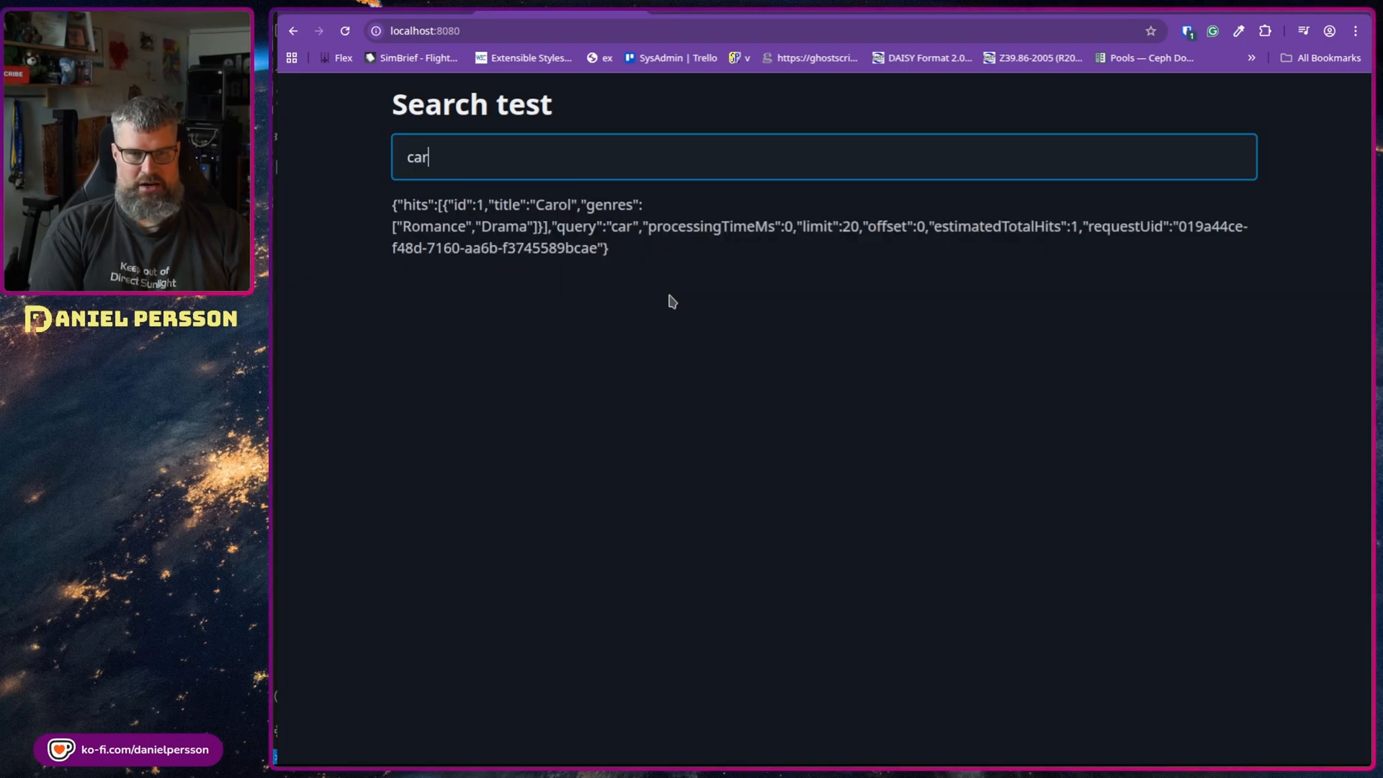
Clear the query and search 'wonder' instead
key("ctrl+a")
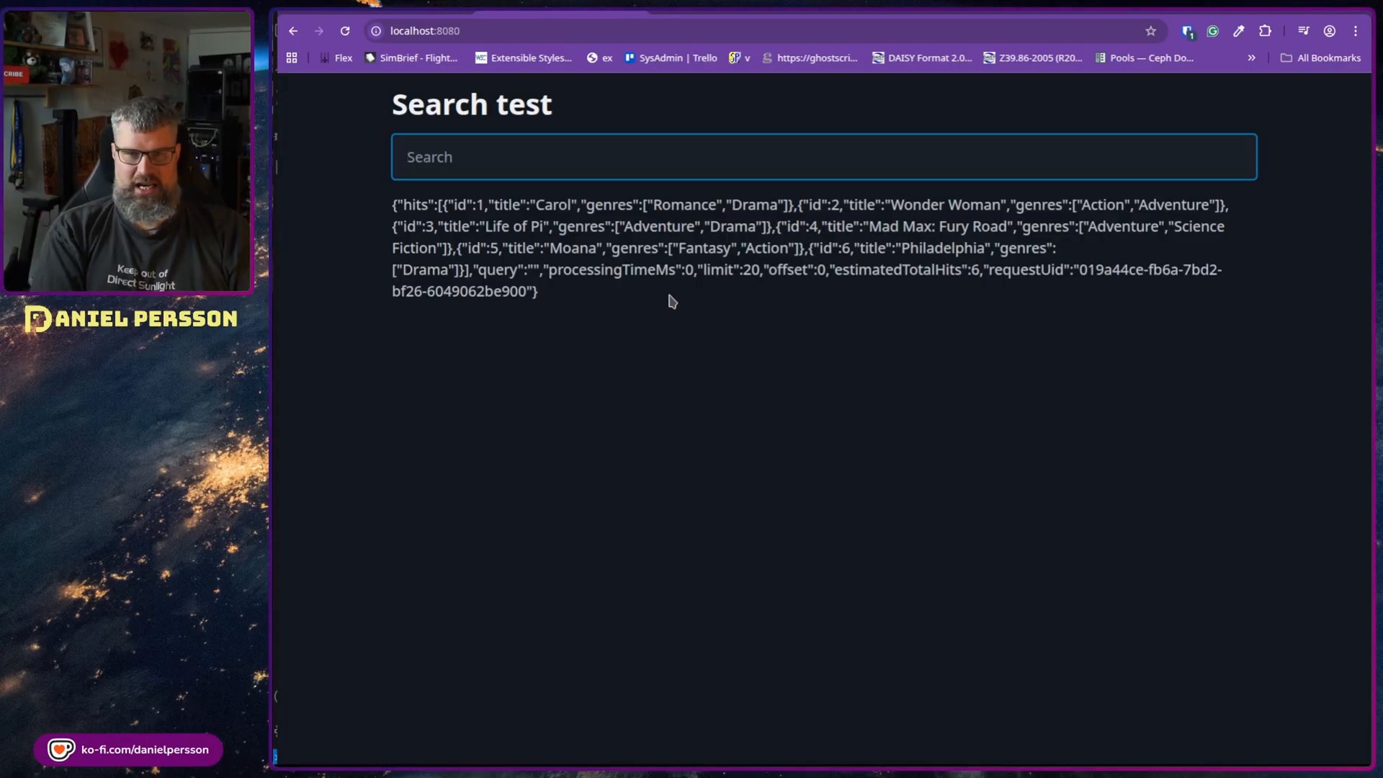
type("wonder")
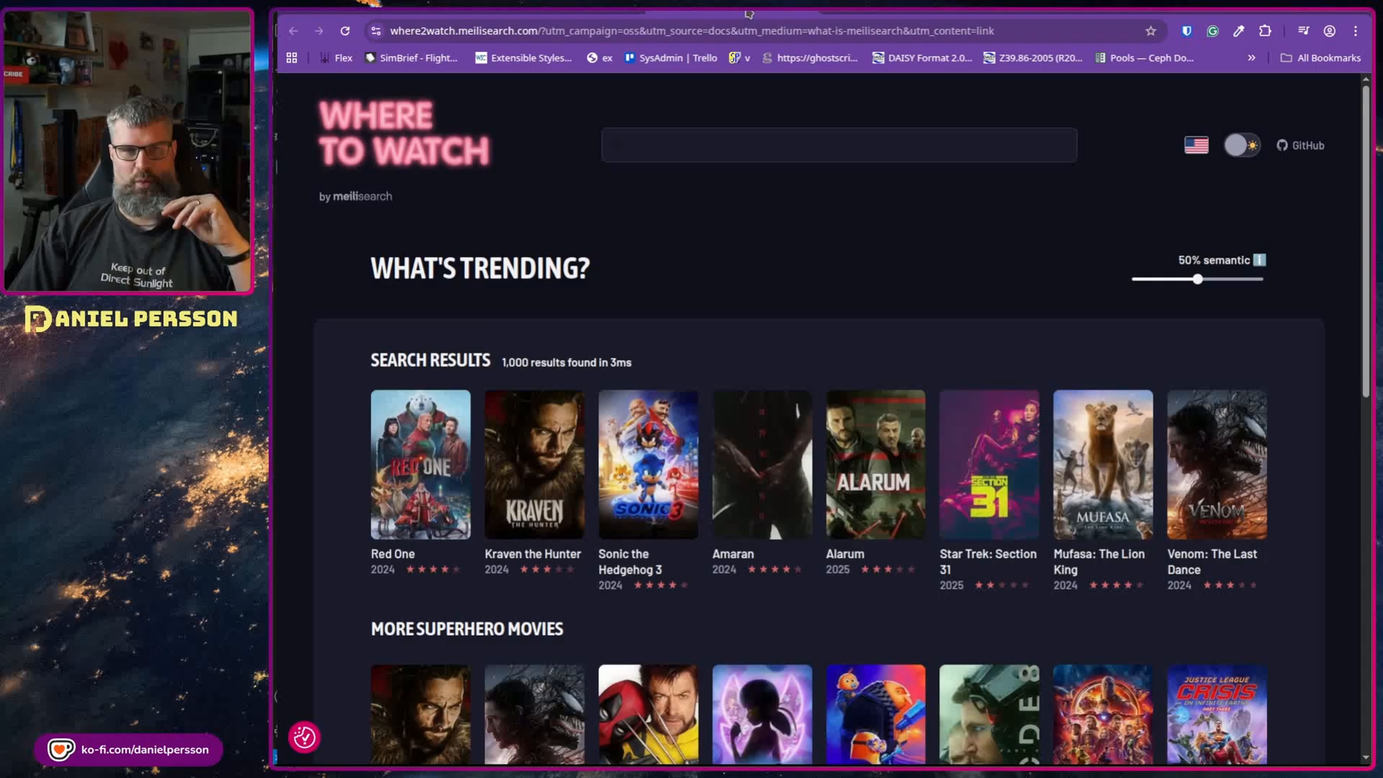
mouse_move(533, 419)
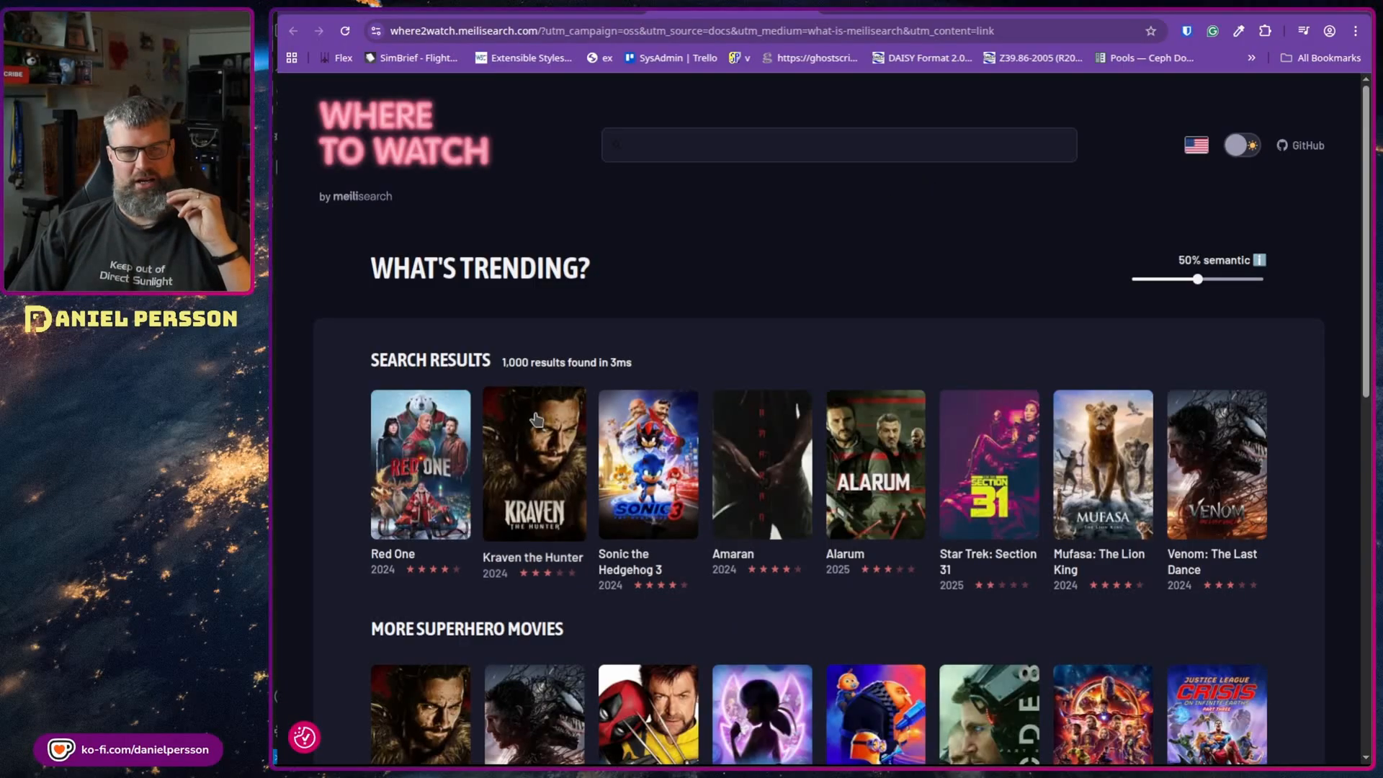
mouse_move(1003, 285)
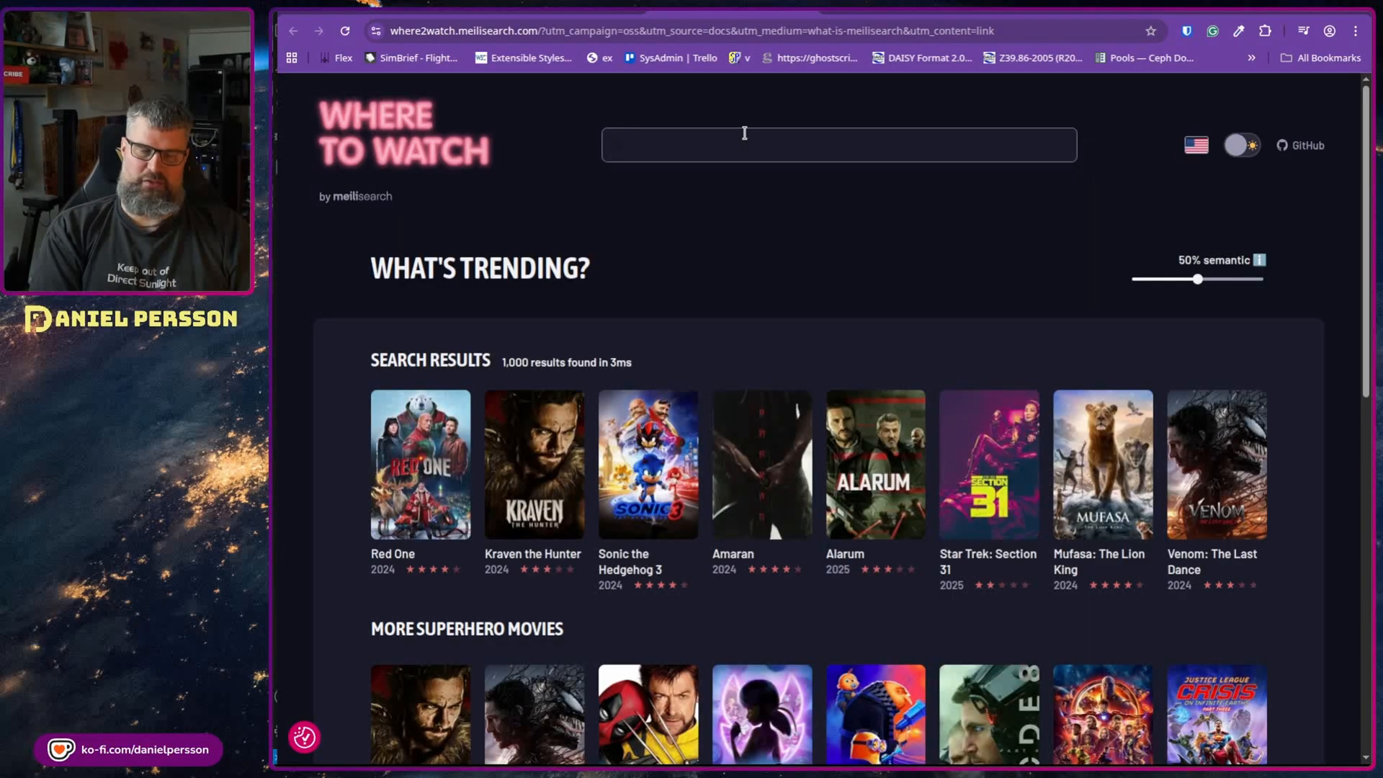
Search 'forest gump' on Where to Watch, view Forrest Gump's details, then close the popup
type("fores")
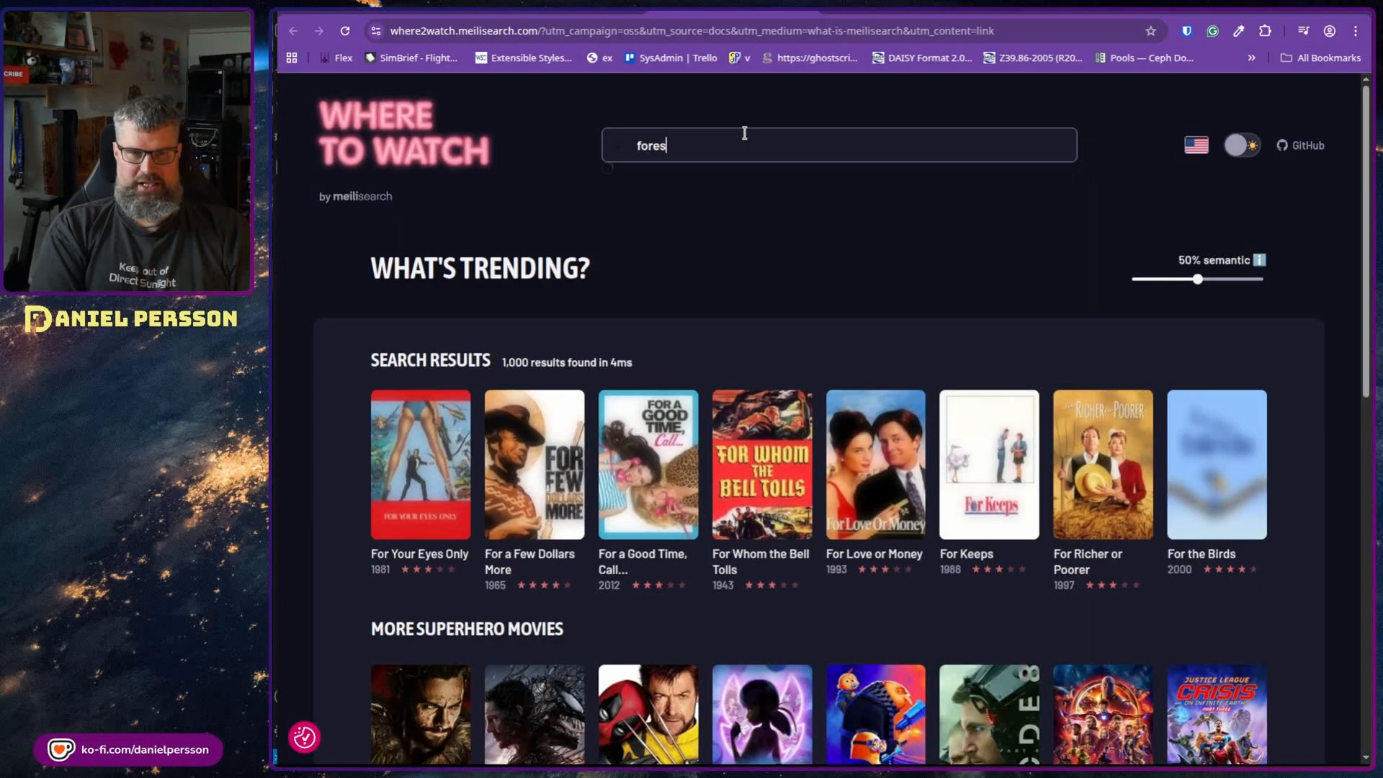
type("t gump")
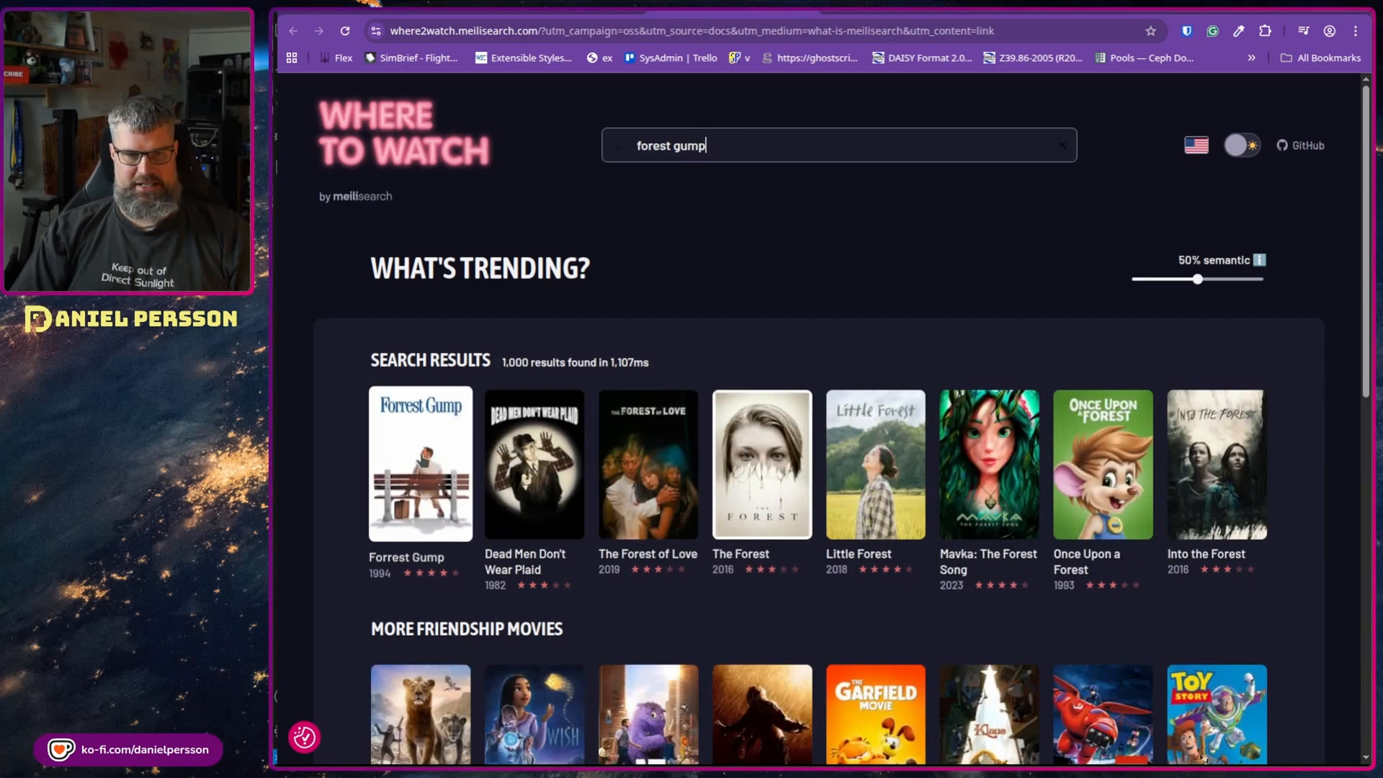
mouse_move(690, 375)
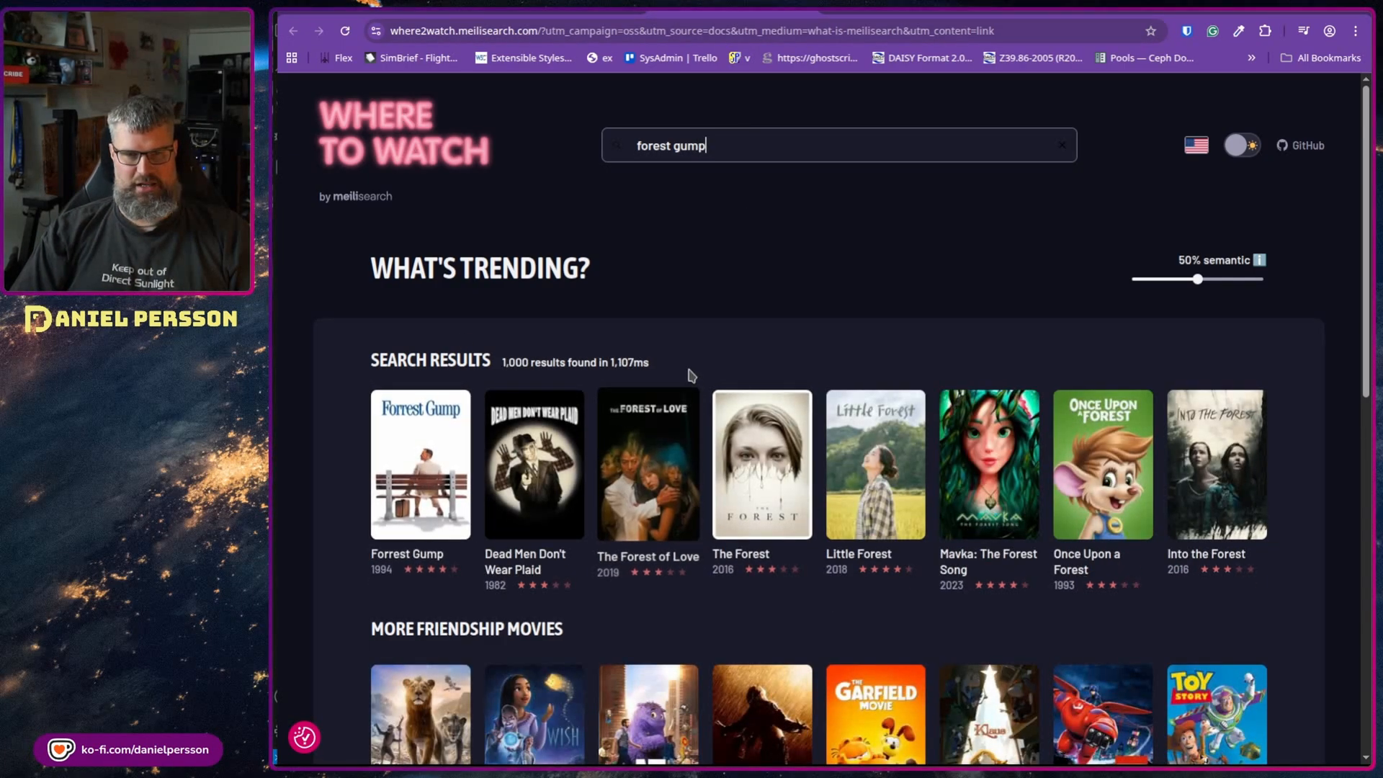
left_click(420, 464)
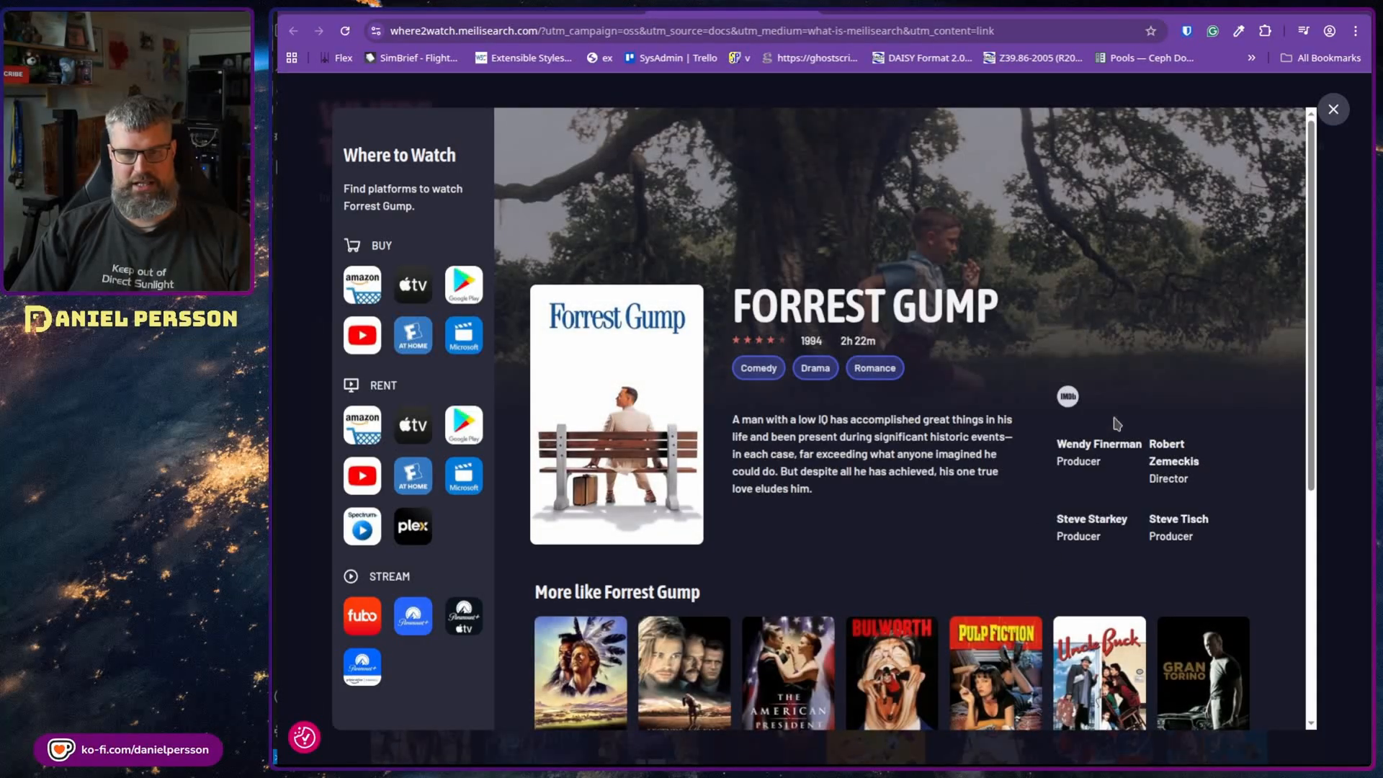
mouse_move(873, 367)
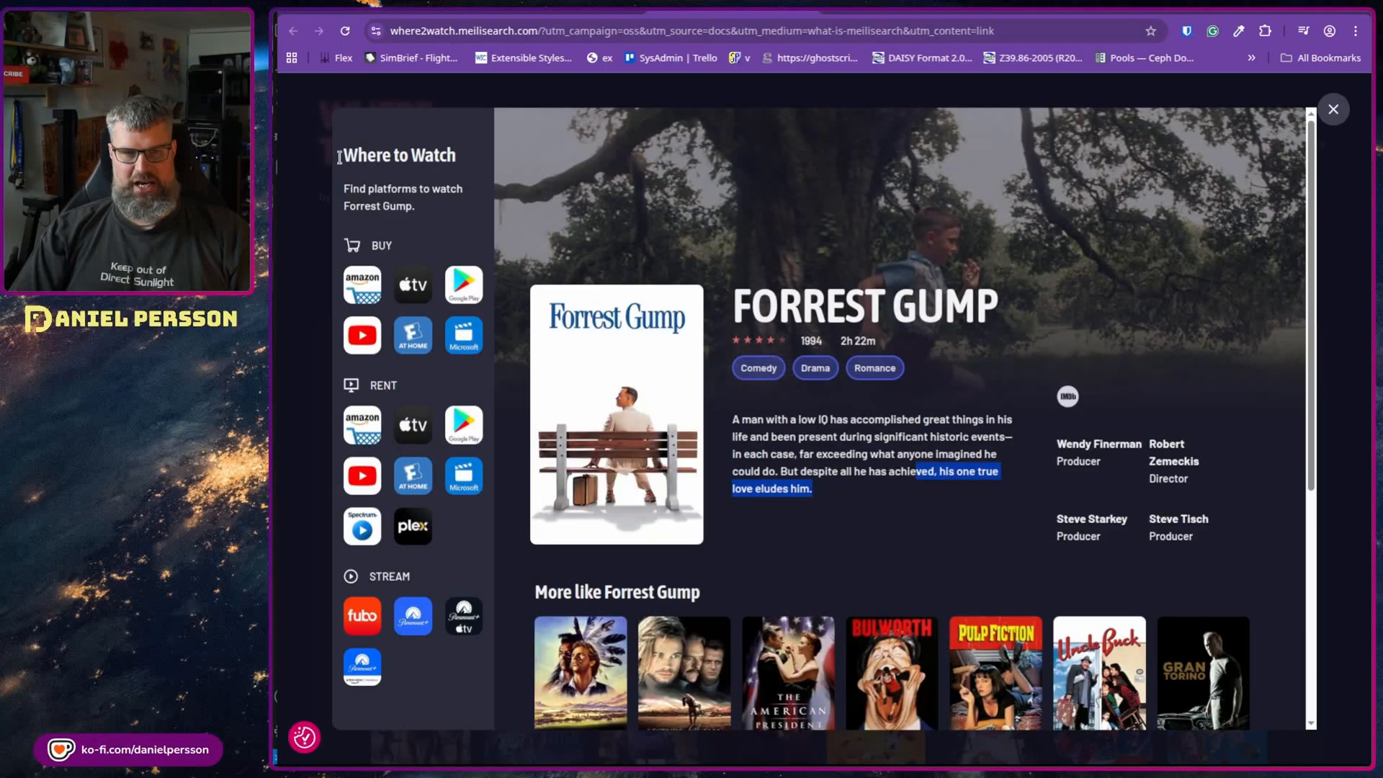
left_click(1334, 109)
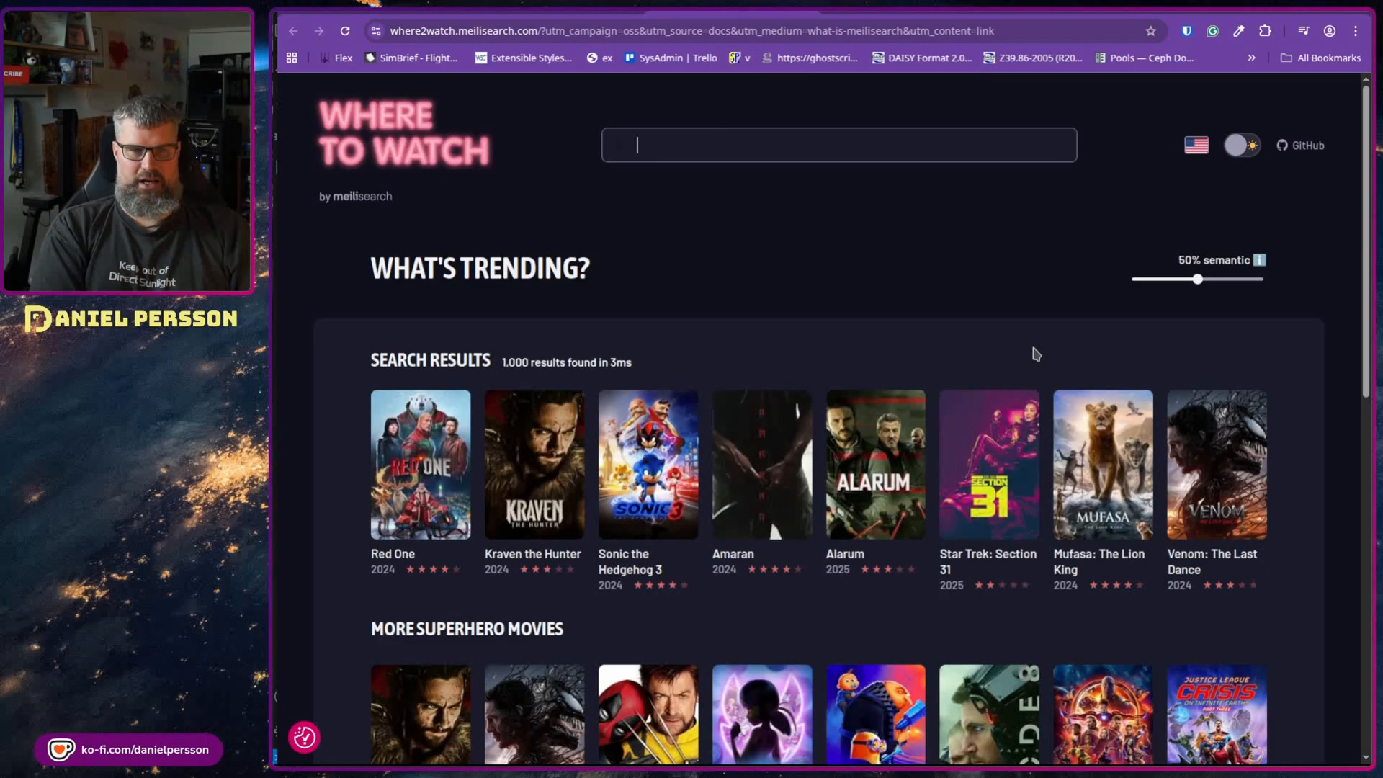
Search 'wicked' (55 results), view the 2024 Wicked details, then close back to results
type("wicked")
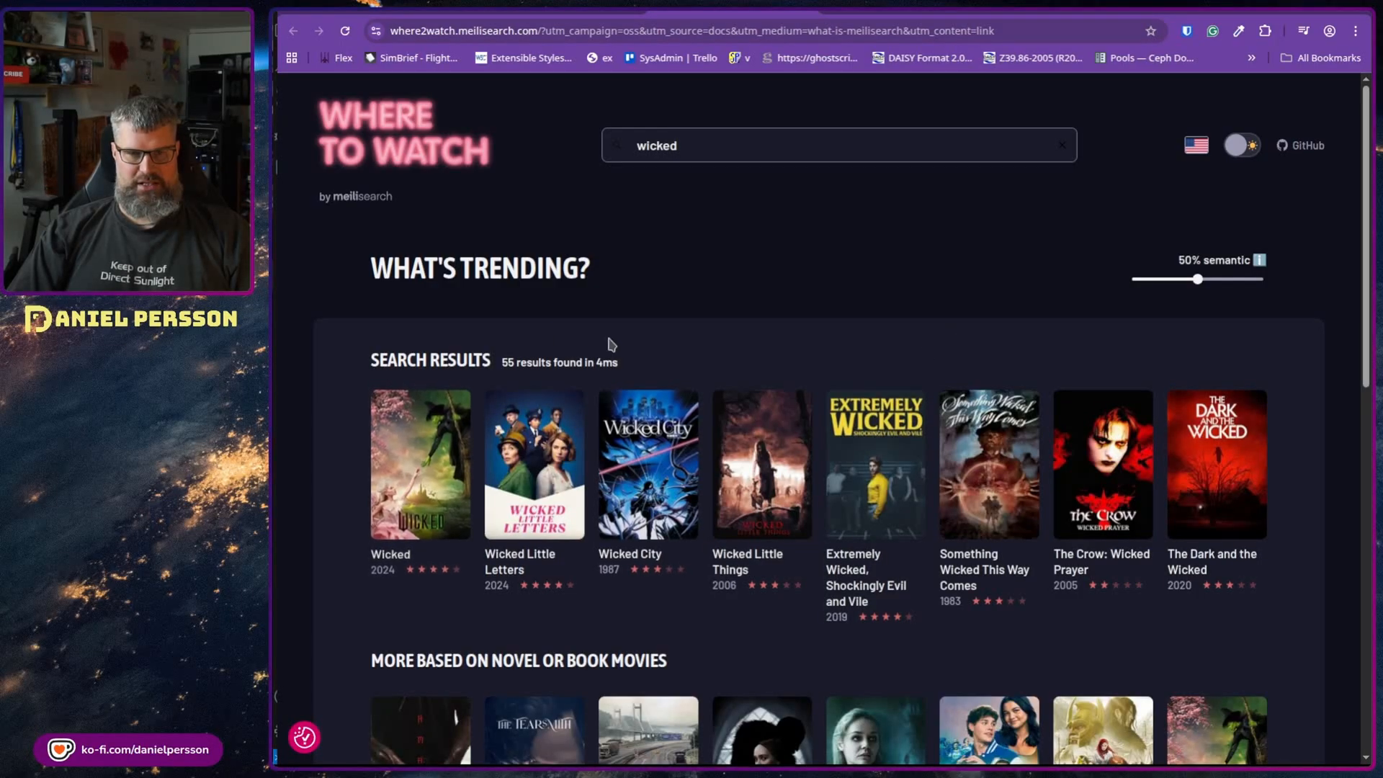
left_click(419, 466)
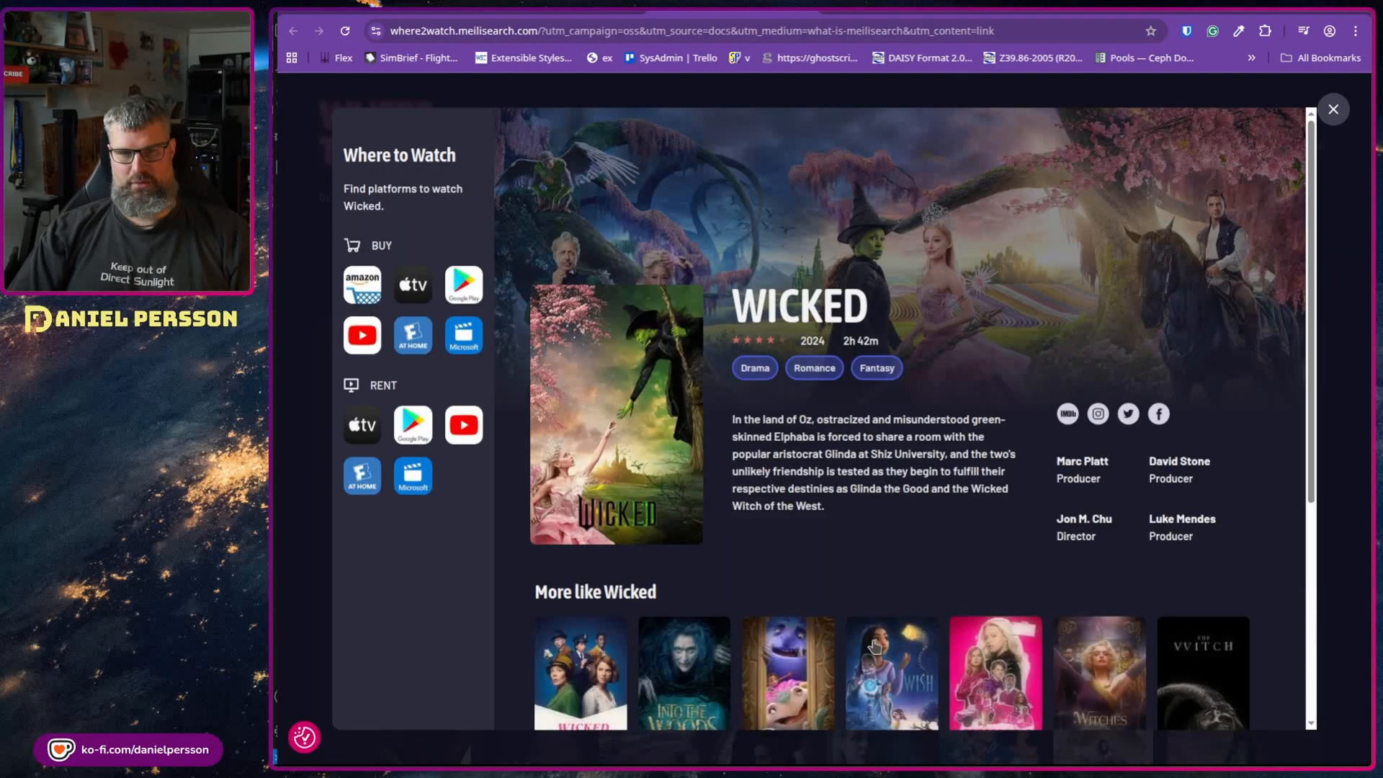
mouse_move(847, 486)
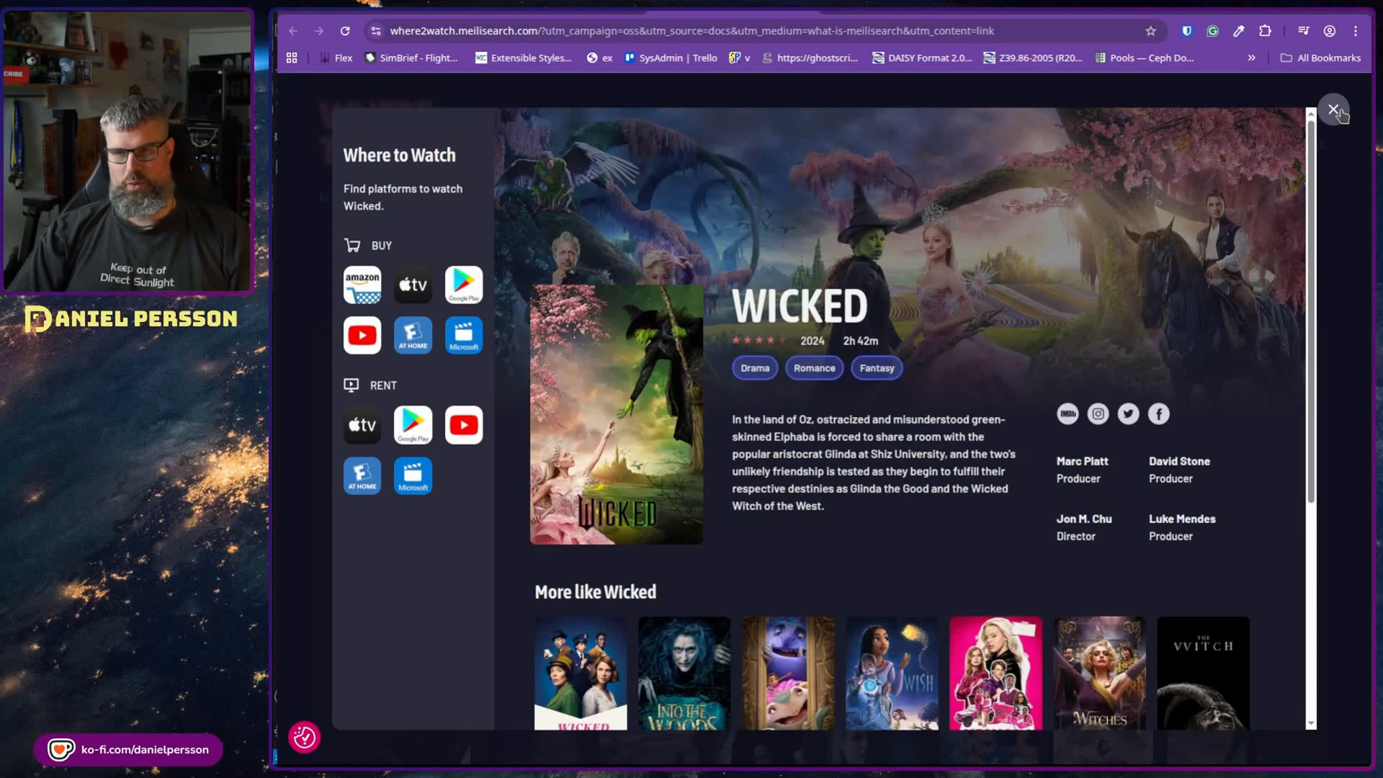
left_click(1334, 109)
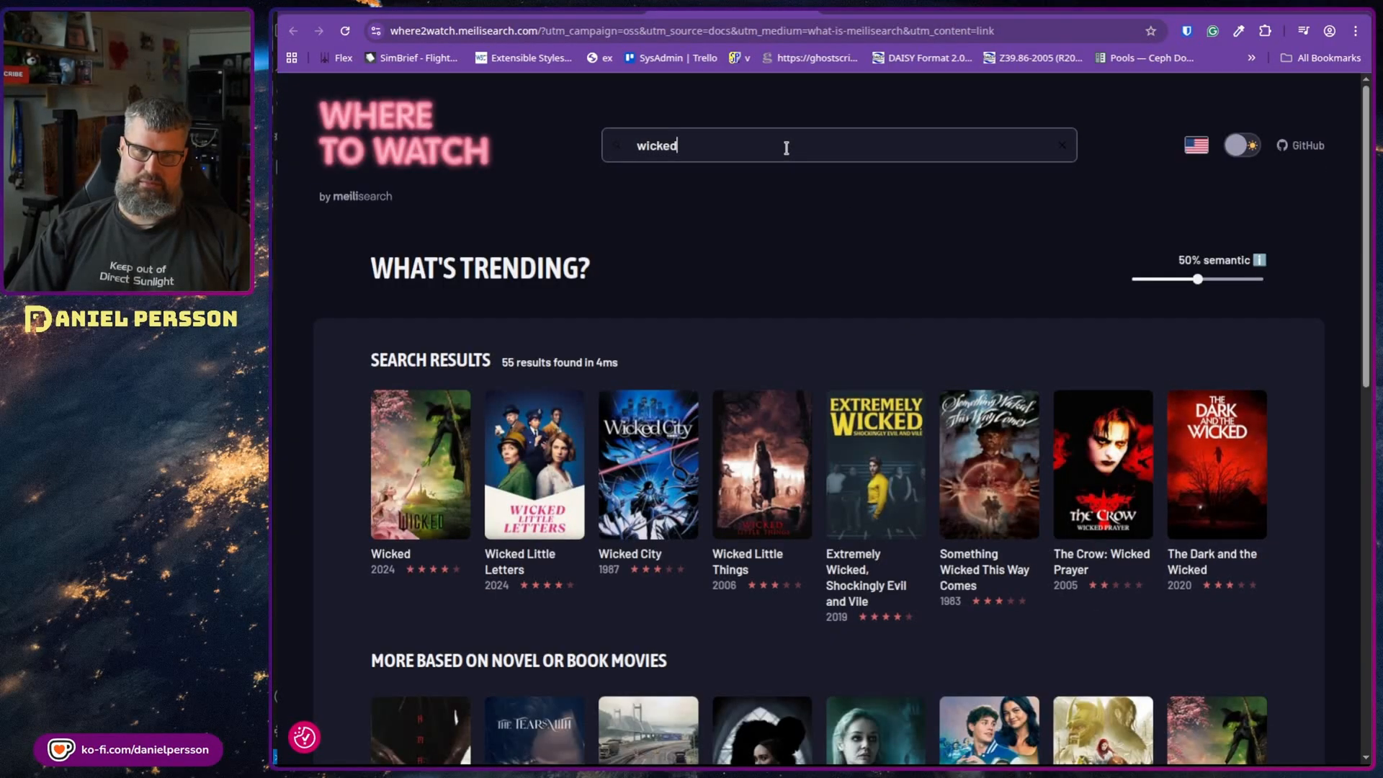